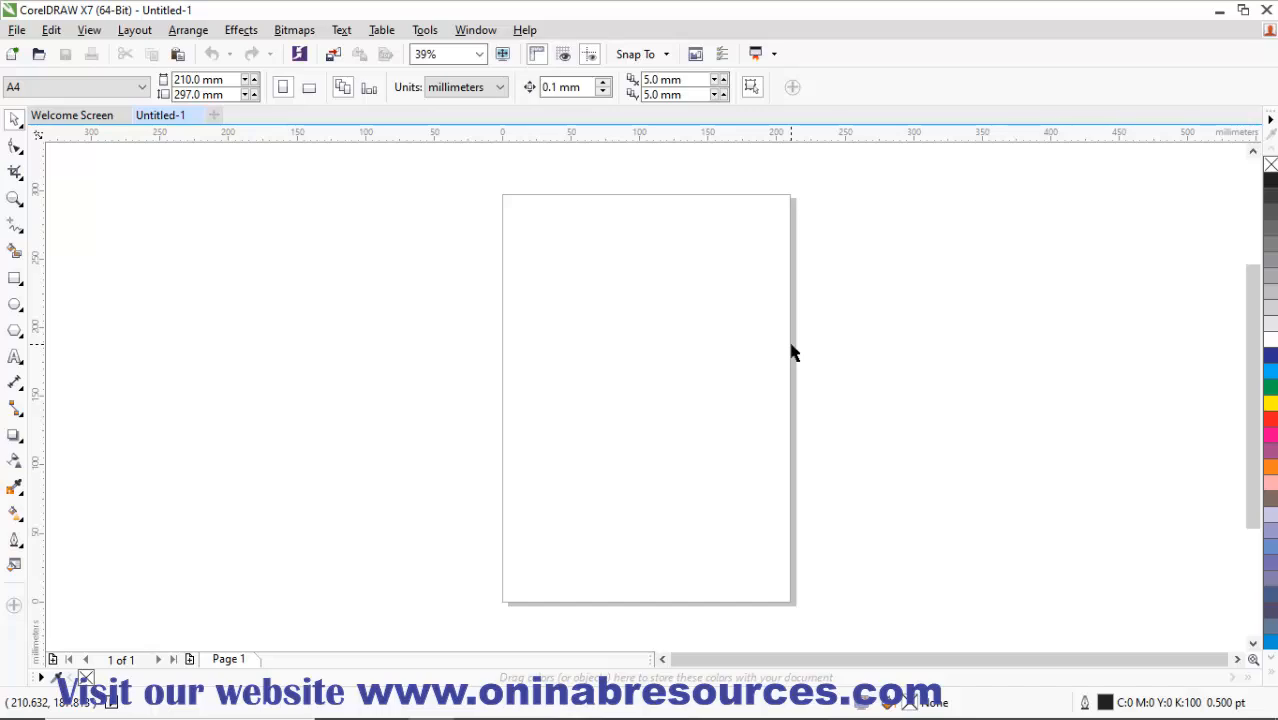
{"action": "mouse_move", "coordinate": [92, 300]}
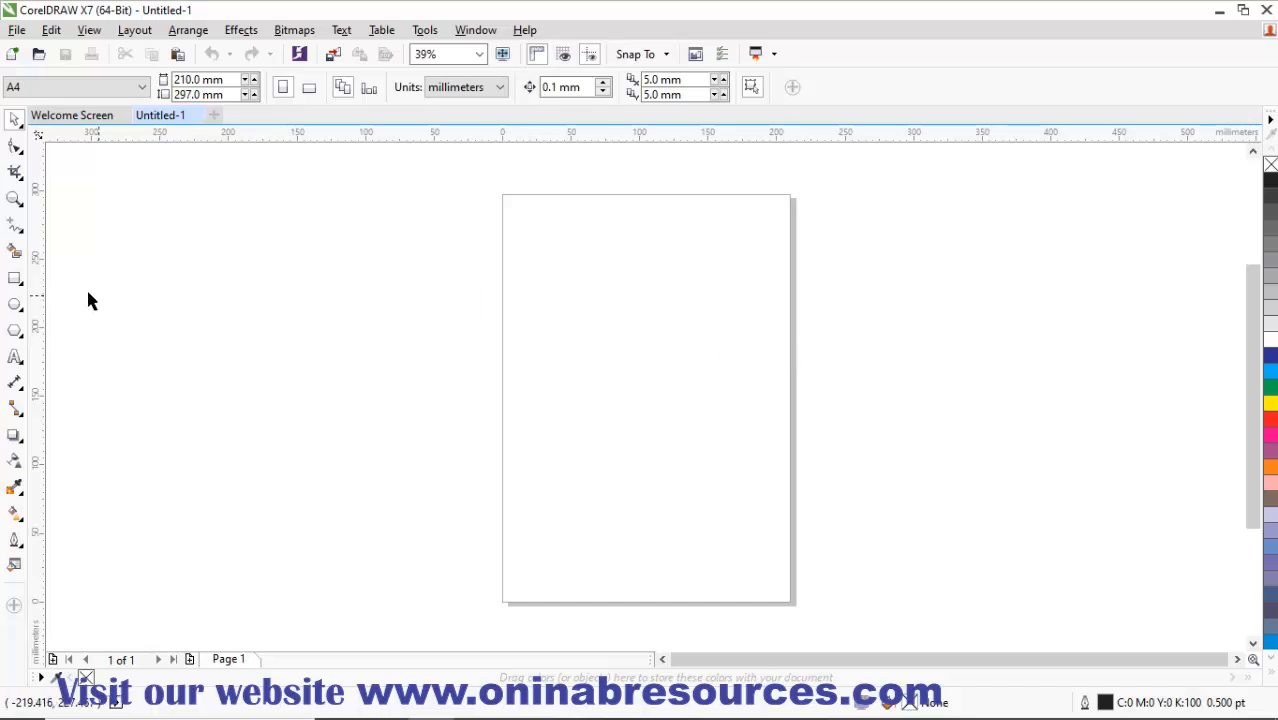
{"action": "mouse_move", "coordinate": [16, 330]}
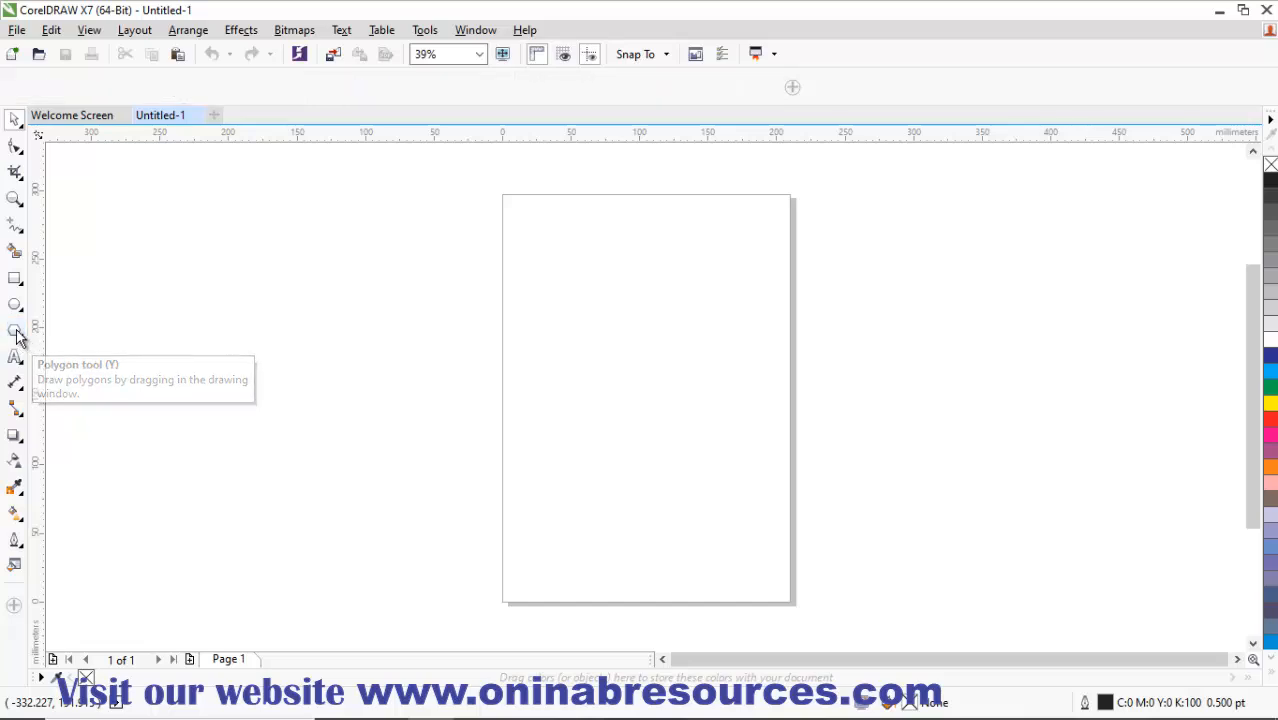
Draw a three-sided polygon with the Polygon tool beside the A4 page and select it
{"action": "left_click", "coordinate": [16, 330]}
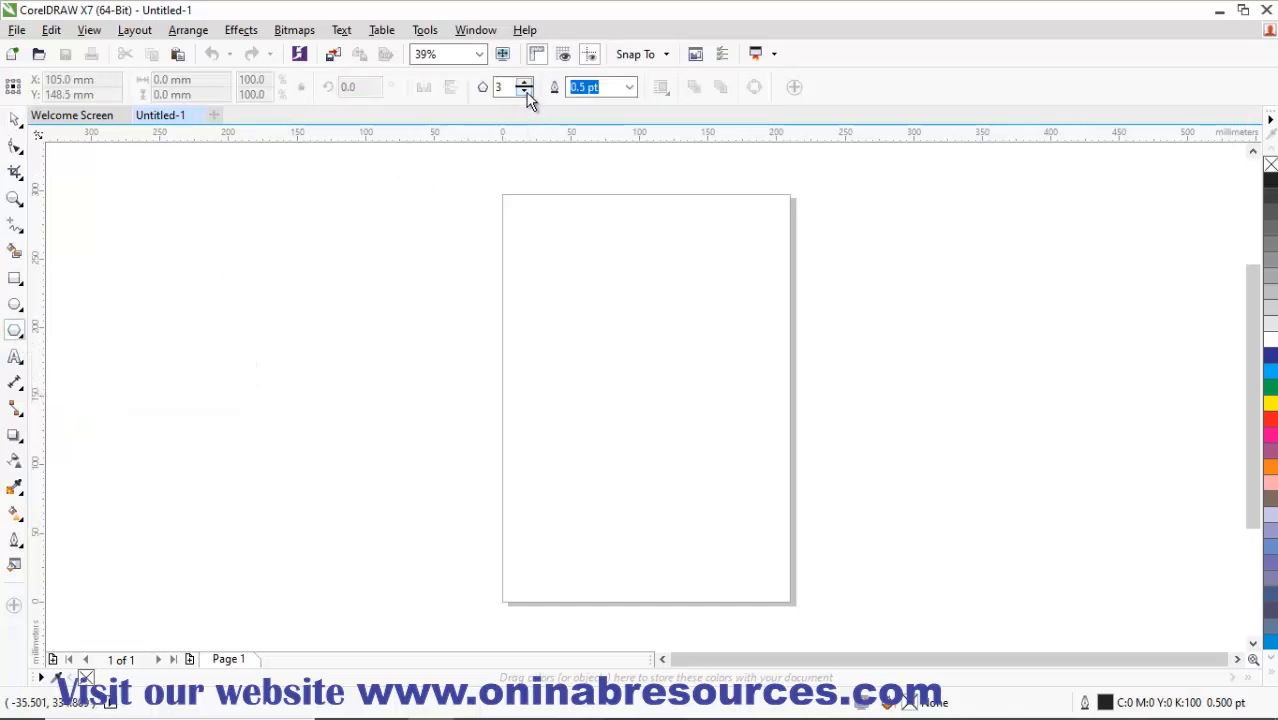
{"action": "left_click", "coordinate": [524, 82]}
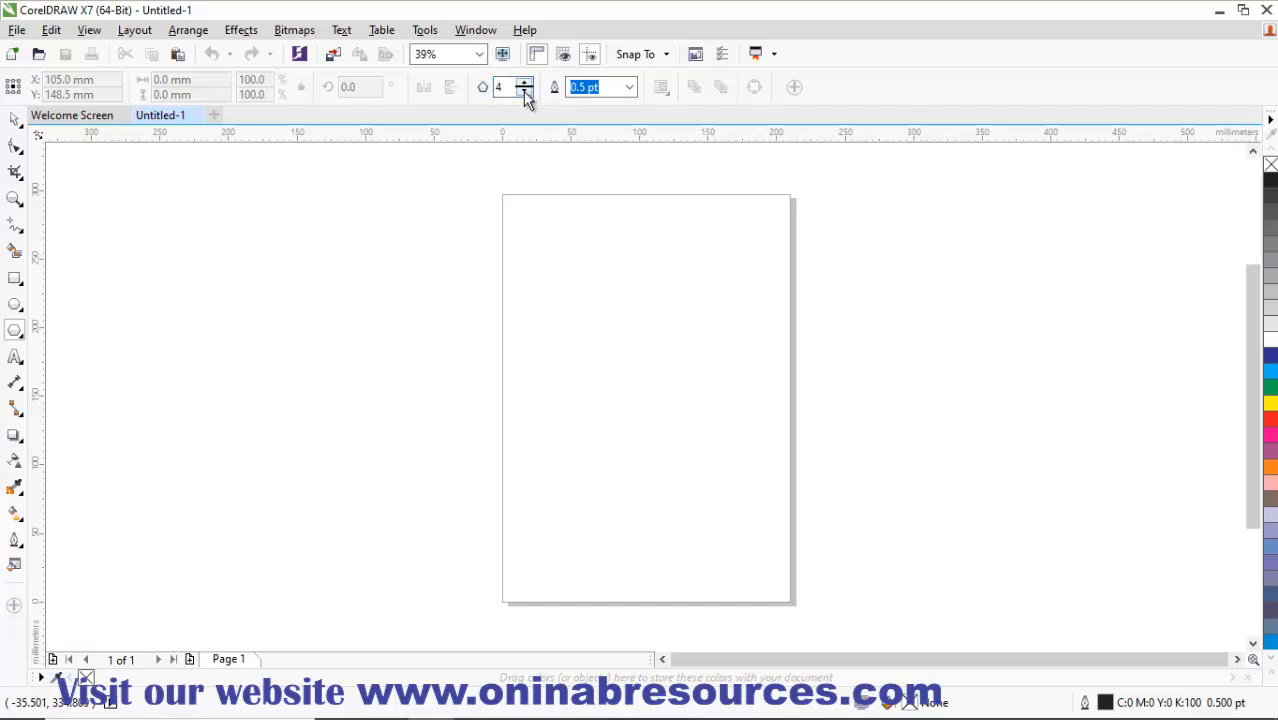
{"action": "left_click", "coordinate": [524, 92]}
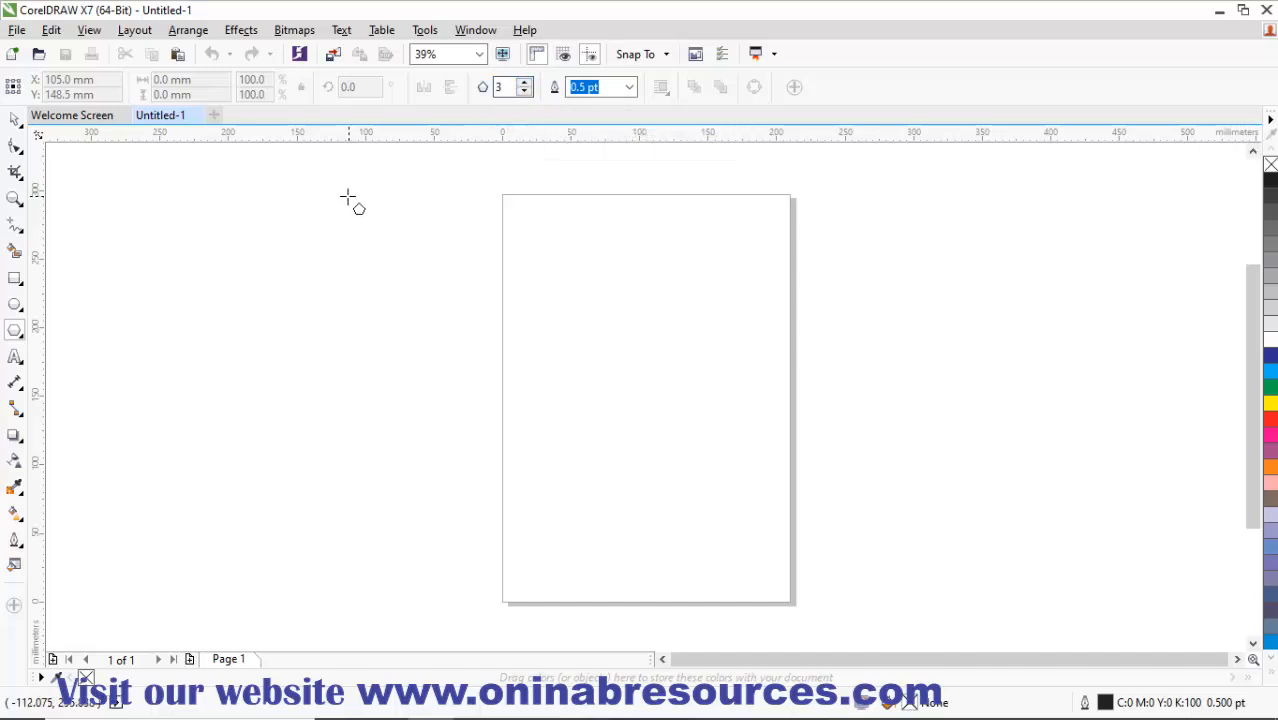
{"action": "mouse_move", "coordinate": [364, 240]}
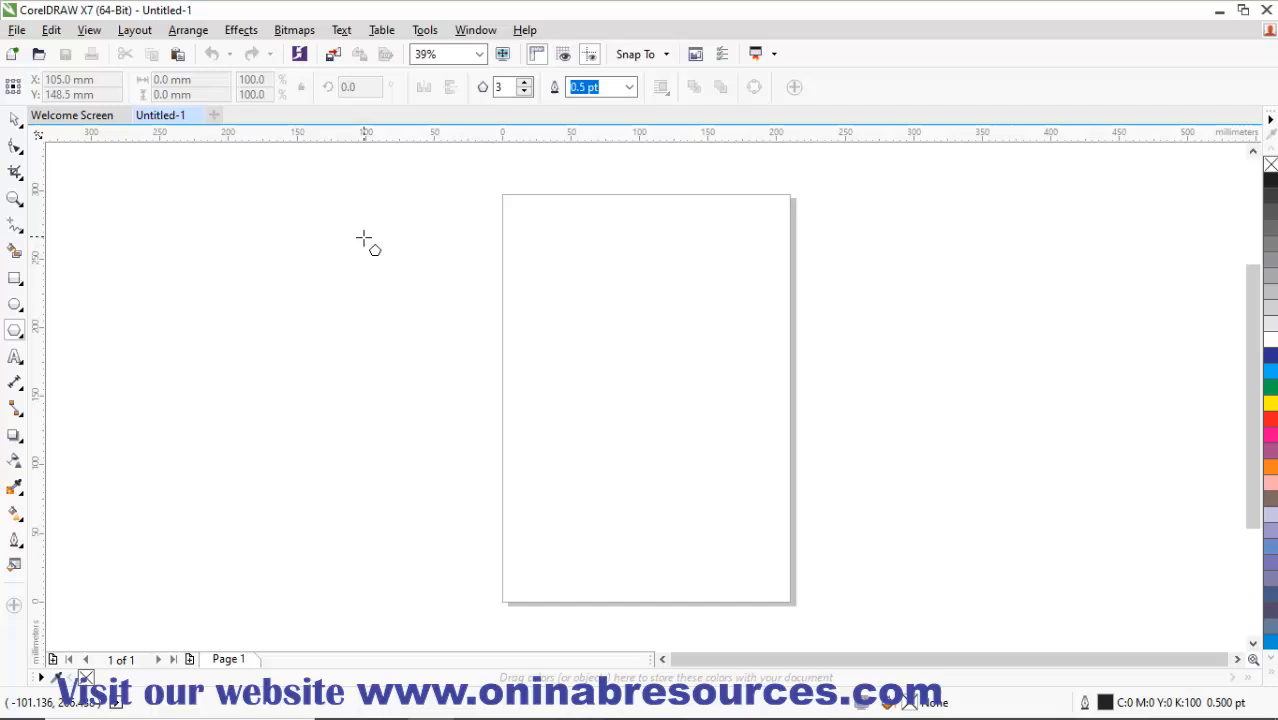
{"action": "mouse_move", "coordinate": [220, 242]}
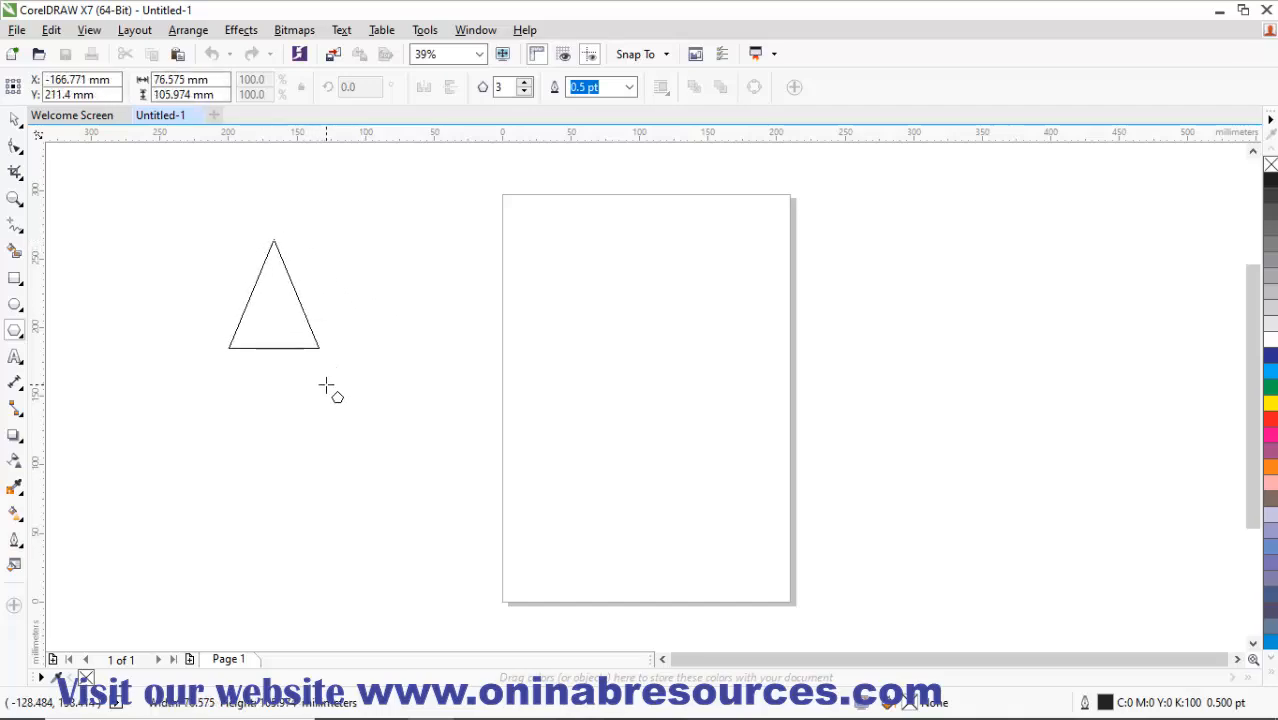
{"action": "left_click", "coordinate": [272, 296]}
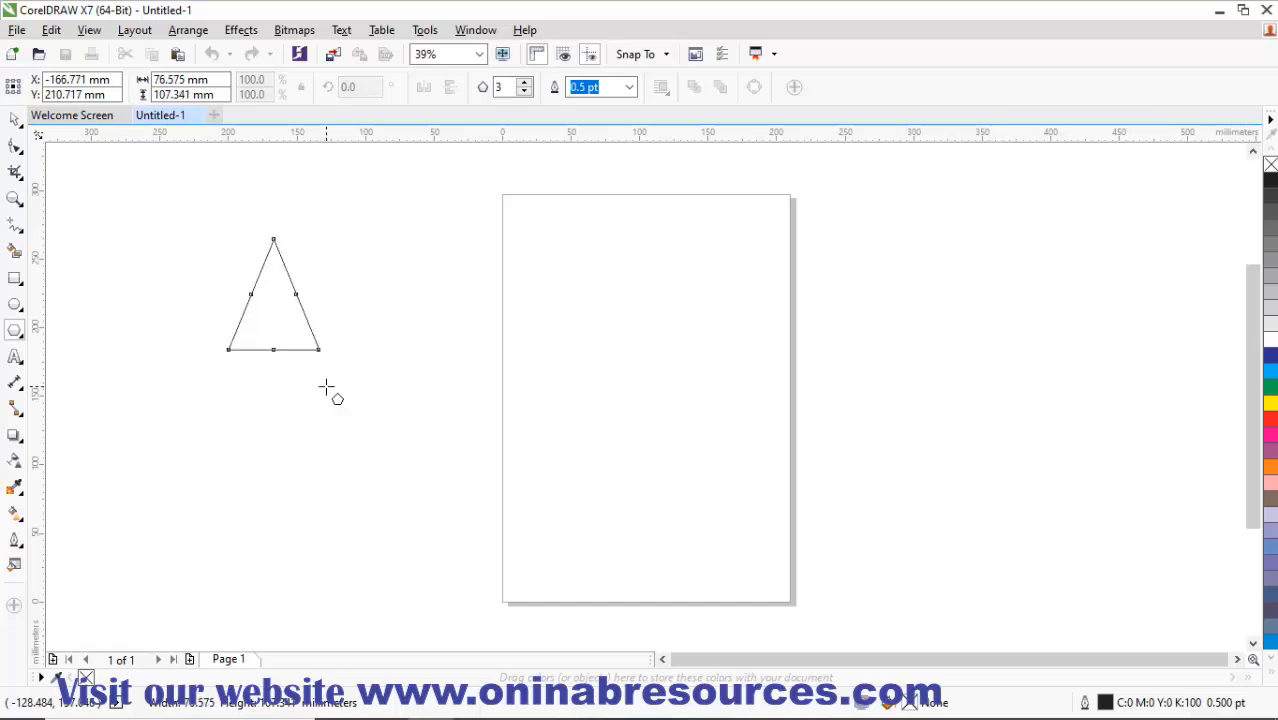
{"action": "left_click", "coordinate": [272, 296]}
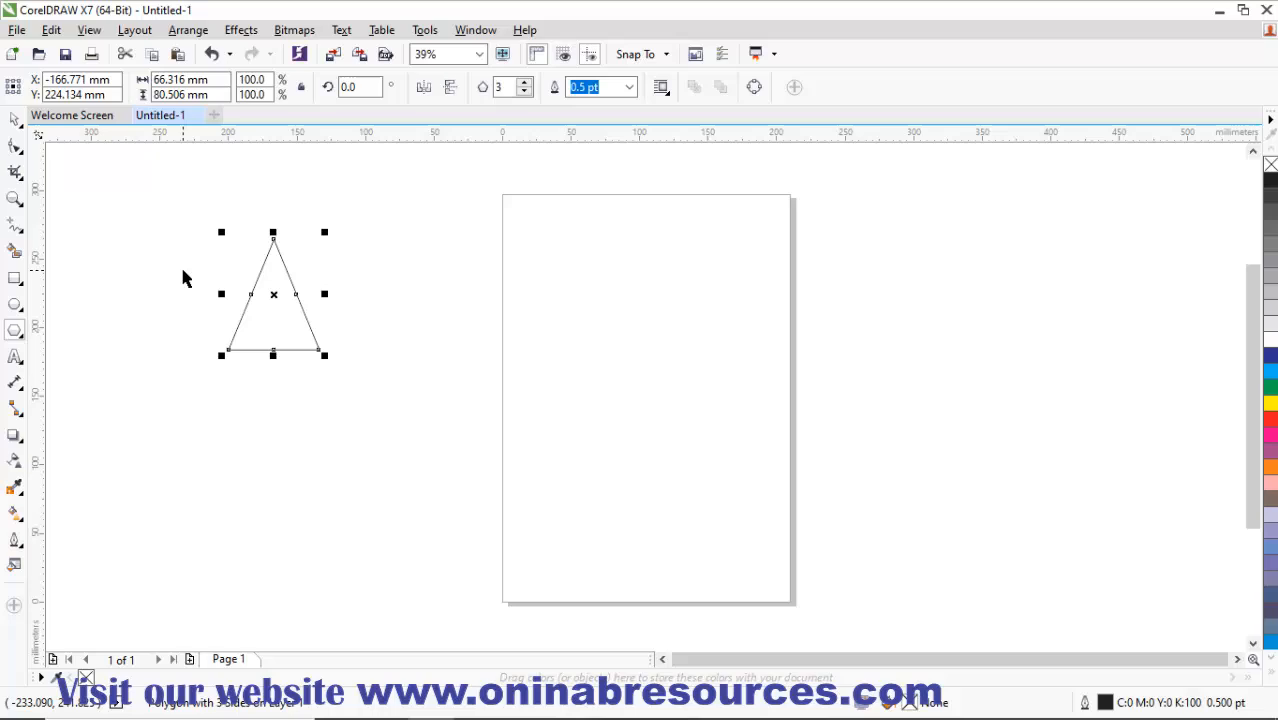
Drag-copy the triangle, shrink the copy over the original's base, and select both
{"action": "left_click_drag", "start_coordinate": [272, 292], "coordinate": [280, 288]}
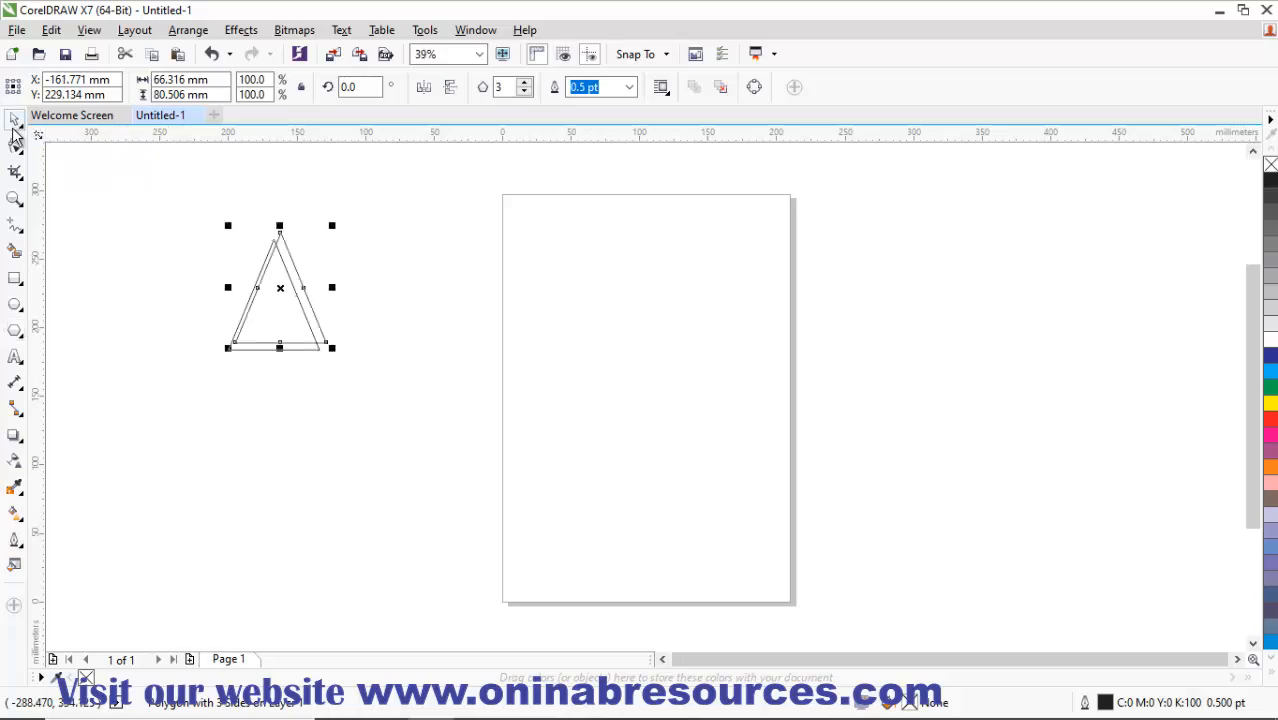
{"action": "mouse_move", "coordinate": [276, 290]}
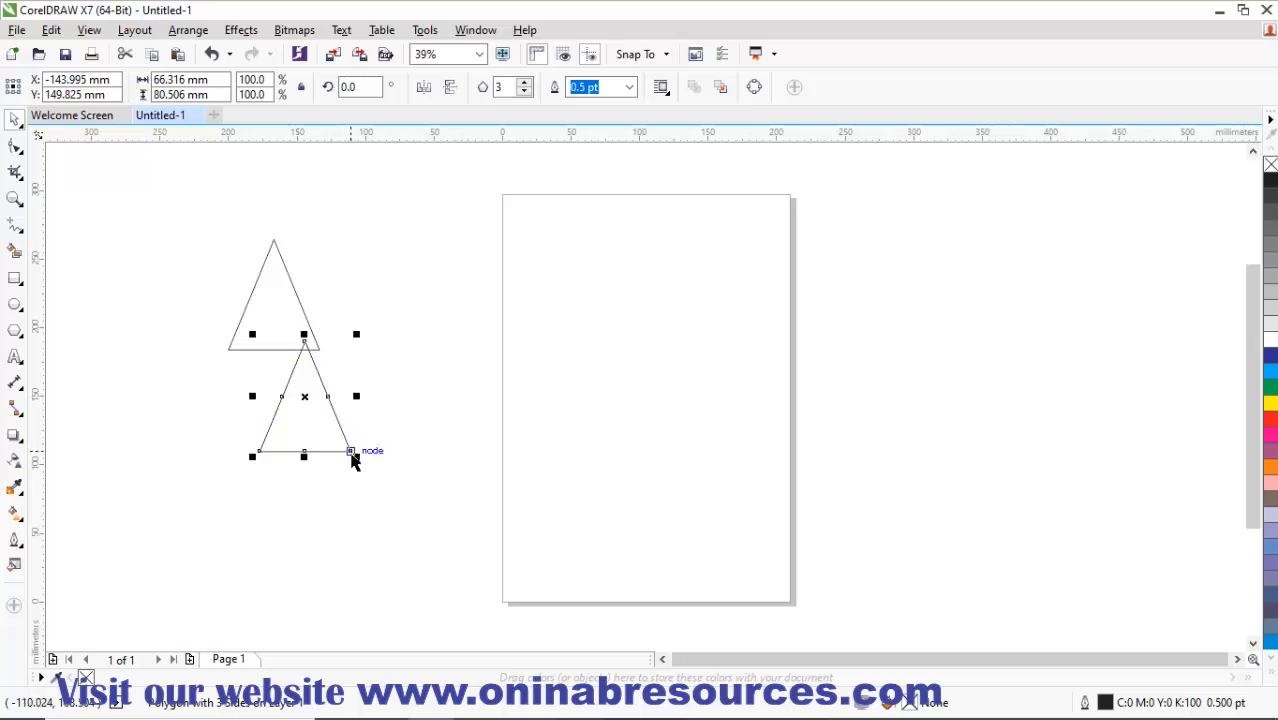
{"action": "left_click_drag", "start_coordinate": [356, 456], "coordinate": [320, 444]}
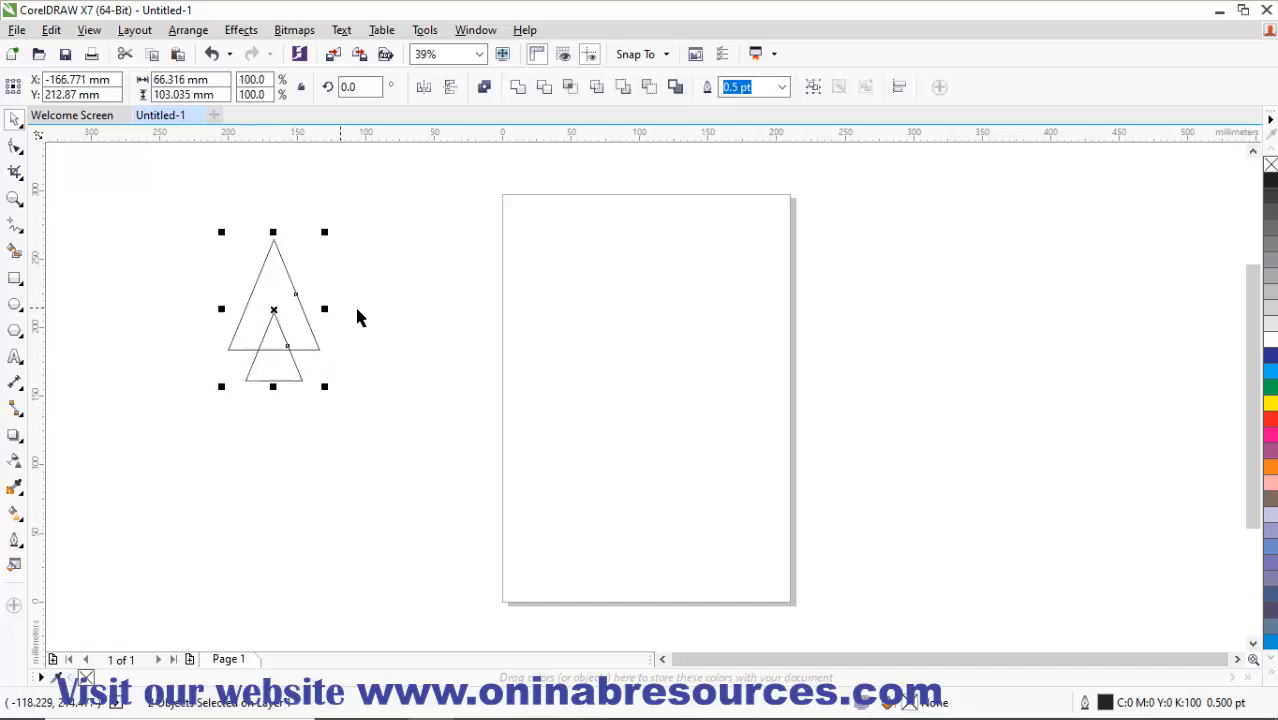
{"action": "left_click", "coordinate": [436, 418]}
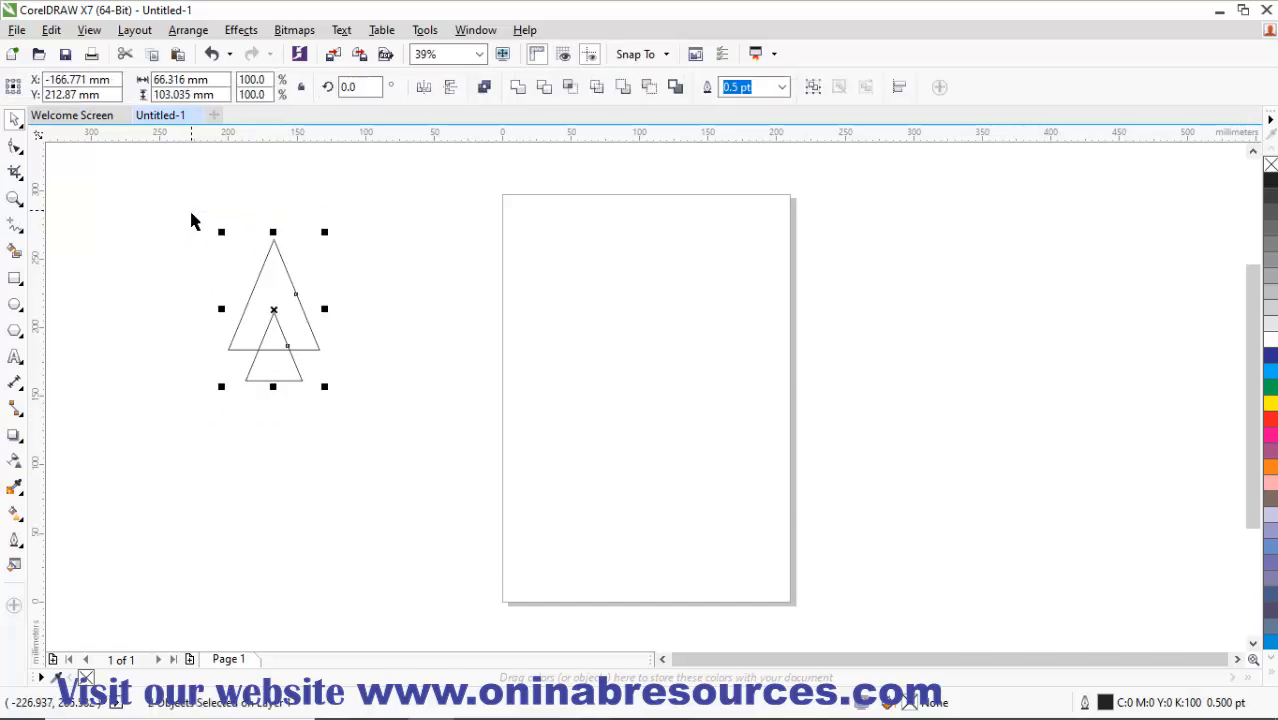
{"action": "mouse_move", "coordinate": [536, 108]}
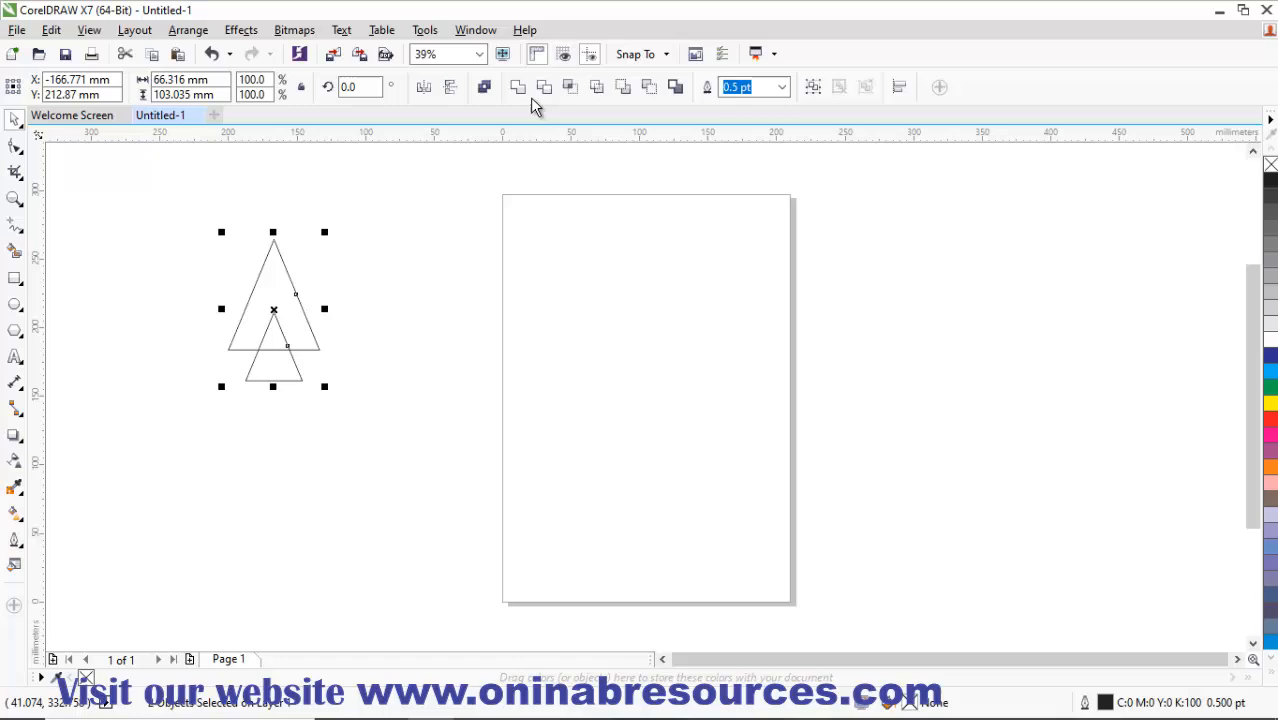
{"action": "mouse_move", "coordinate": [518, 88]}
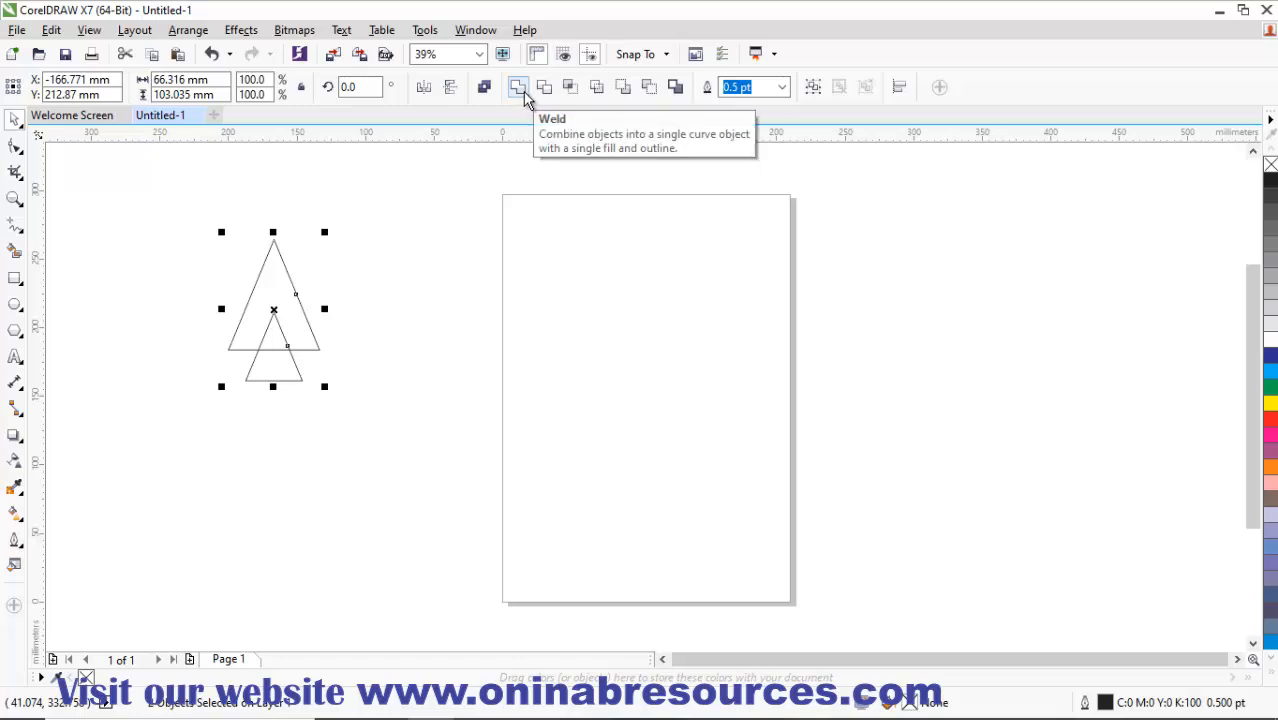
Weld the triangles into one arrow, fill it dark blue and set its outline width to None
{"action": "left_click", "coordinate": [518, 88]}
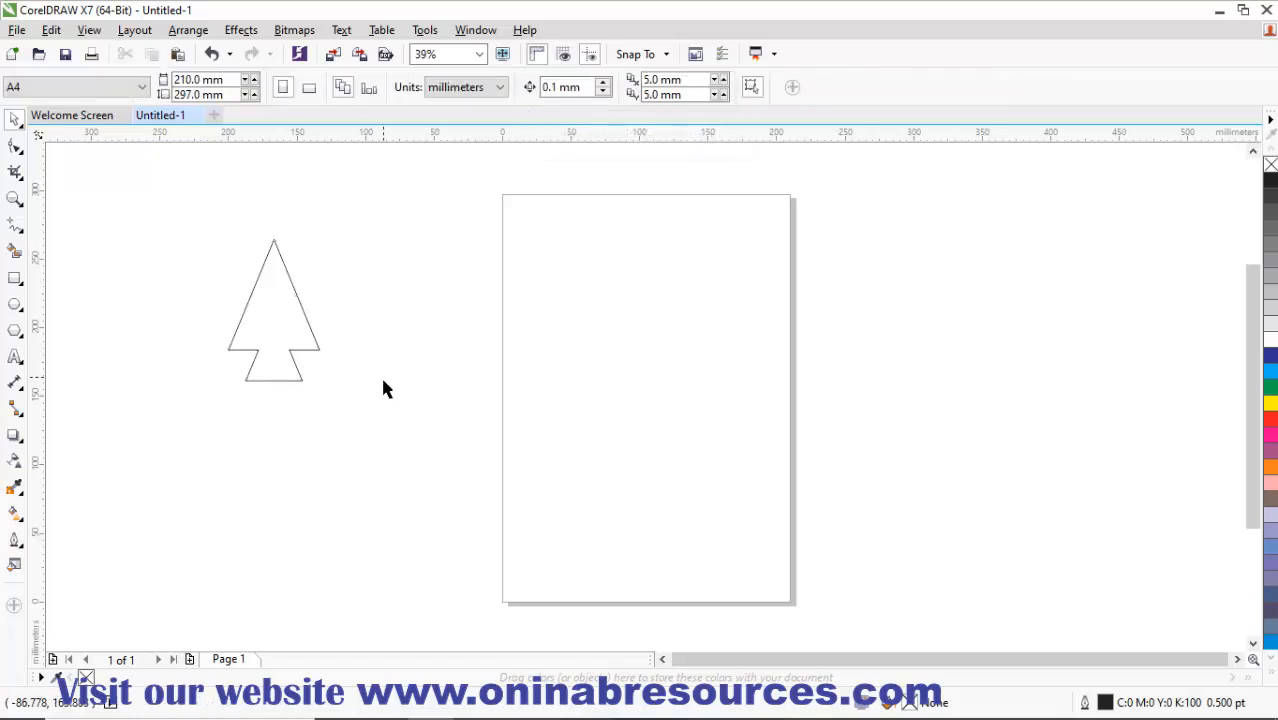
{"action": "left_click", "coordinate": [298, 336]}
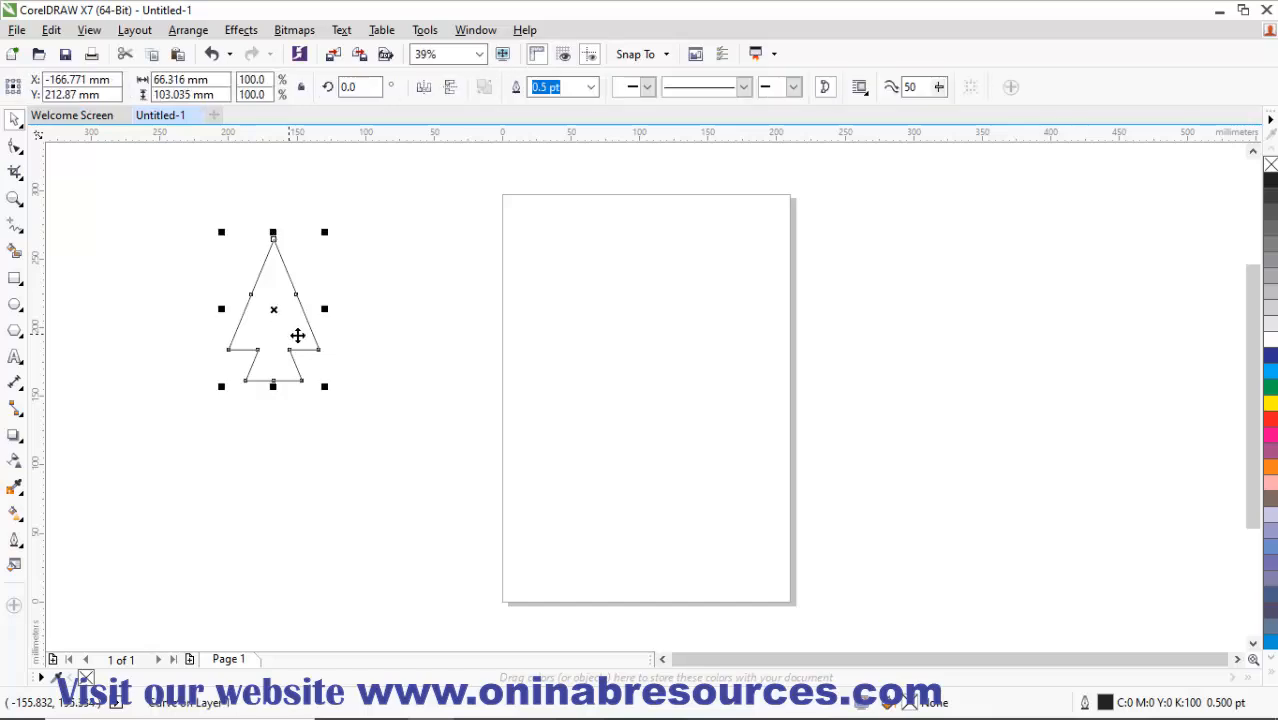
{"action": "mouse_move", "coordinate": [450, 388]}
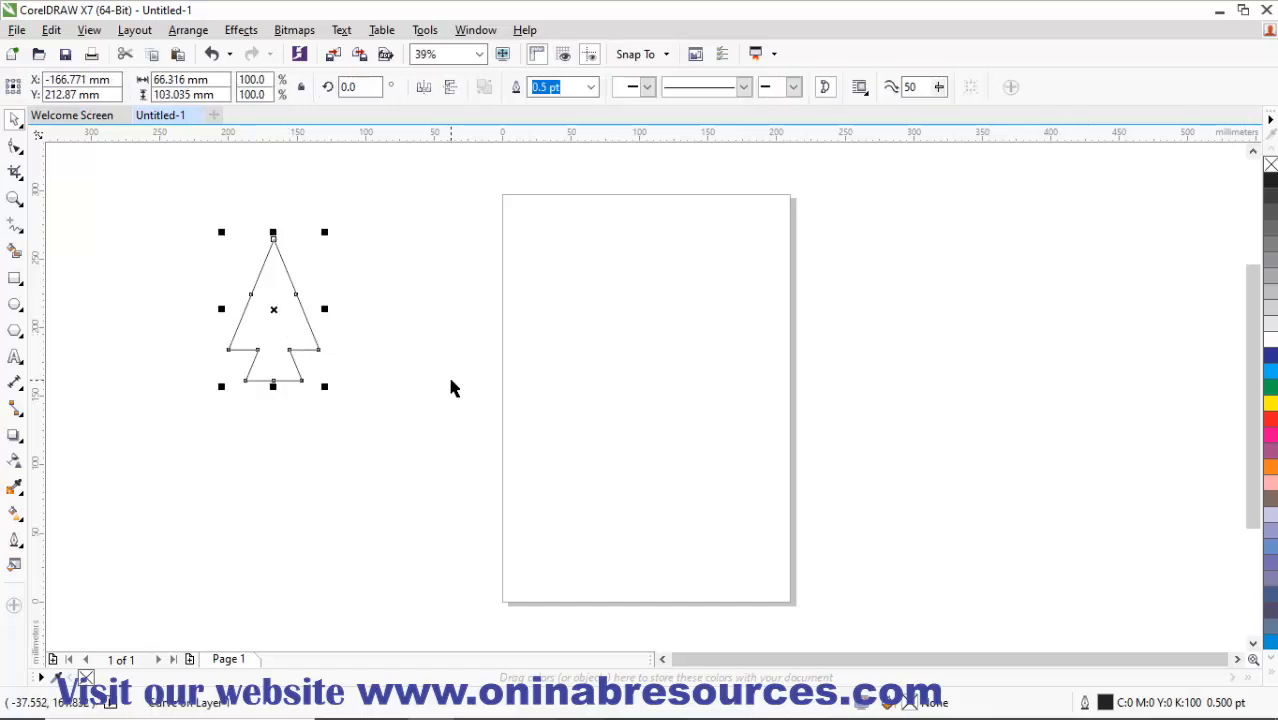
{"action": "mouse_move", "coordinate": [1190, 428]}
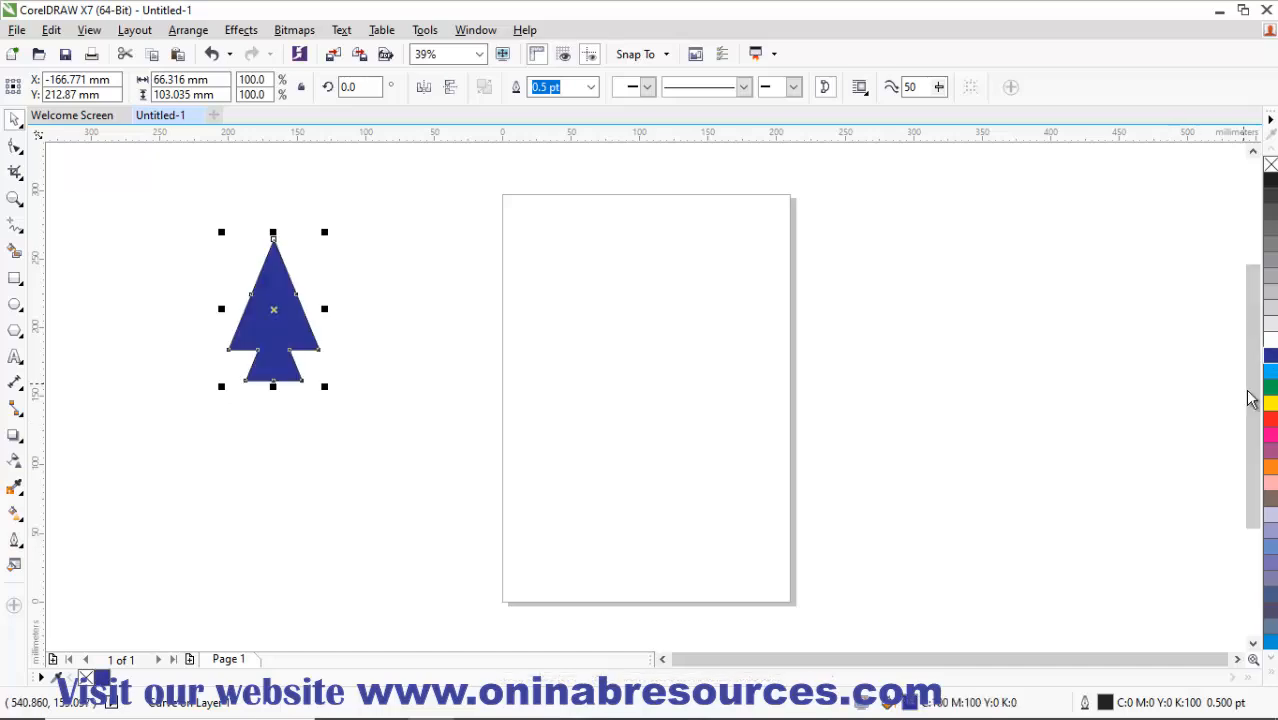
{"action": "mouse_move", "coordinate": [392, 380]}
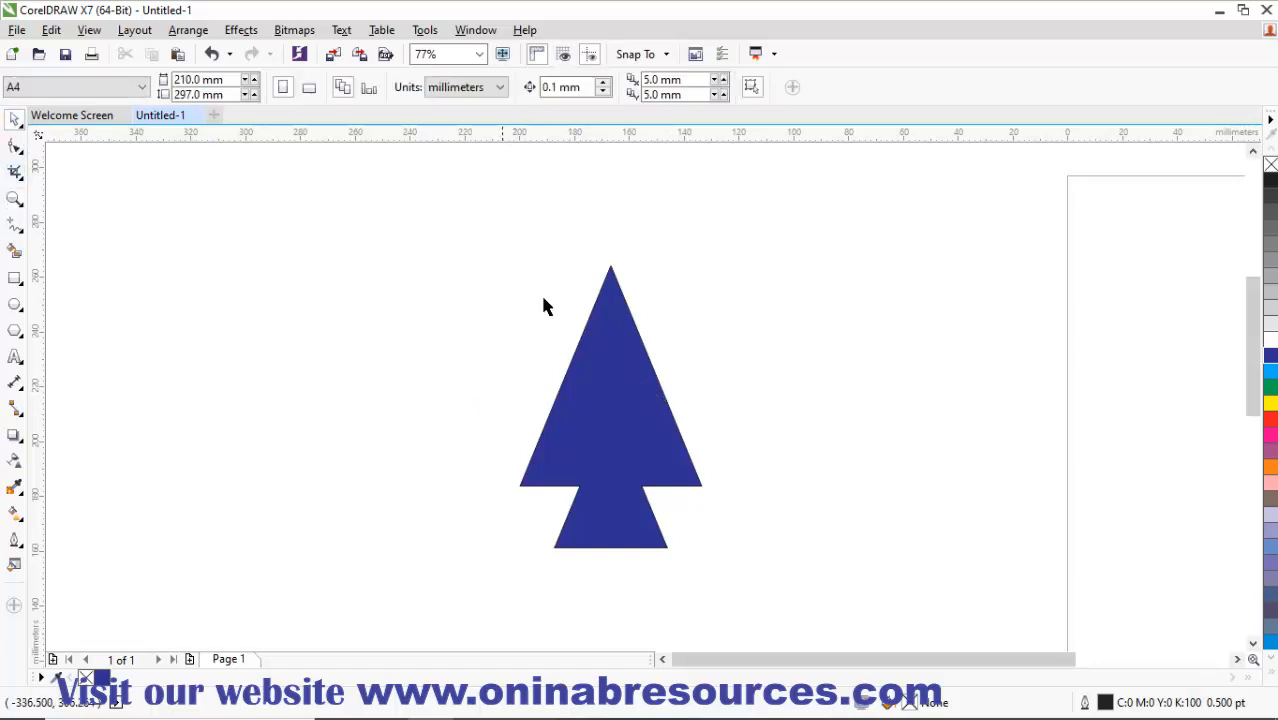
{"action": "left_click", "coordinate": [610, 400]}
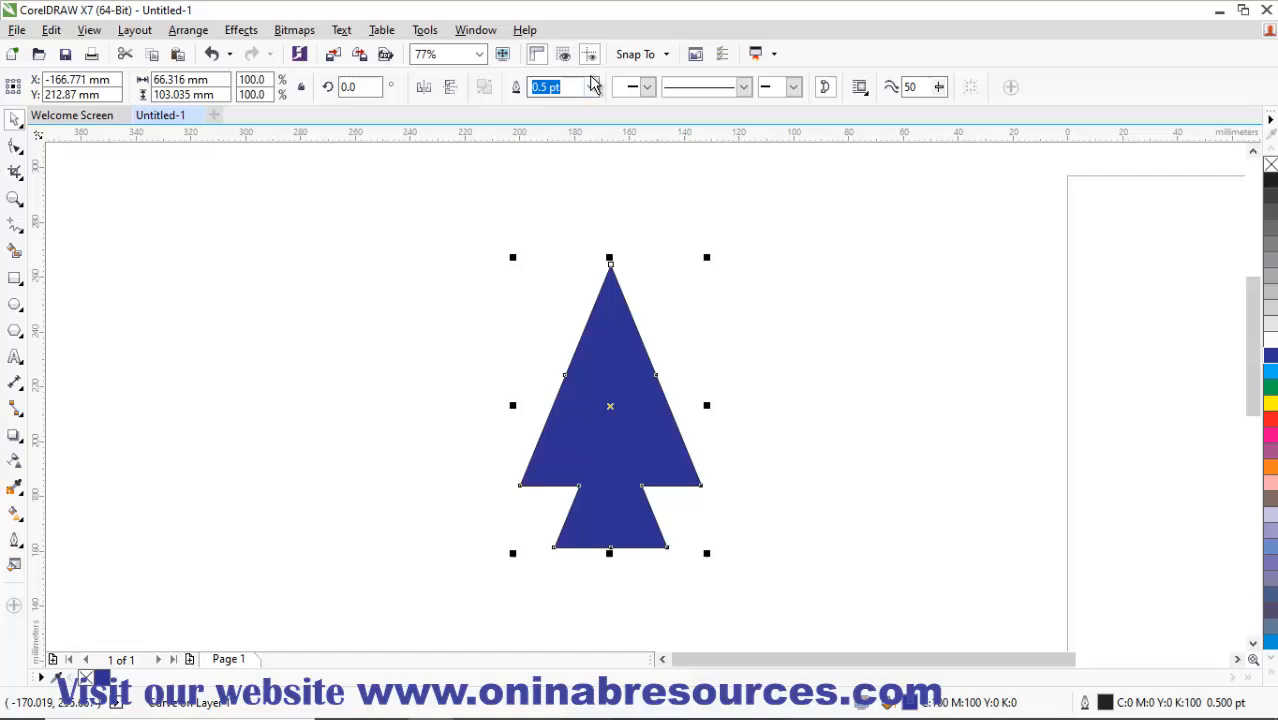
{"action": "mouse_move", "coordinate": [590, 90]}
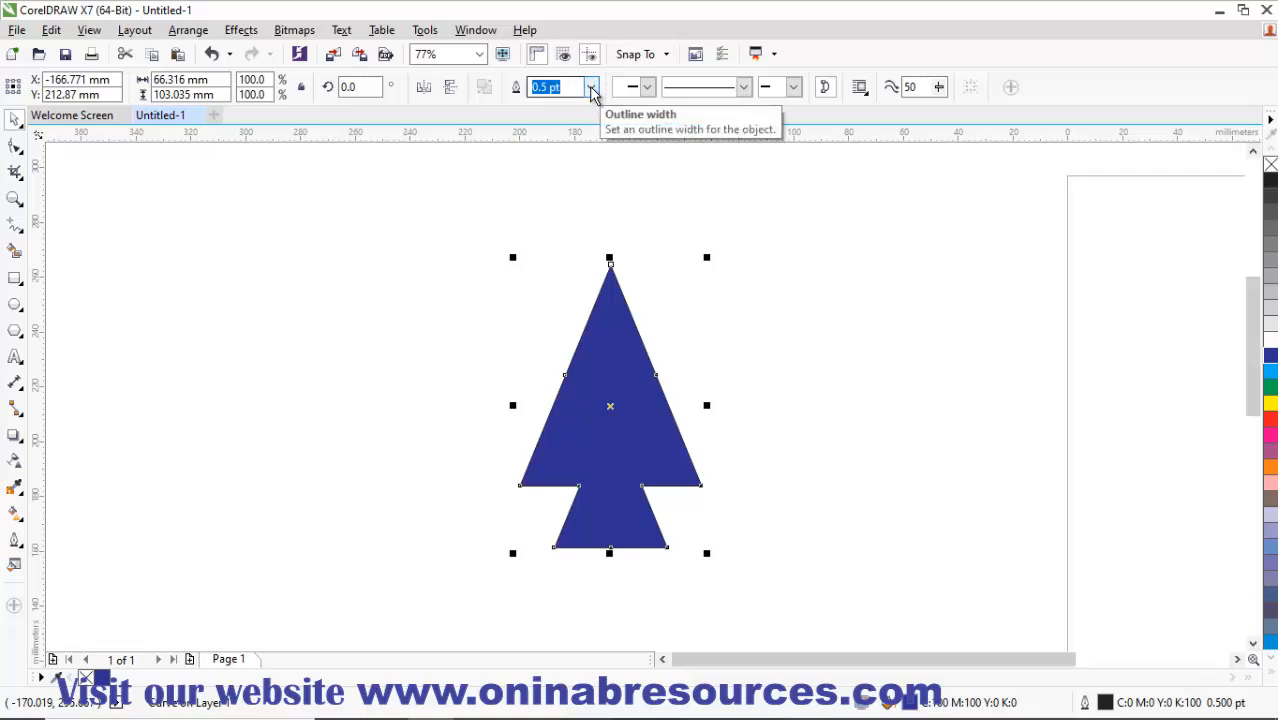
{"action": "left_click", "coordinate": [590, 88]}
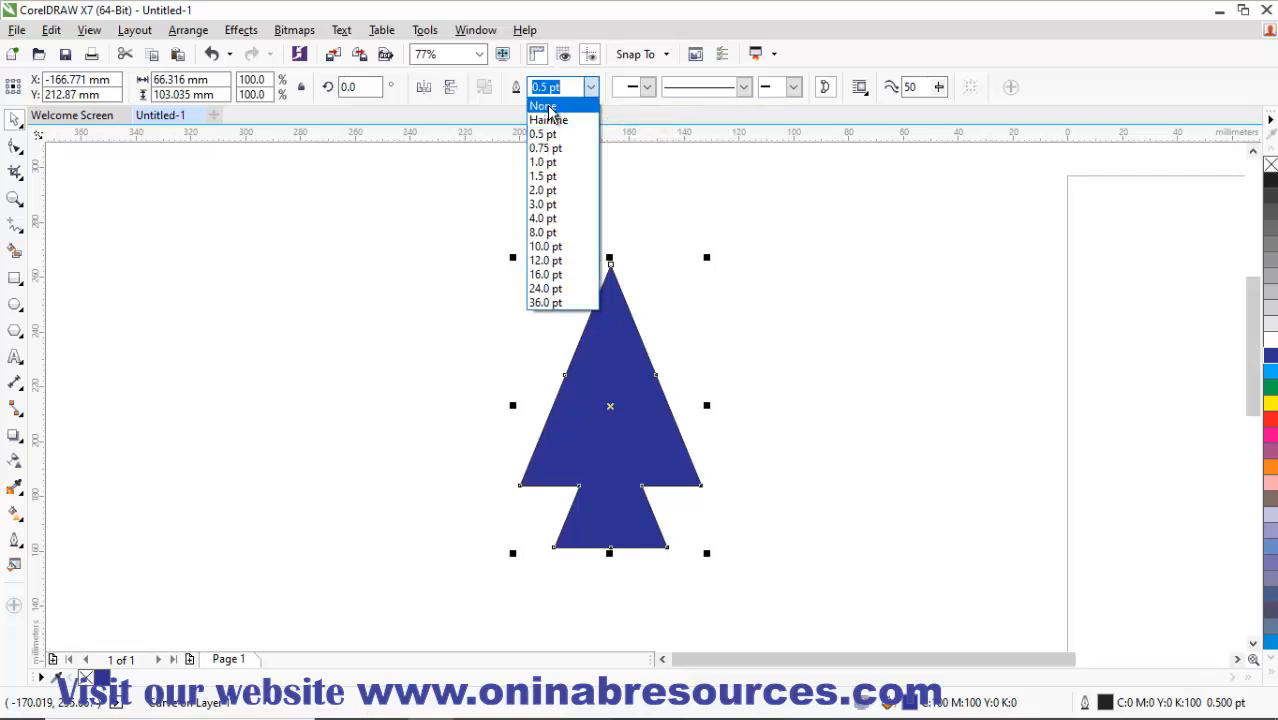
{"action": "left_click", "coordinate": [542, 106]}
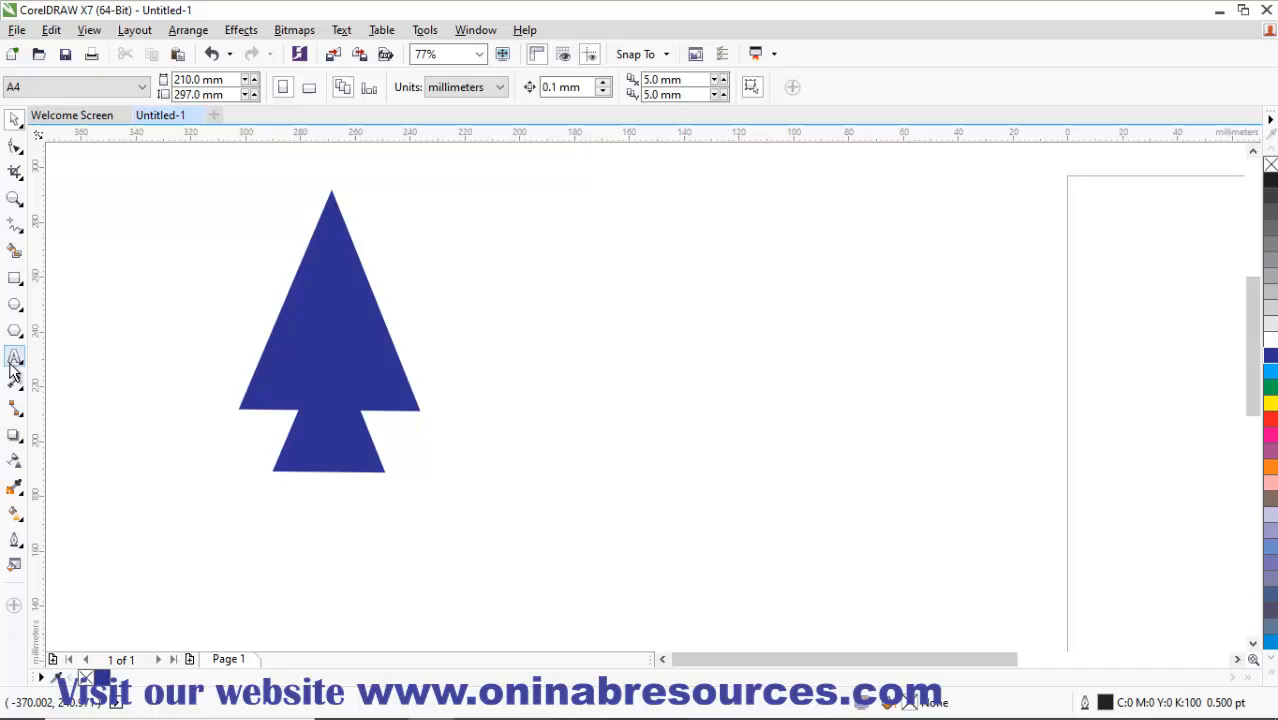
Add white 'OR' text in Arial Black across the blue arrow shape
{"action": "left_click", "coordinate": [16, 356]}
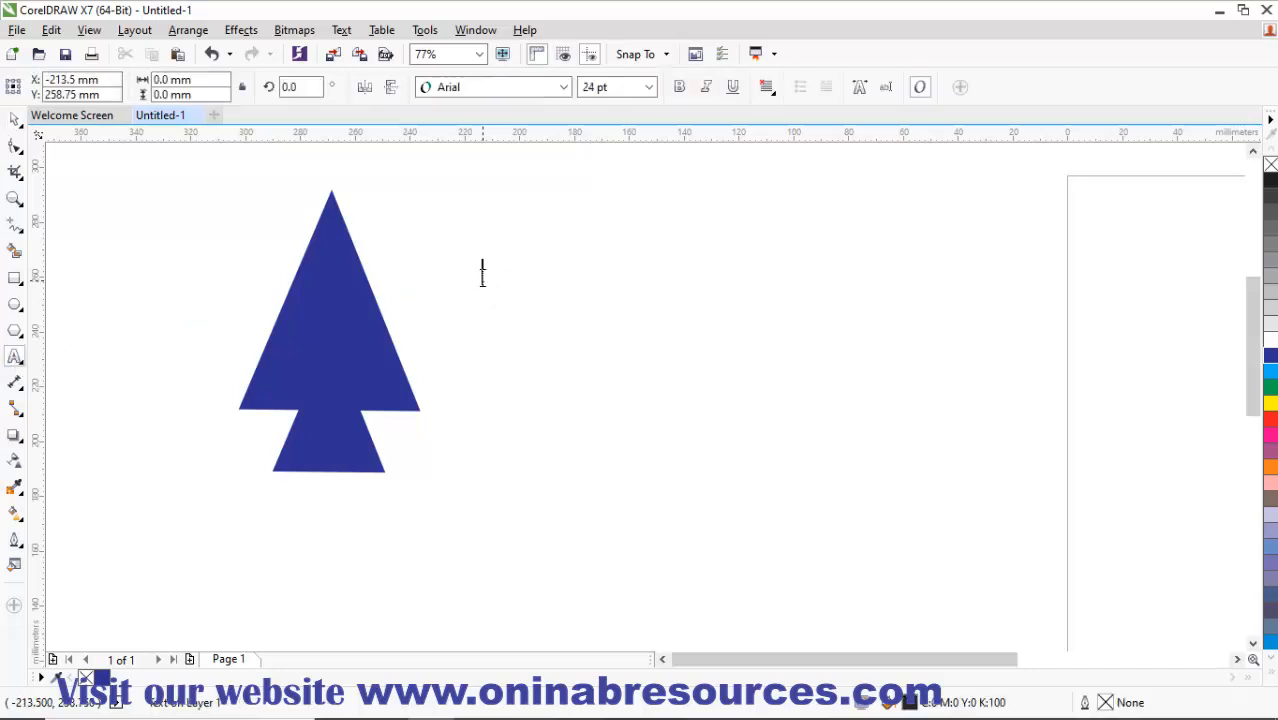
{"action": "type", "text": "DR"}
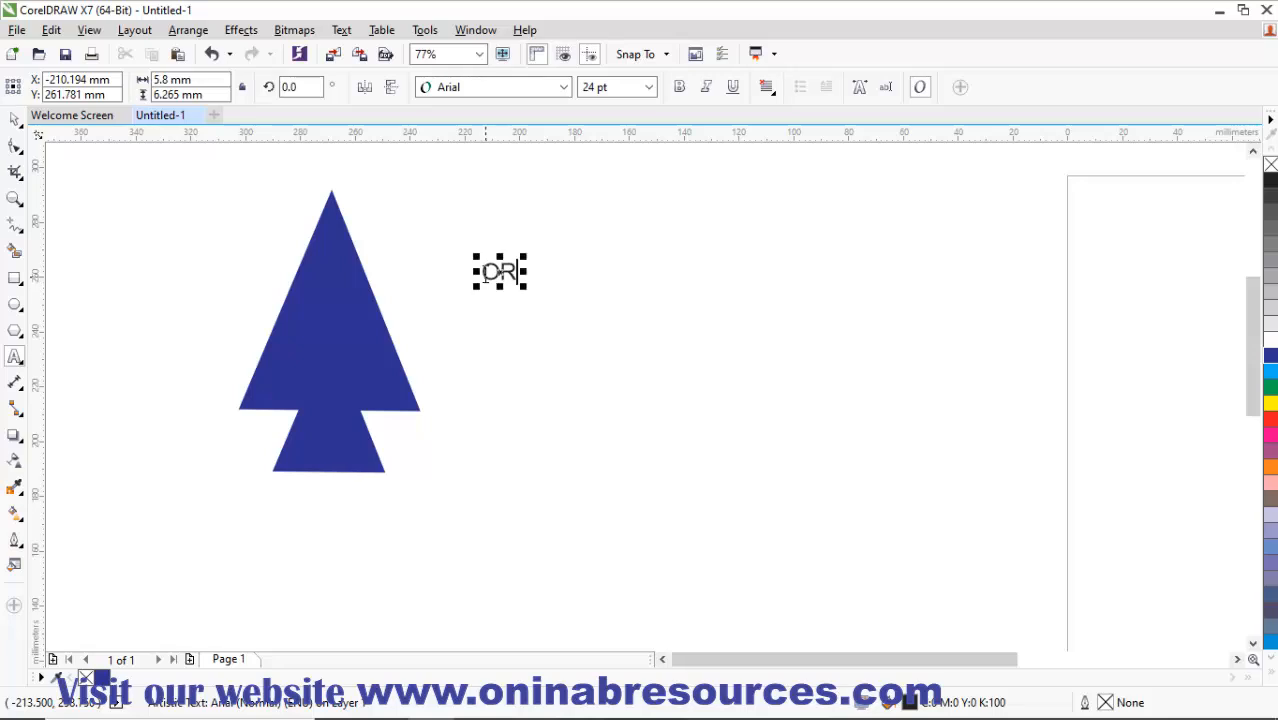
{"action": "left_click", "coordinate": [564, 88]}
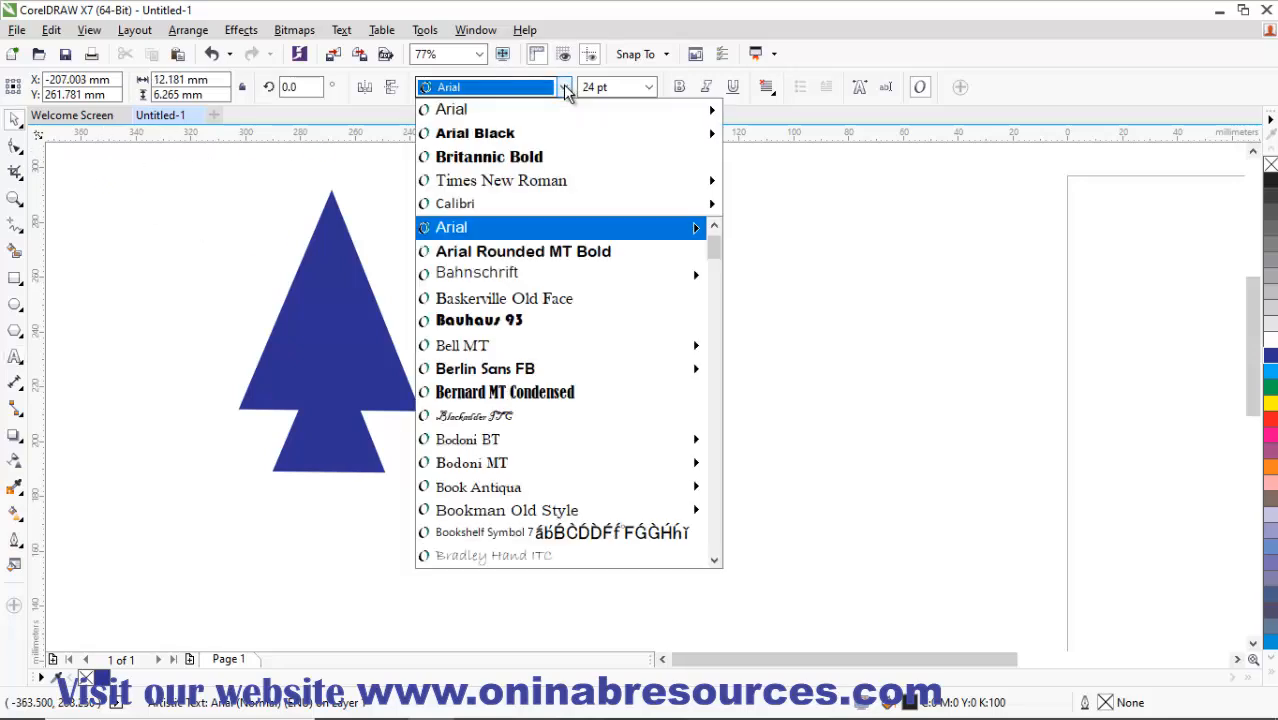
{"action": "left_click", "coordinate": [474, 132]}
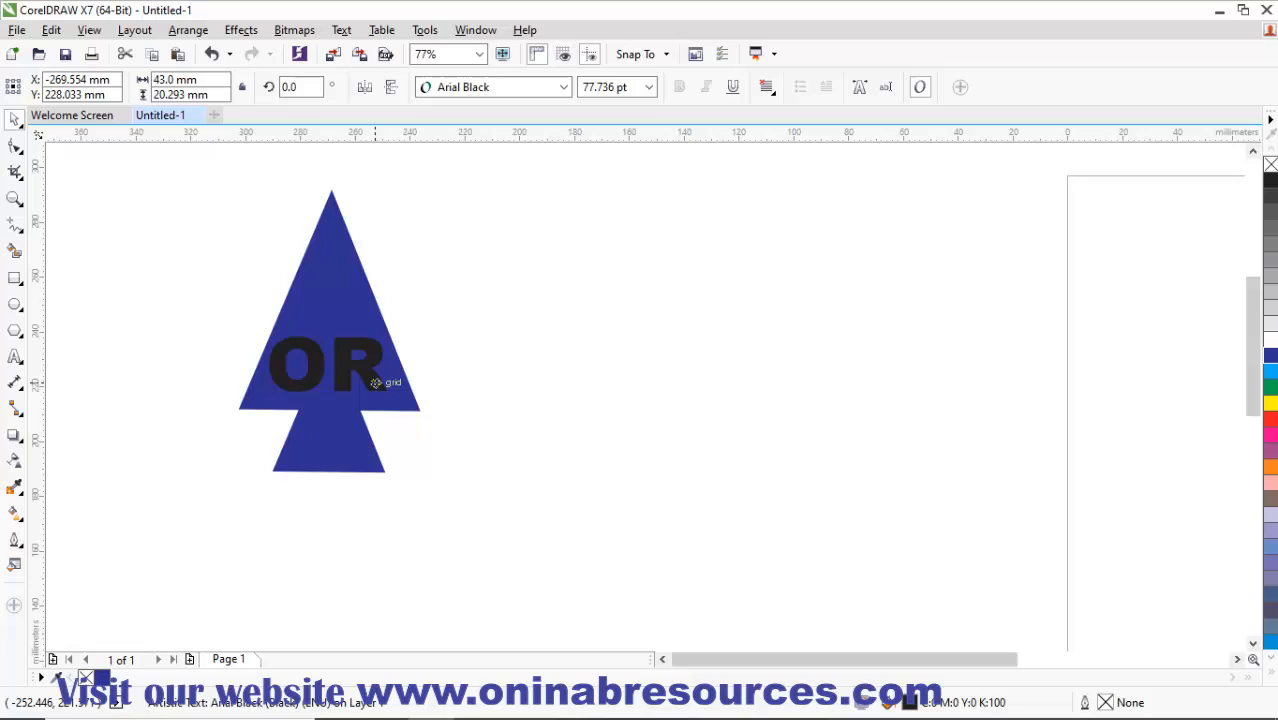
{"action": "left_click", "coordinate": [324, 364]}
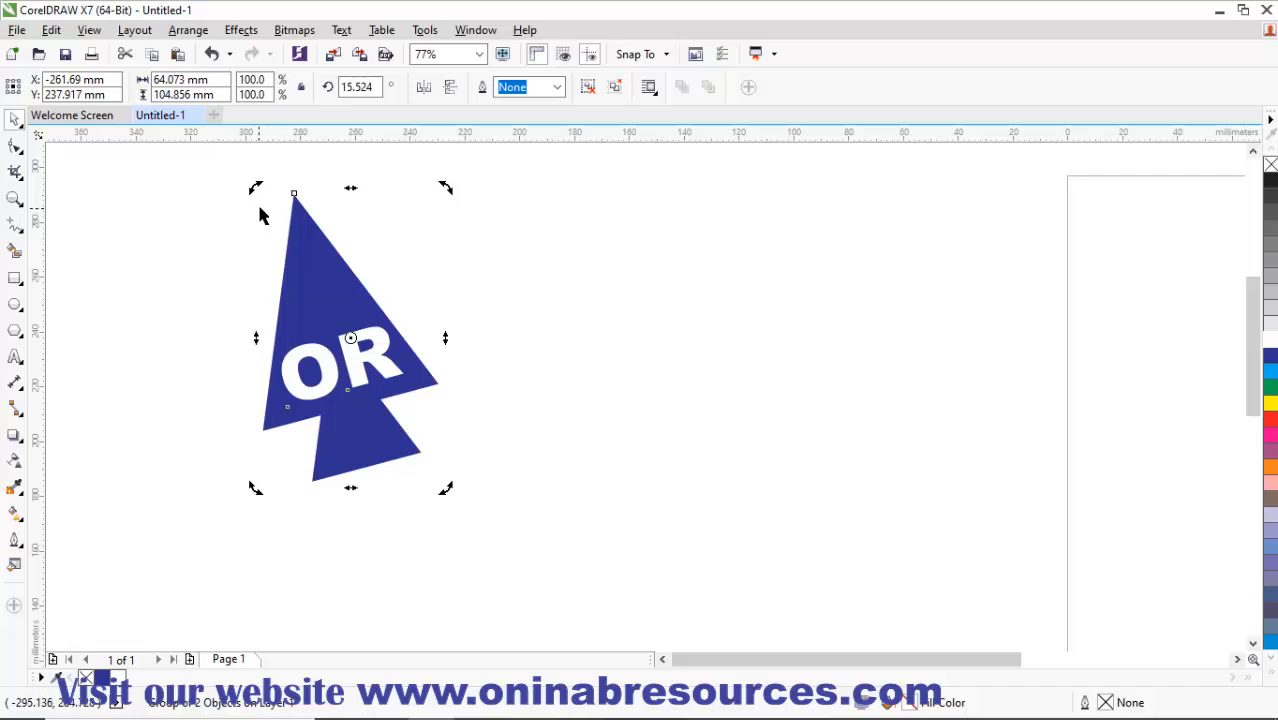
{"action": "mouse_move", "coordinate": [284, 208]}
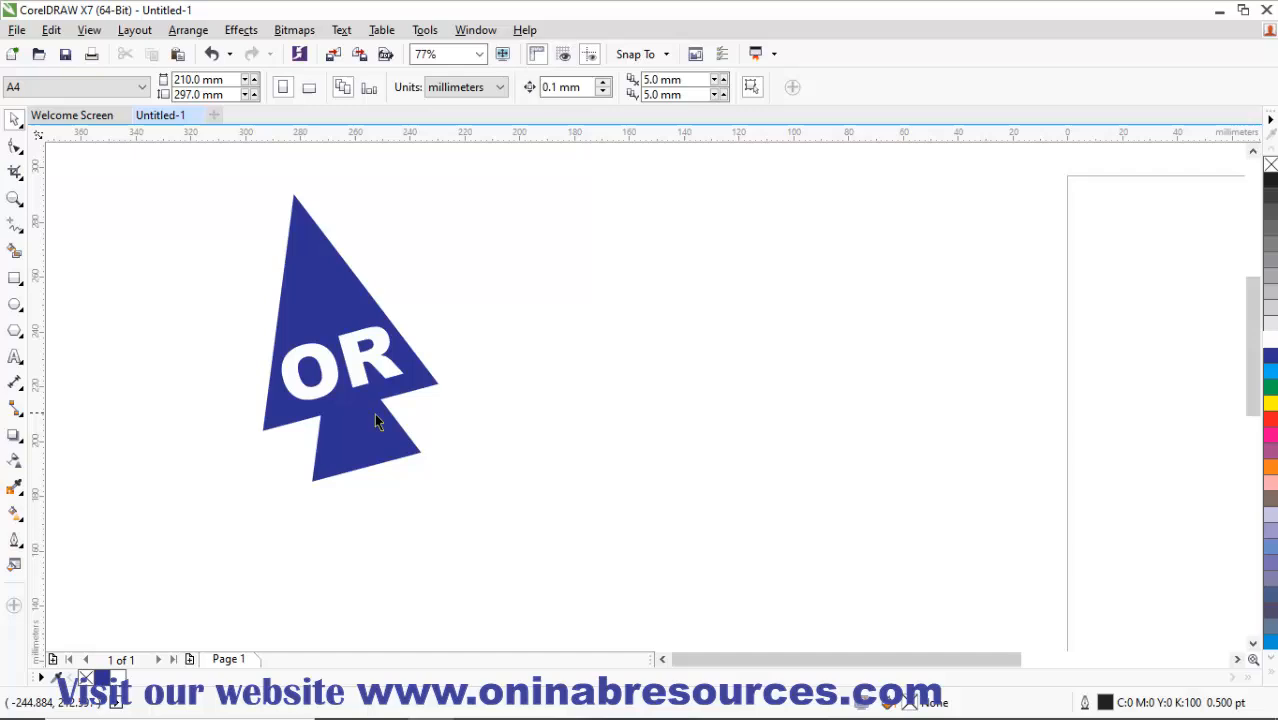
{"action": "mouse_move", "coordinate": [476, 388]}
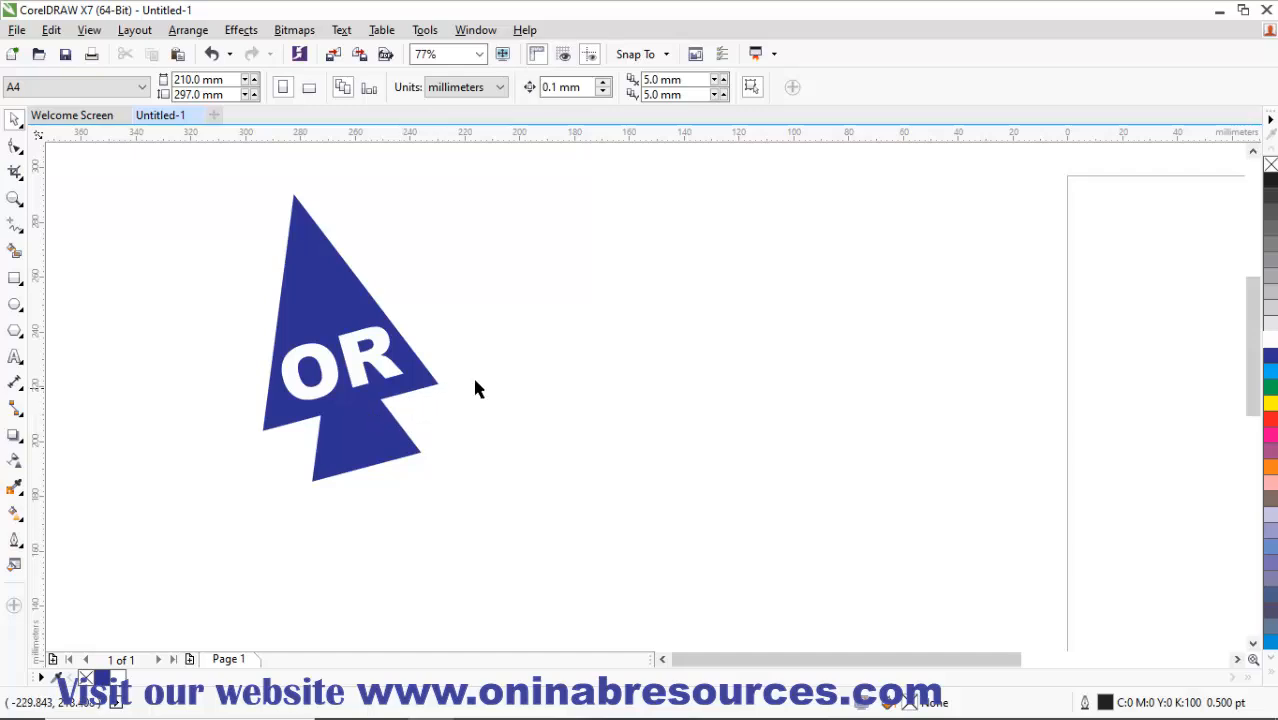
{"action": "mouse_move", "coordinate": [614, 352]}
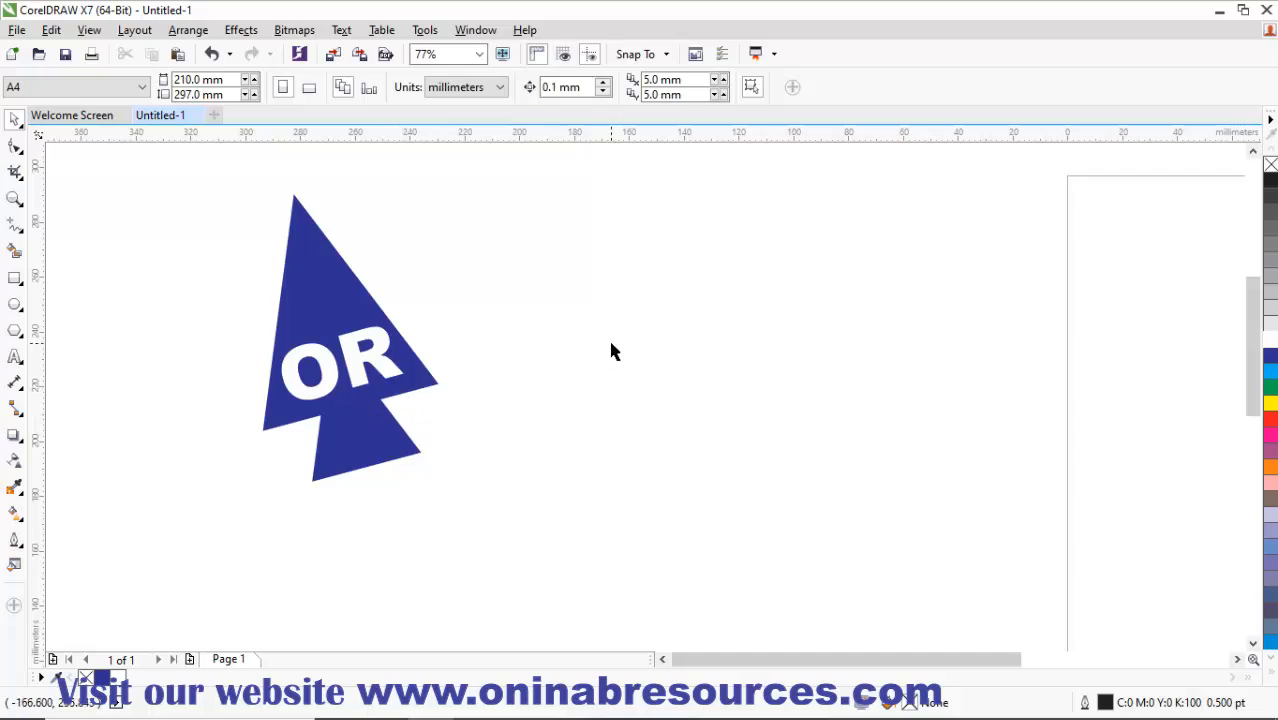
{"action": "mouse_move", "coordinate": [560, 320]}
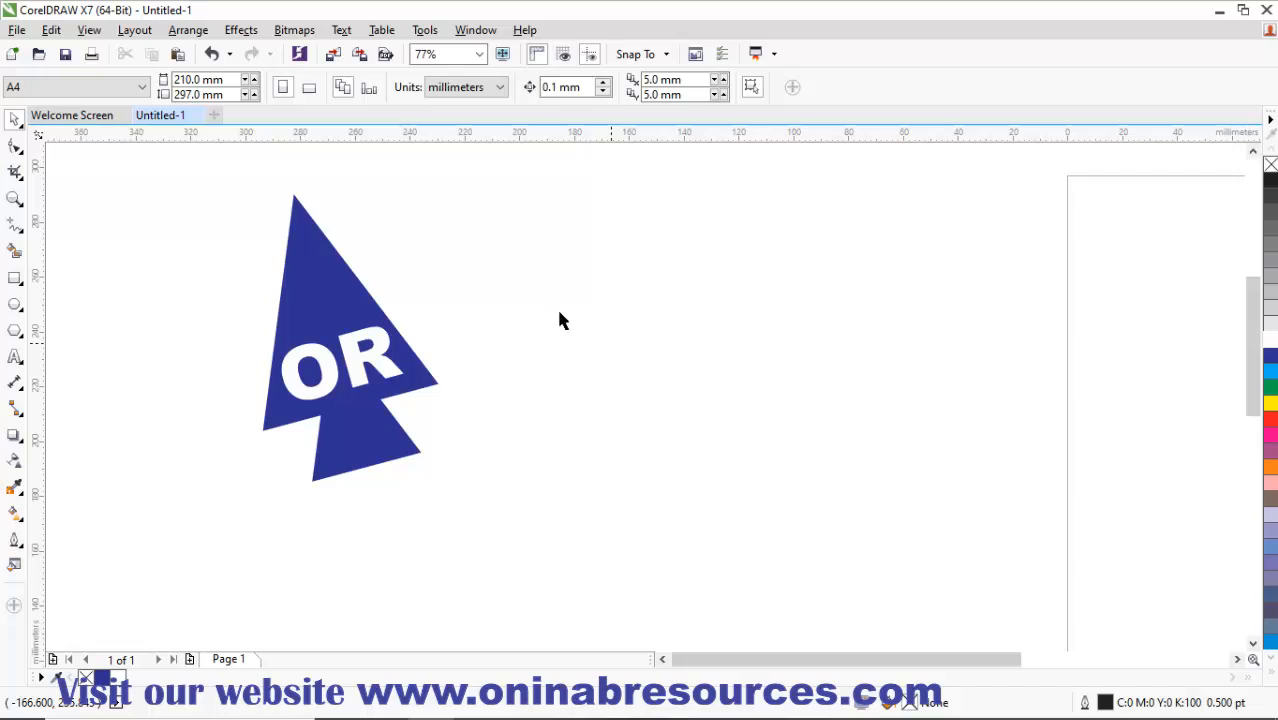
{"action": "mouse_move", "coordinate": [360, 54]}
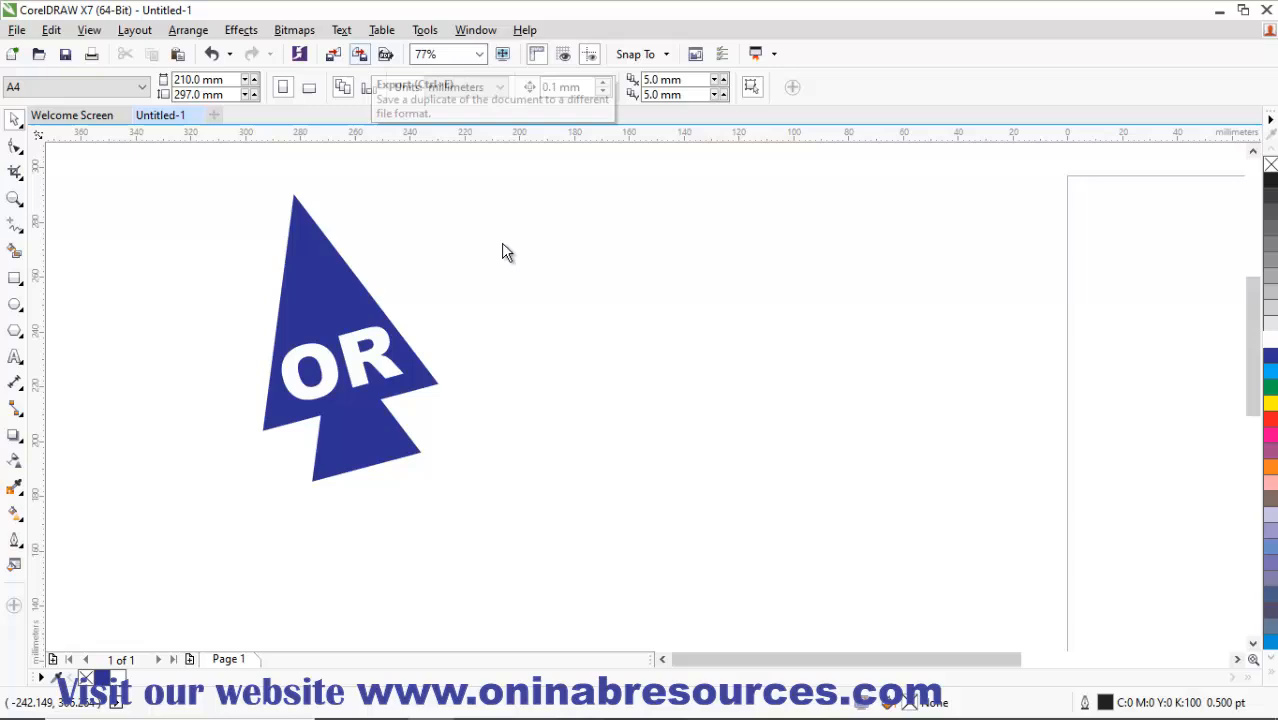
Export the drawing as a PNG named 'Cursor' on the Desktop
{"action": "left_click", "coordinate": [384, 54]}
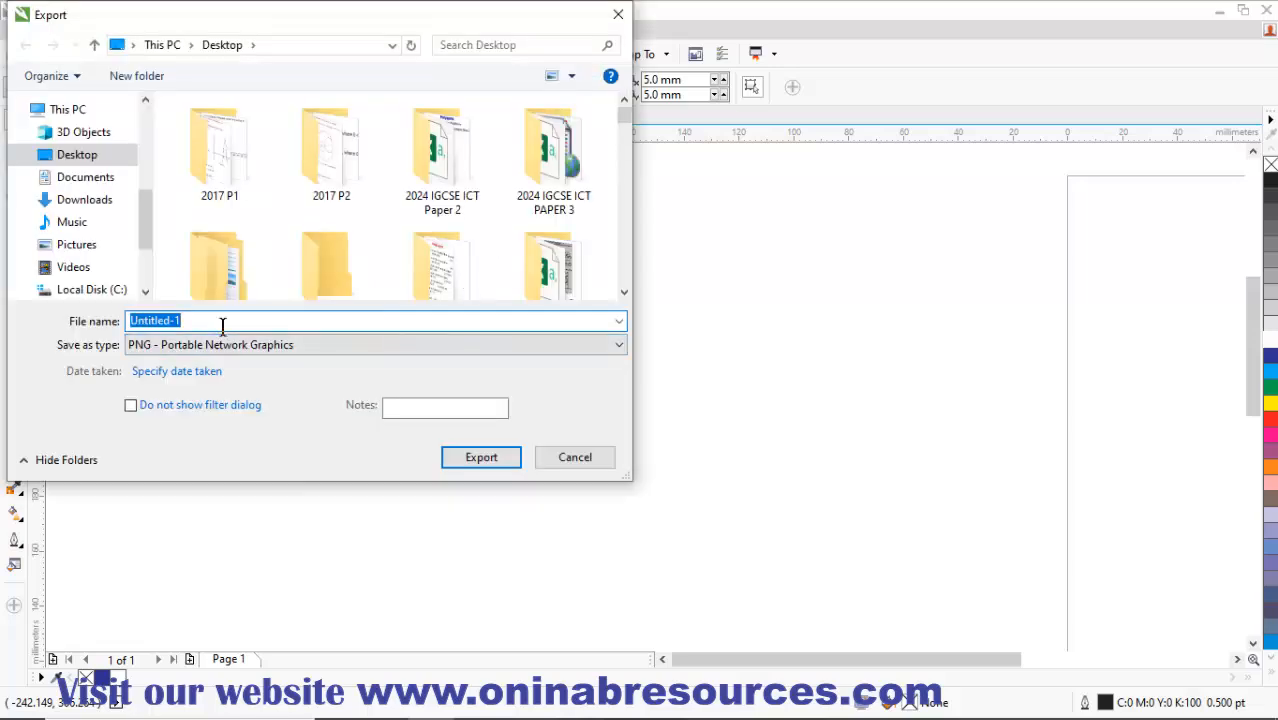
{"action": "type", "text": "Cursor"}
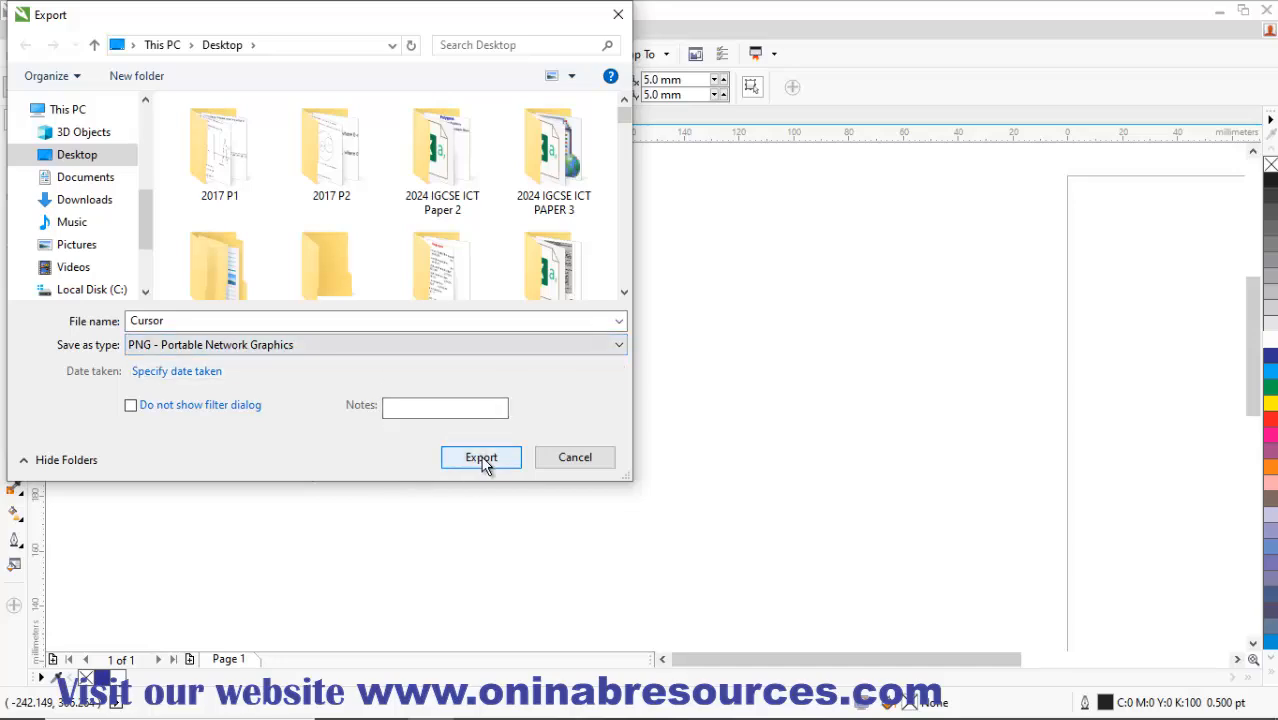
{"action": "left_click", "coordinate": [480, 456]}
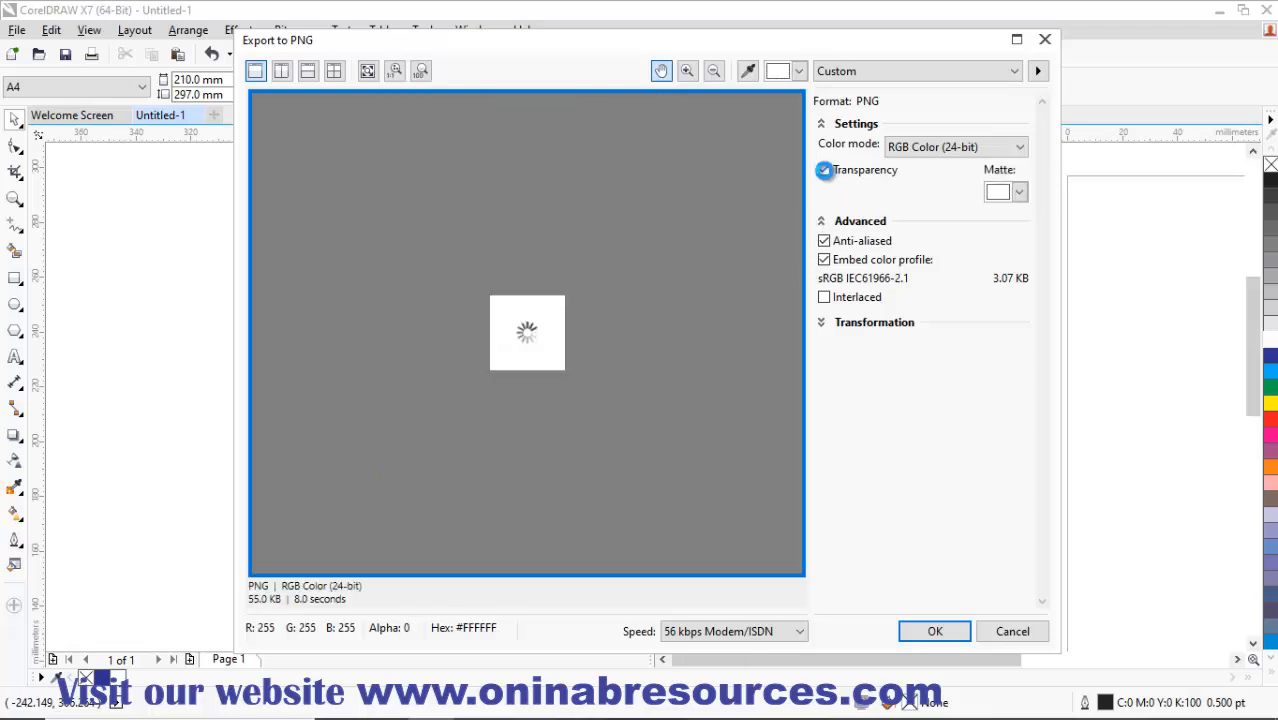
Enable Transparency in the PNG export settings and confirm the export
{"action": "left_click", "coordinate": [824, 170]}
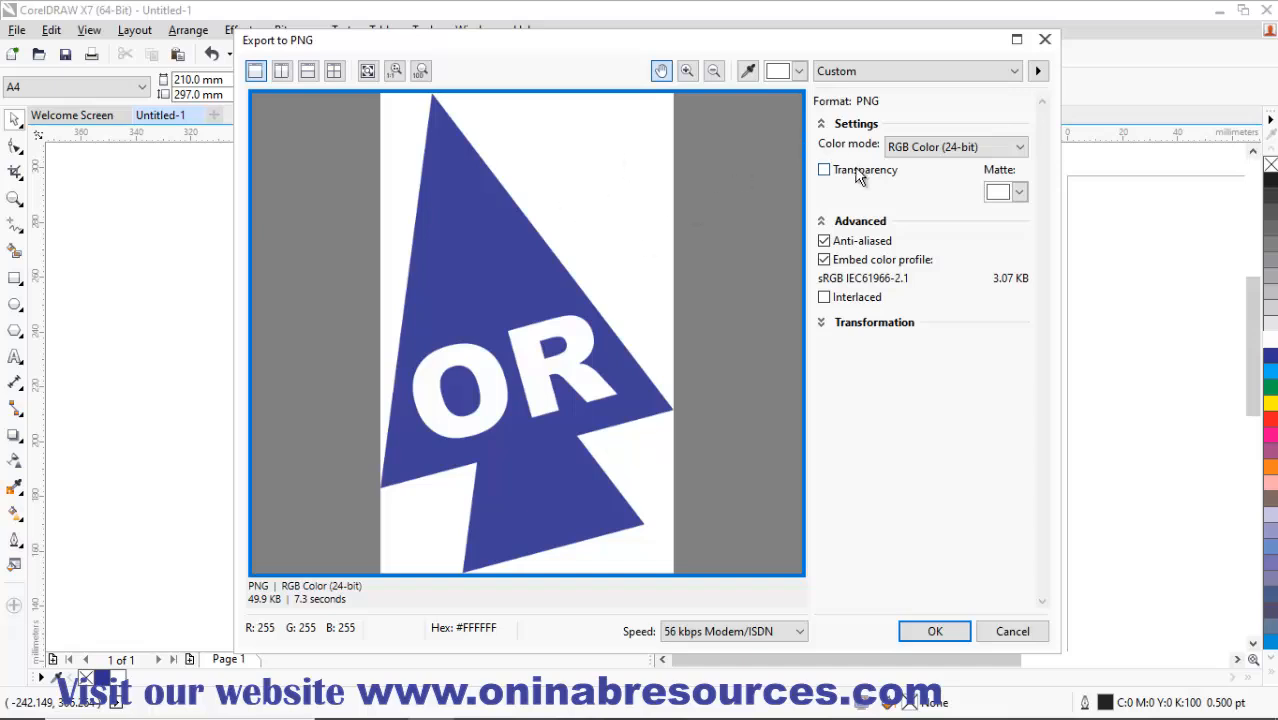
{"action": "left_click", "coordinate": [824, 168]}
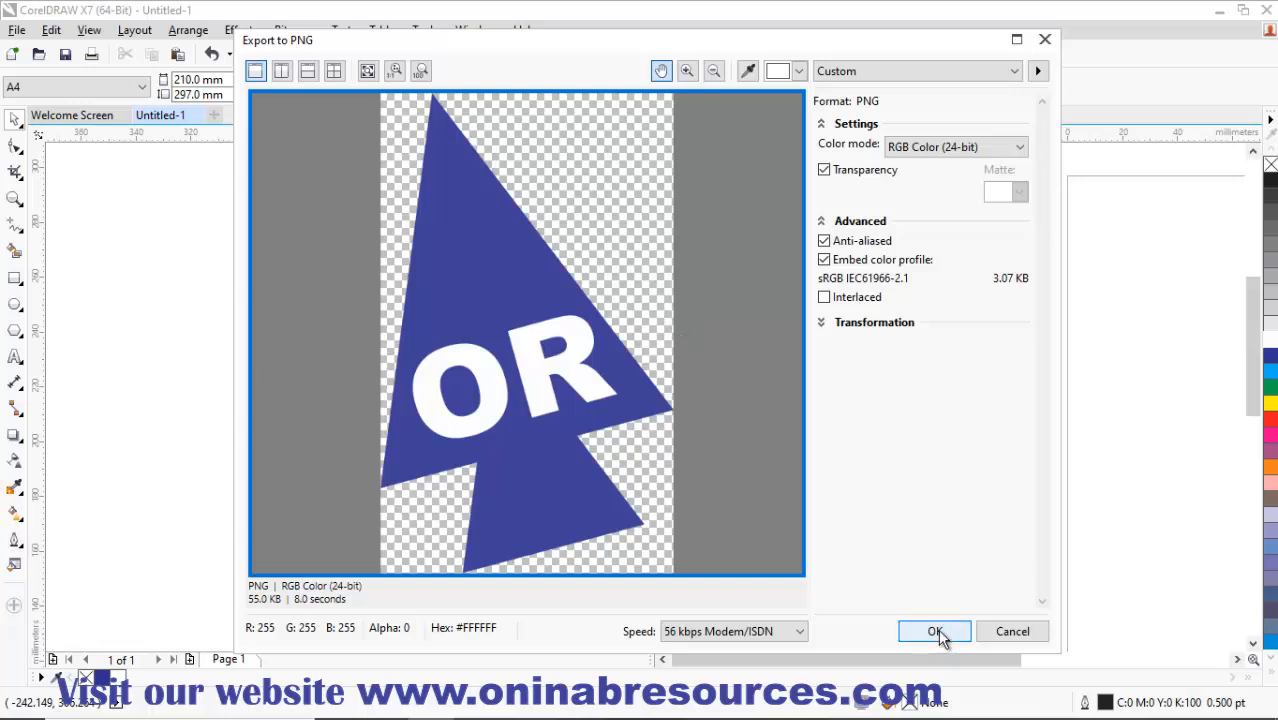
{"action": "left_click", "coordinate": [934, 632]}
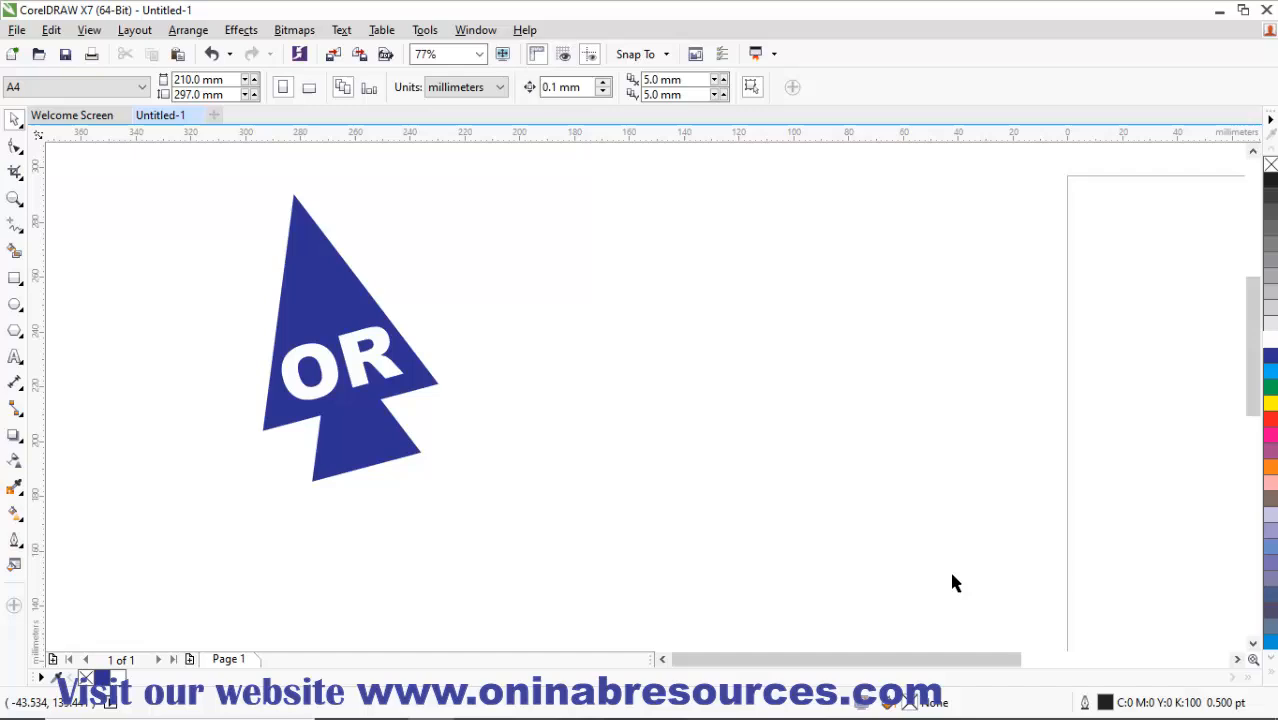
{"action": "mouse_move", "coordinate": [948, 524]}
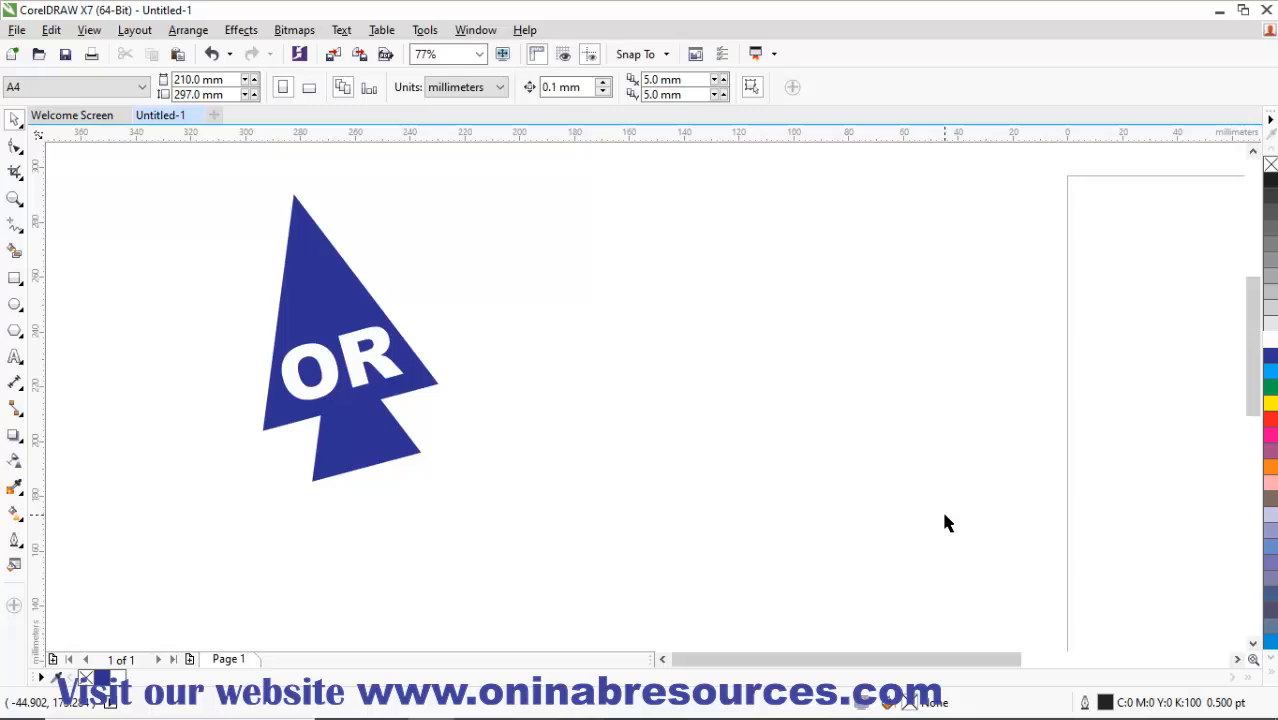
{"action": "mouse_move", "coordinate": [948, 520]}
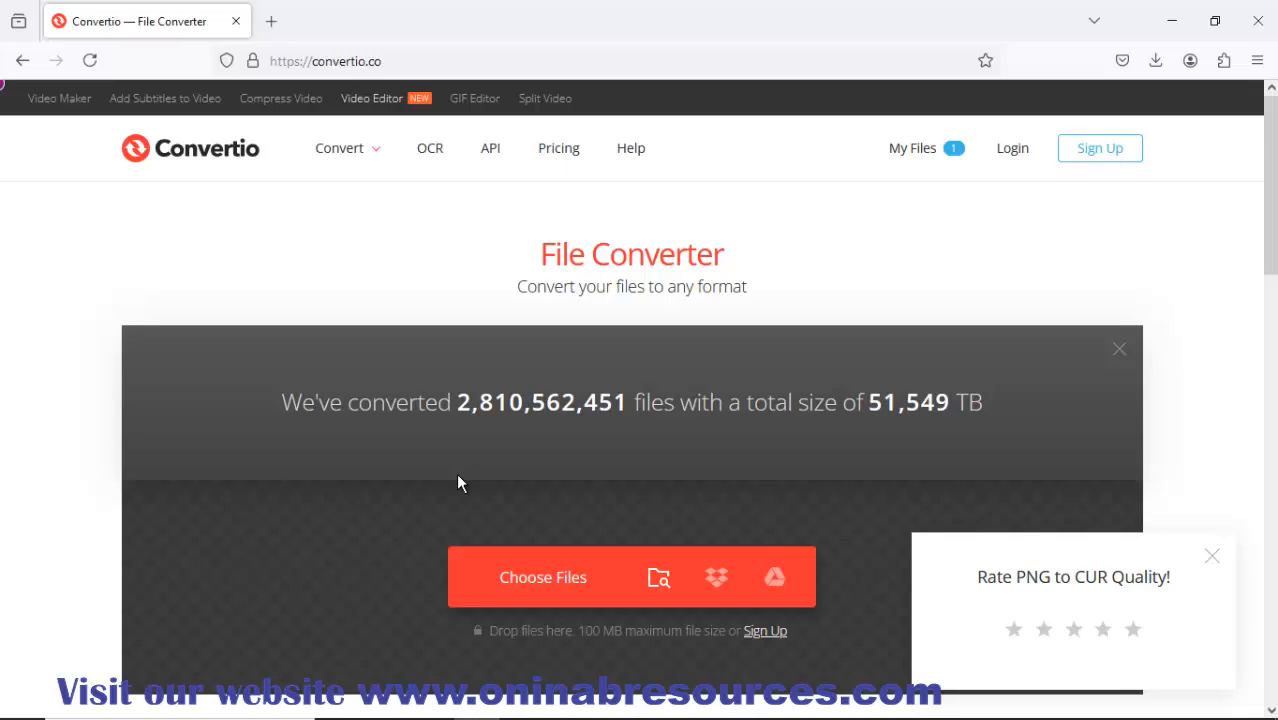
{"action": "mouse_move", "coordinate": [658, 500]}
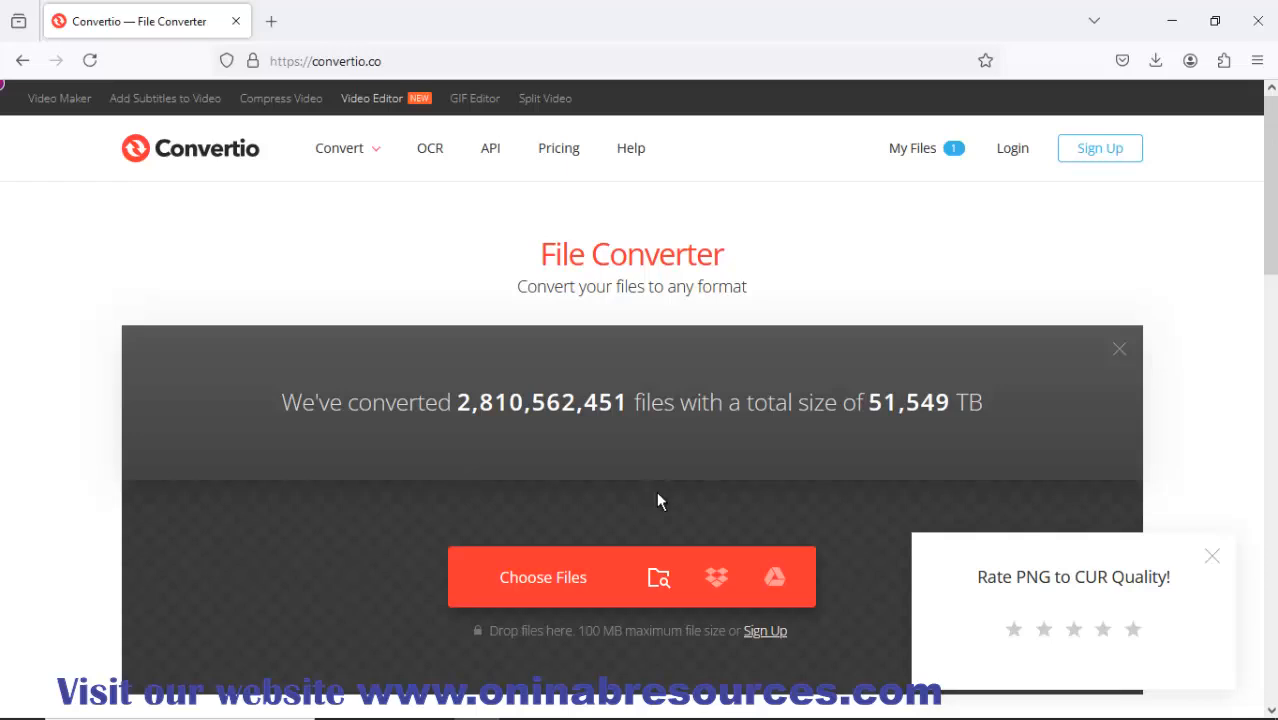
{"action": "mouse_move", "coordinate": [884, 364]}
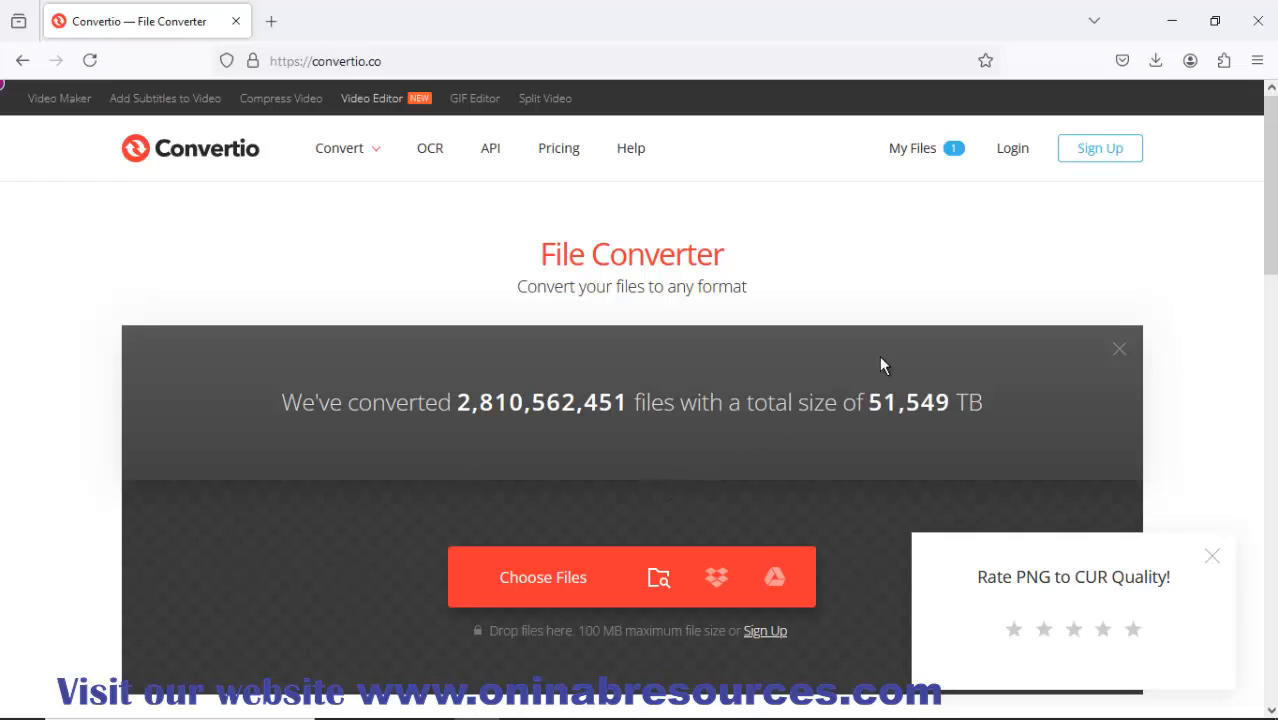
{"action": "mouse_move", "coordinate": [1030, 584]}
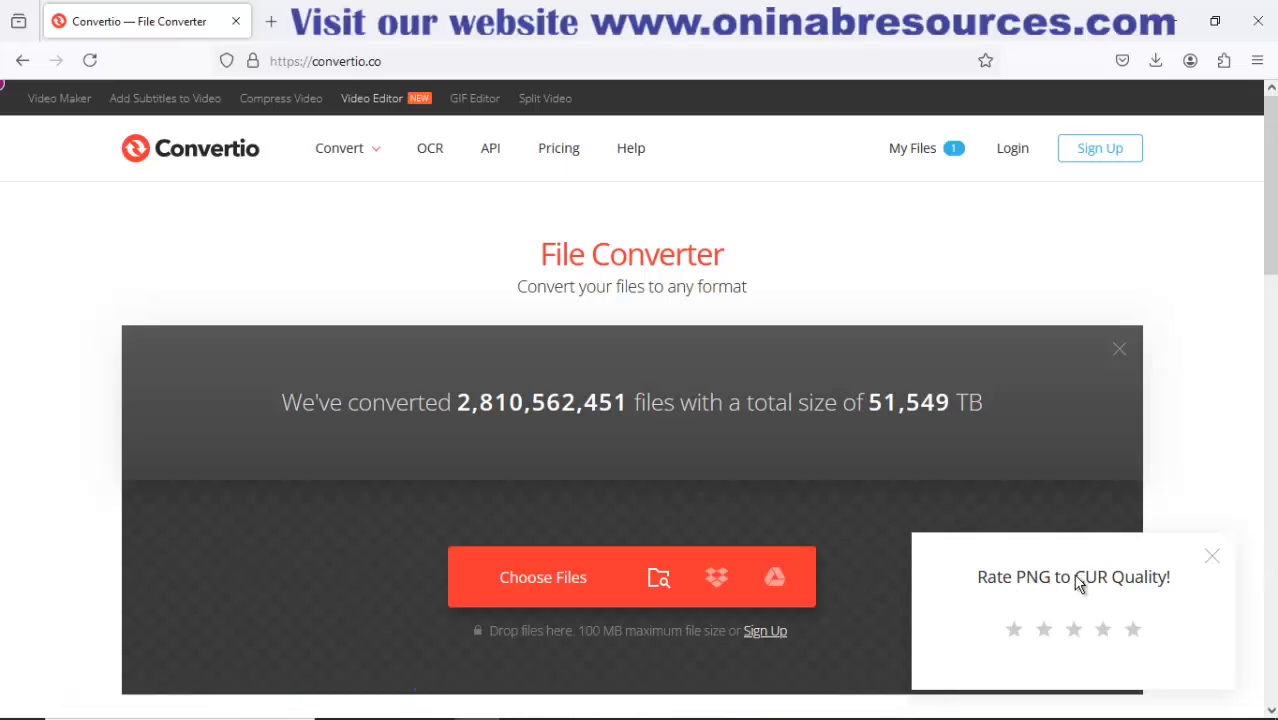
{"action": "mouse_move", "coordinate": [1108, 588]}
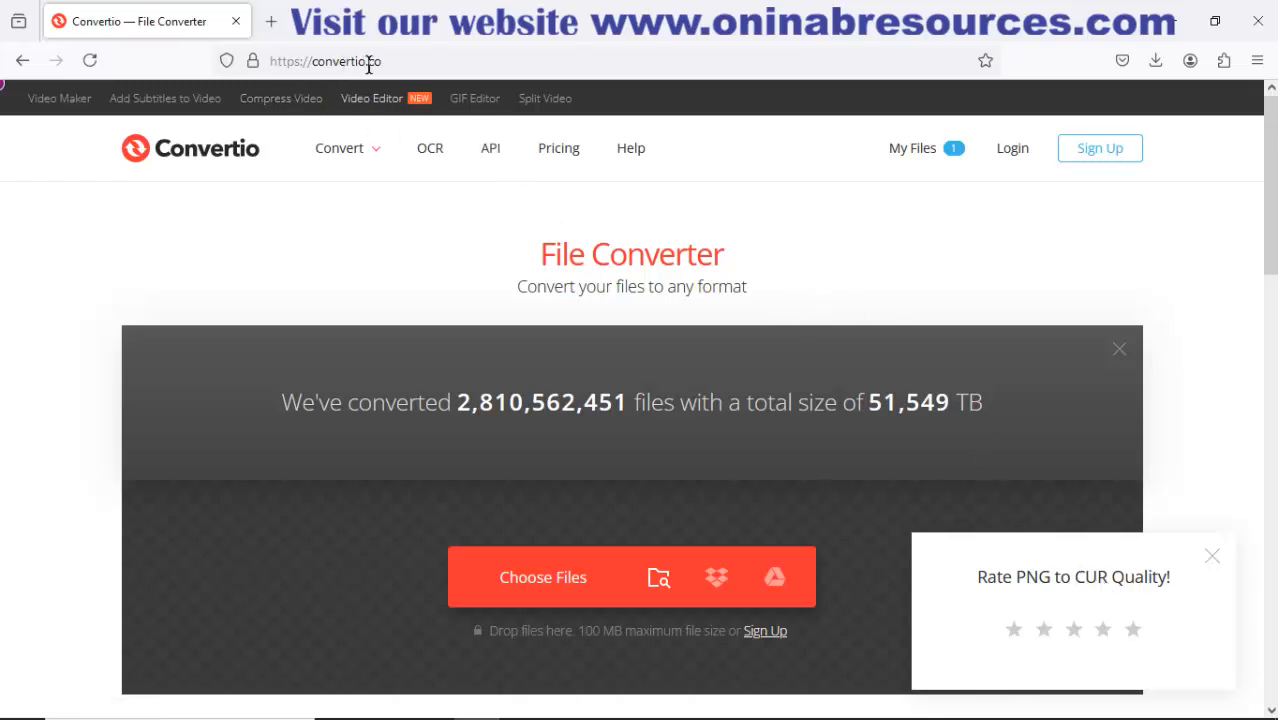
{"action": "mouse_move", "coordinate": [400, 60]}
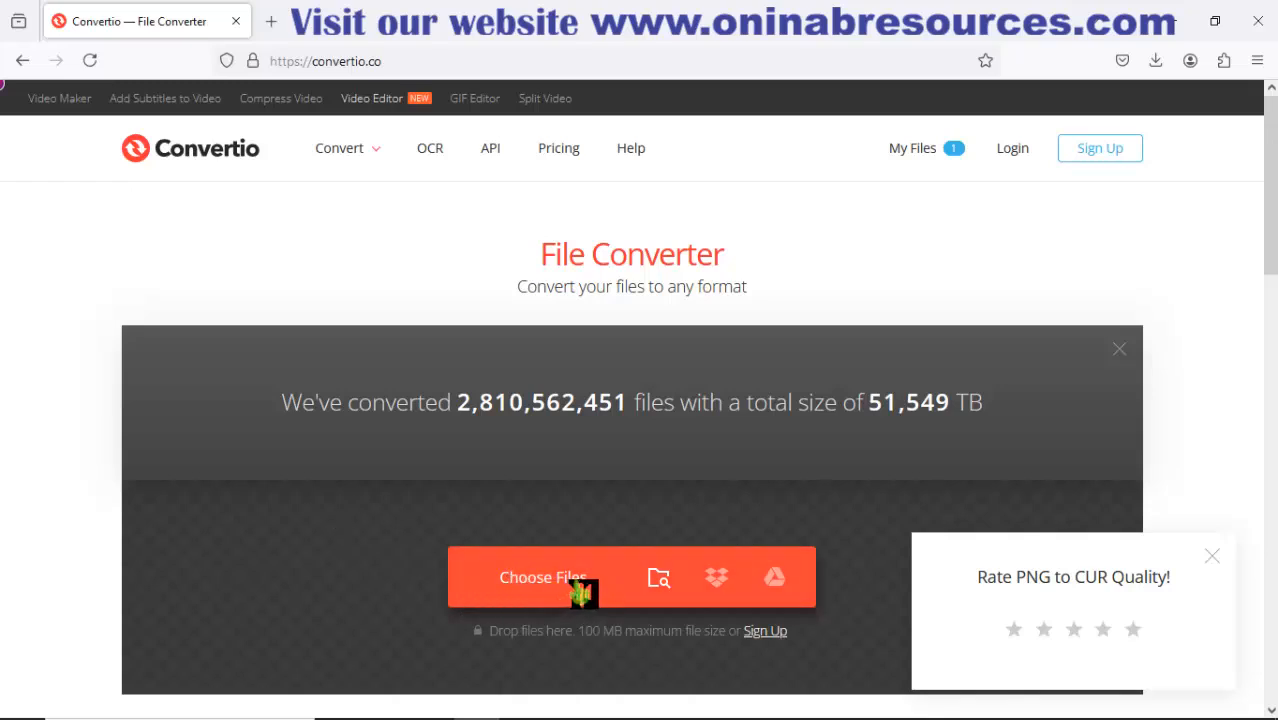
Choose Cursor.png from the Desktop as the file to upload to Convertio
{"action": "left_click", "coordinate": [544, 576]}
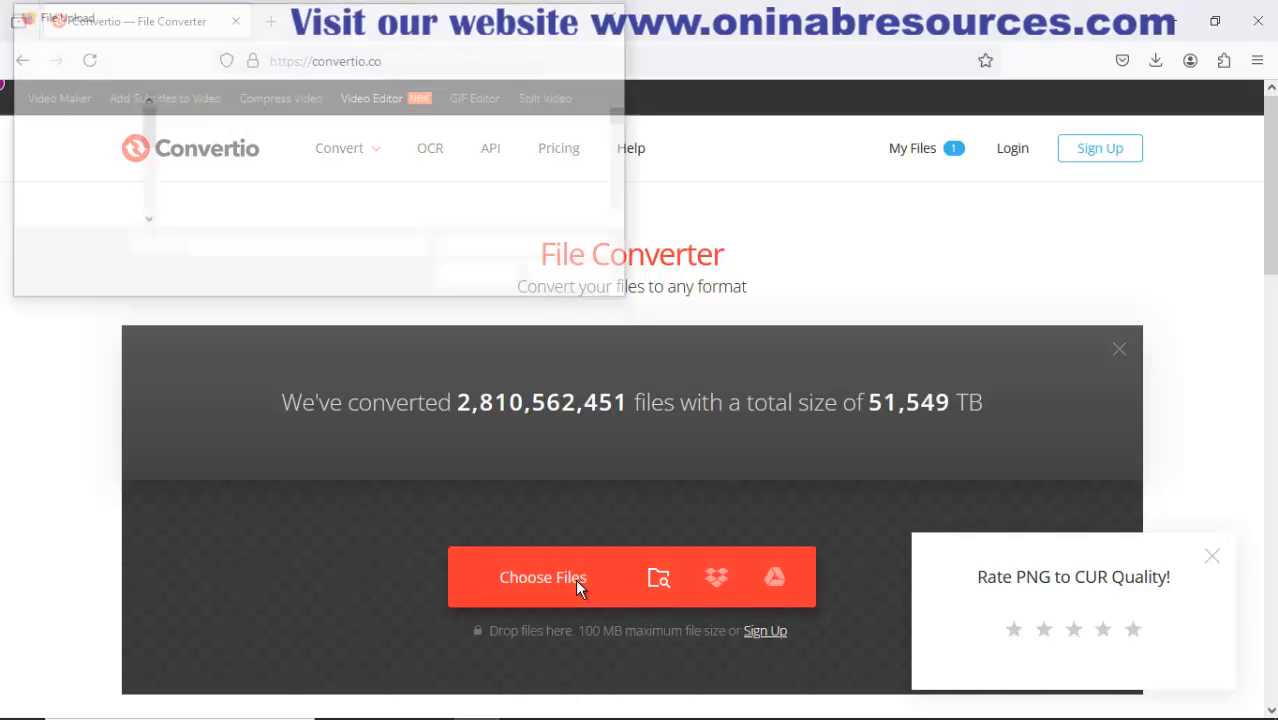
{"action": "left_click", "coordinate": [544, 576]}
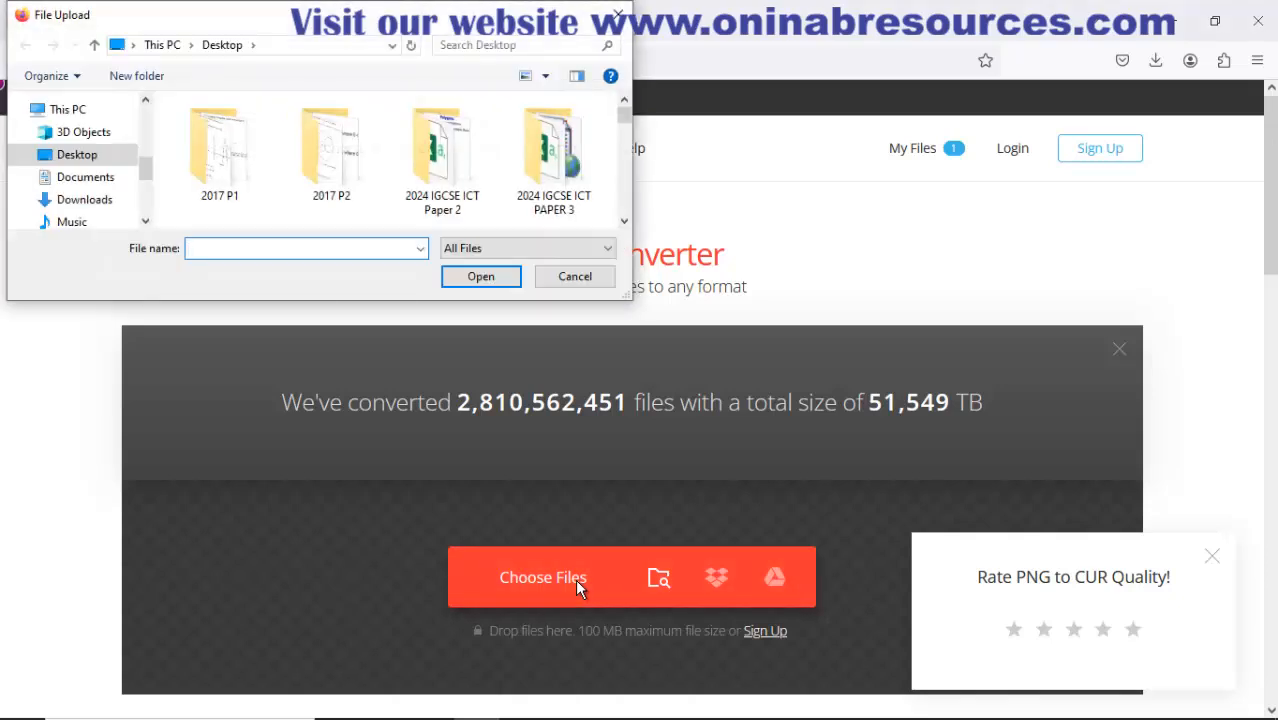
{"action": "type", "text": "cur"}
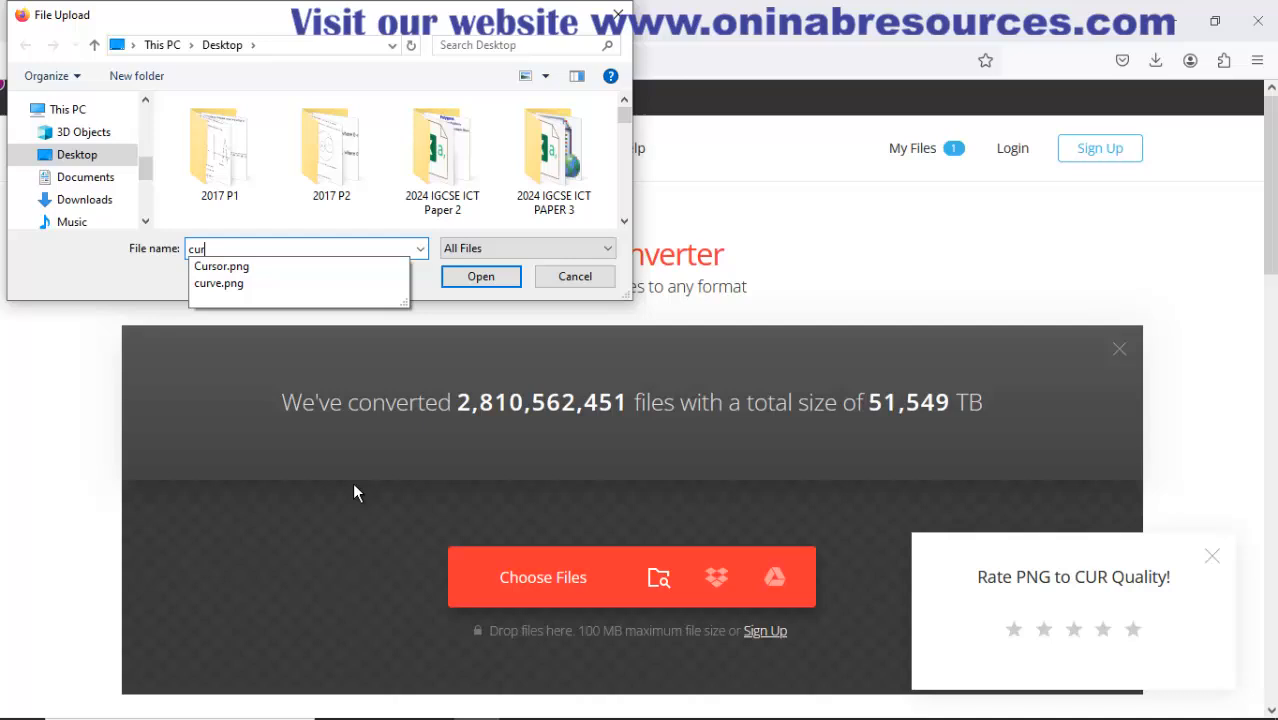
{"action": "left_click", "coordinate": [220, 266]}
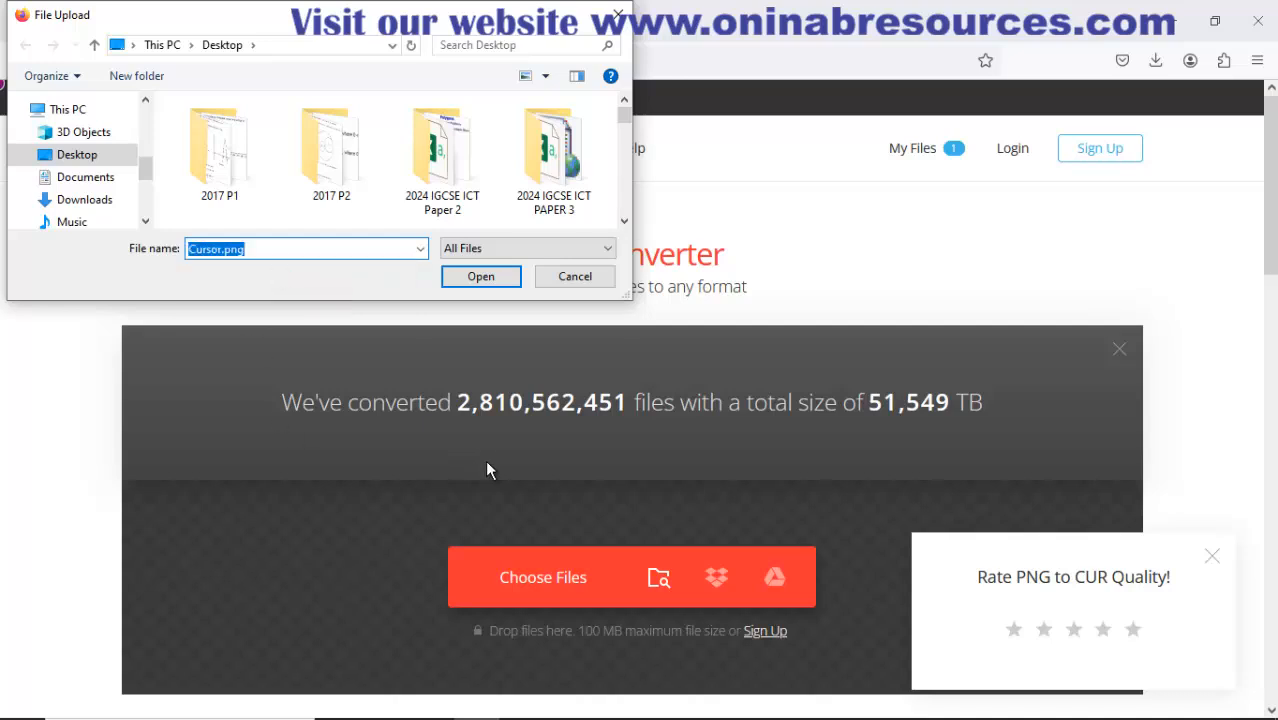
{"action": "left_click", "coordinate": [480, 276]}
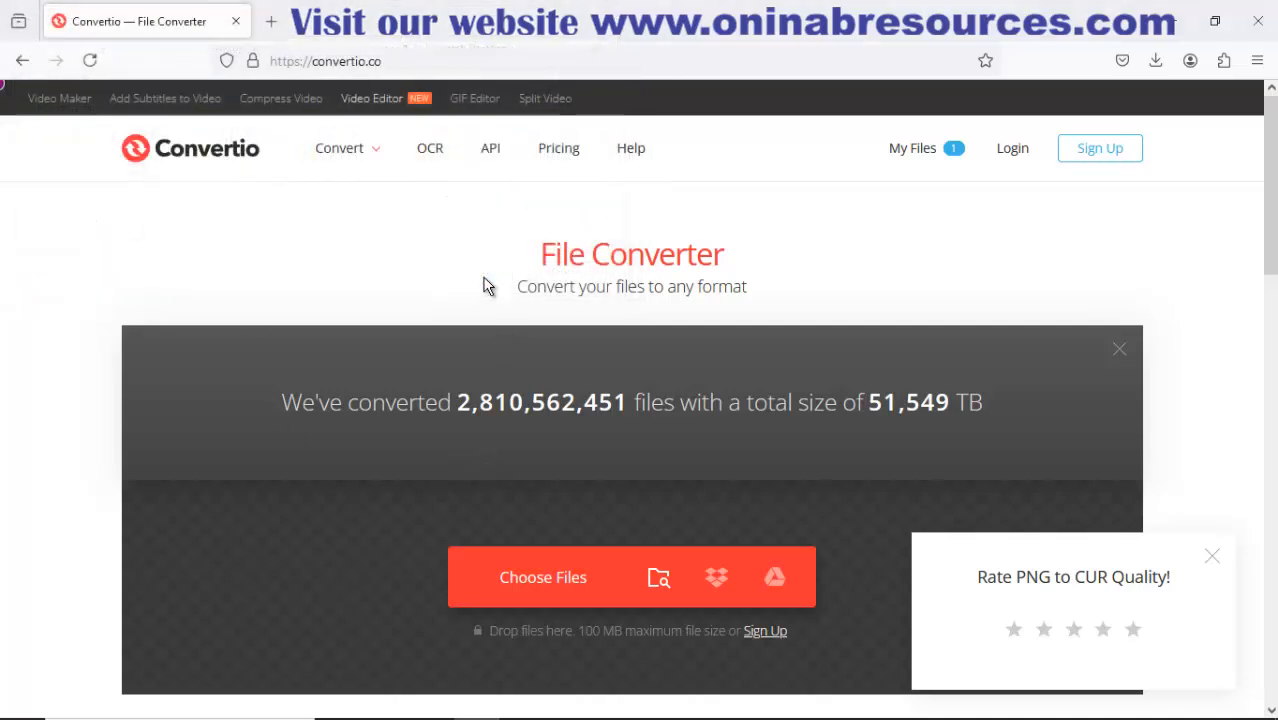
Set the output format to Image > CUR and convert Cursor.png
{"action": "left_click", "coordinate": [542, 576]}
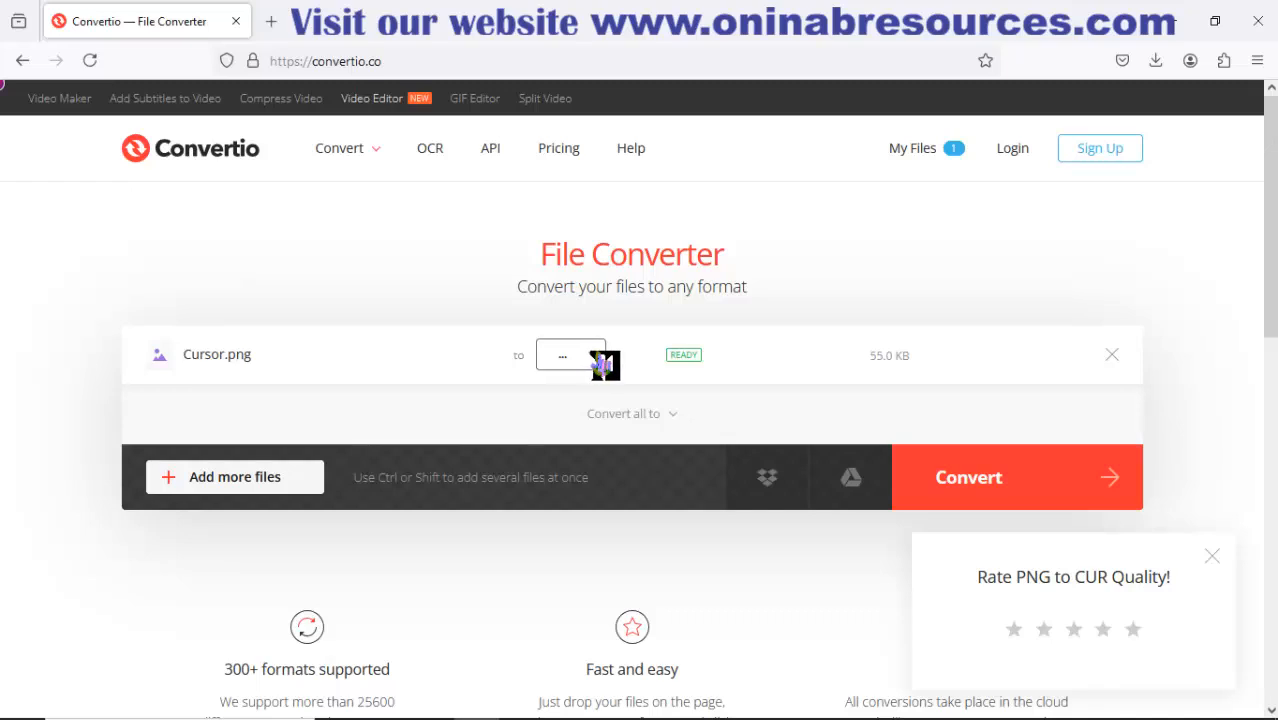
{"action": "left_click", "coordinate": [570, 356]}
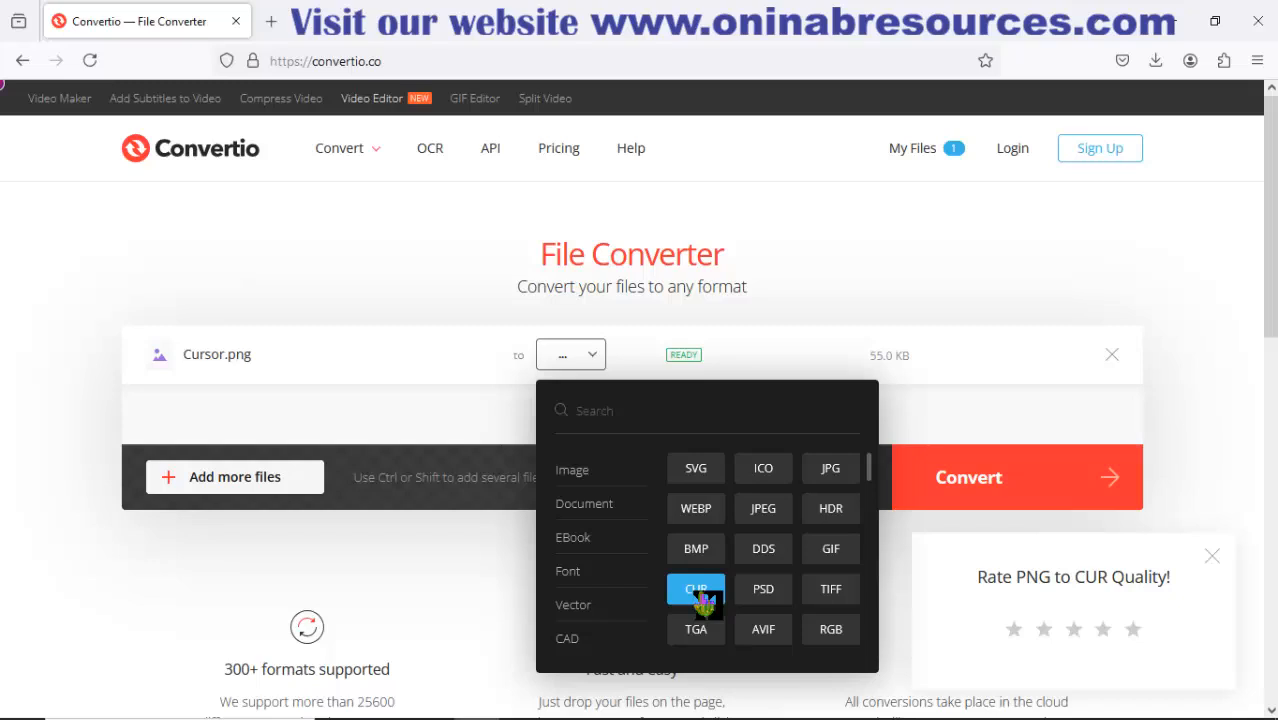
{"action": "left_click", "coordinate": [696, 588]}
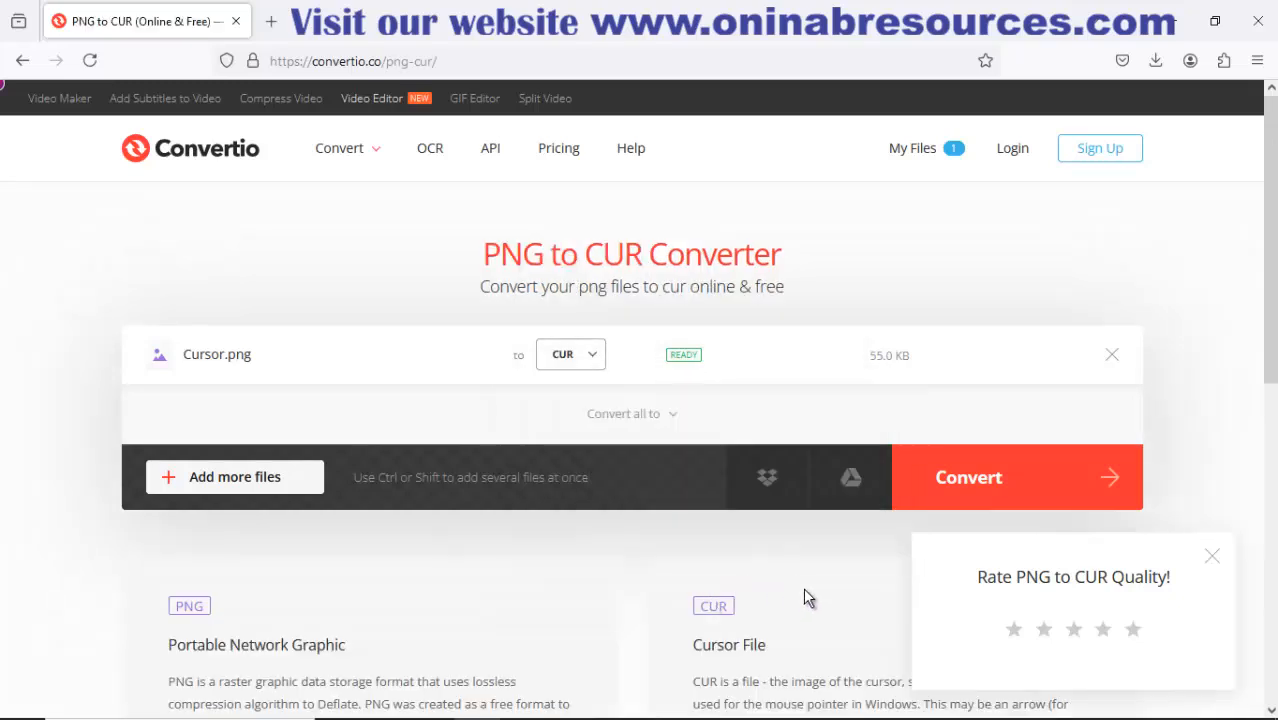
{"action": "mouse_move", "coordinate": [816, 592]}
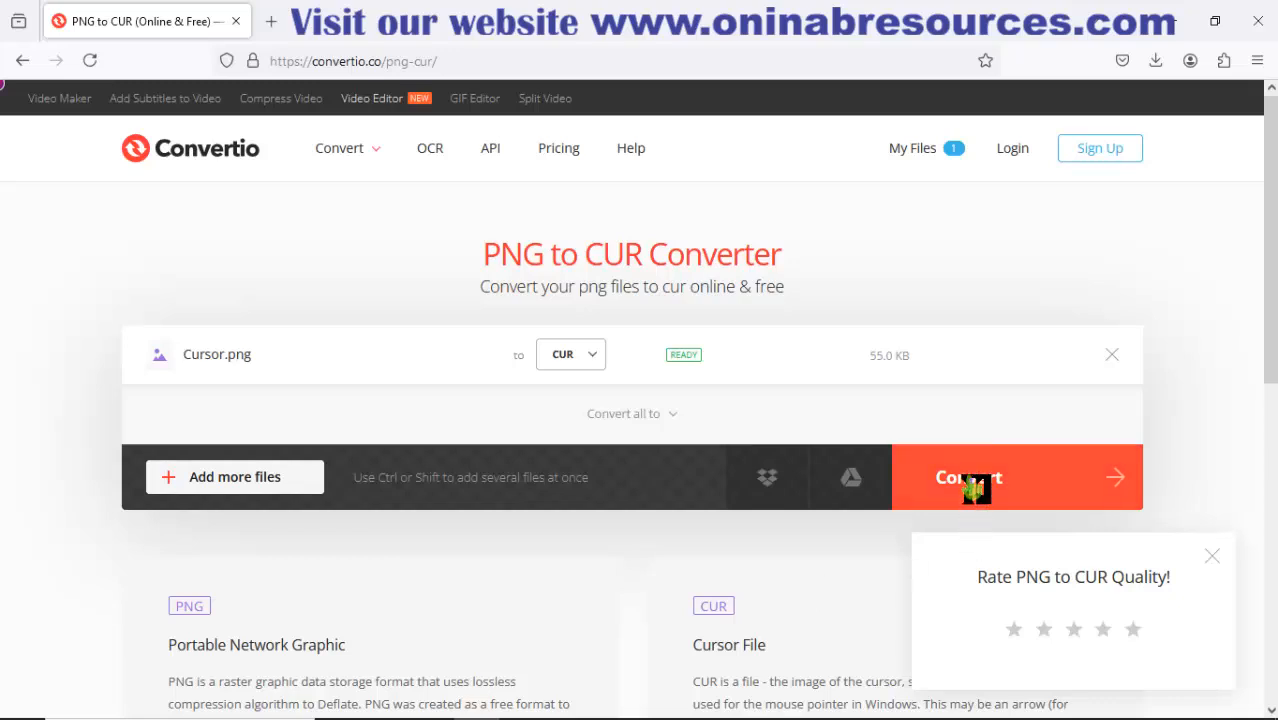
{"action": "left_click", "coordinate": [1016, 476]}
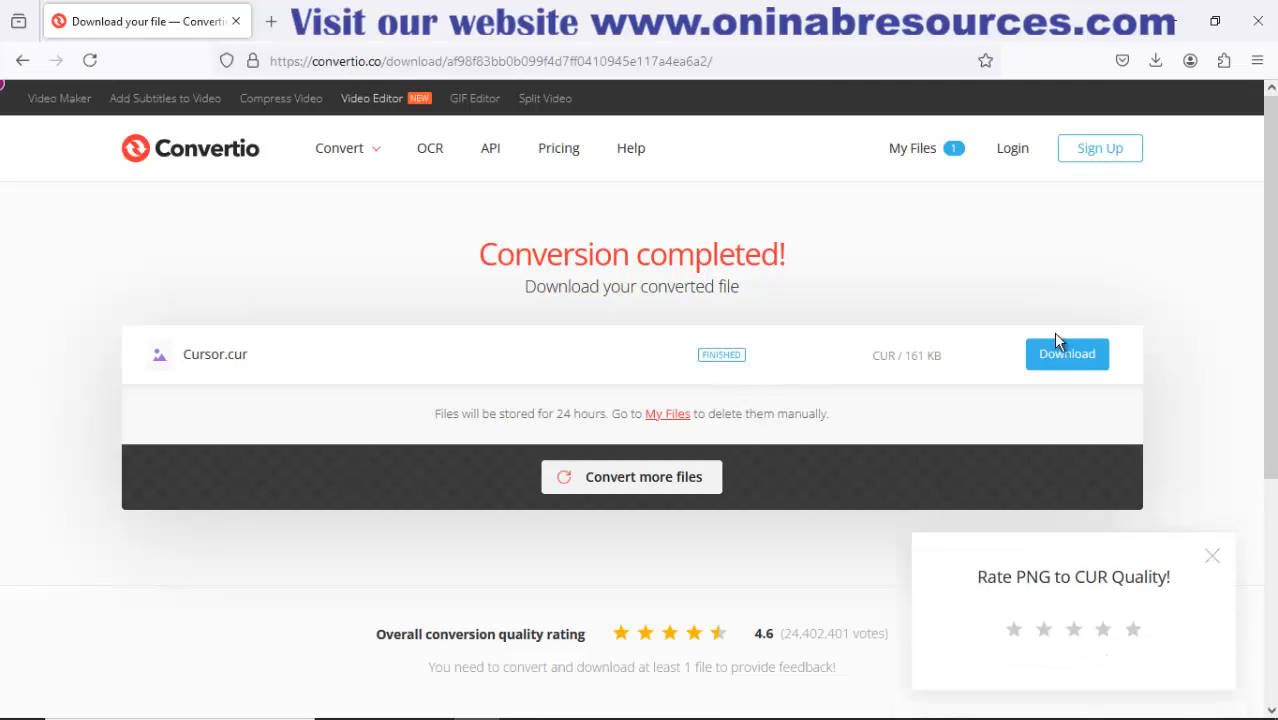
Download Cursor.cur, check it in the downloads panel, and start a Windows search
{"action": "left_click", "coordinate": [1066, 352]}
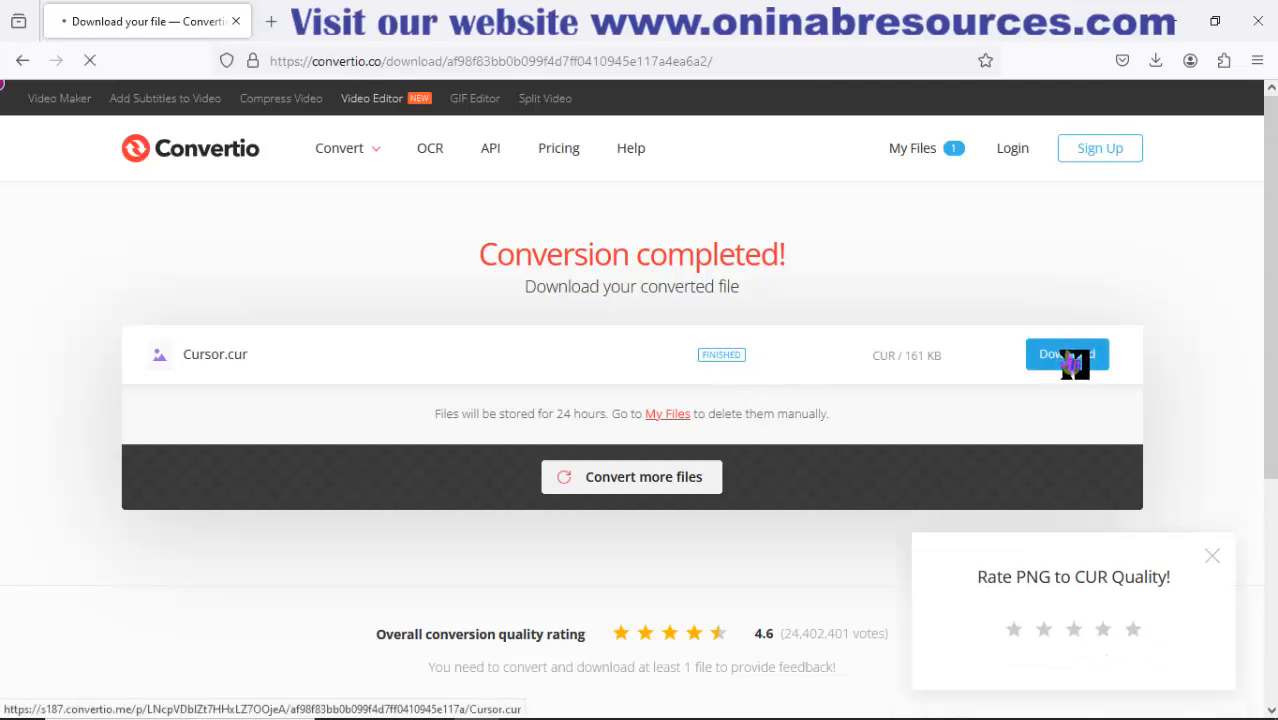
{"action": "left_click", "coordinate": [1066, 354]}
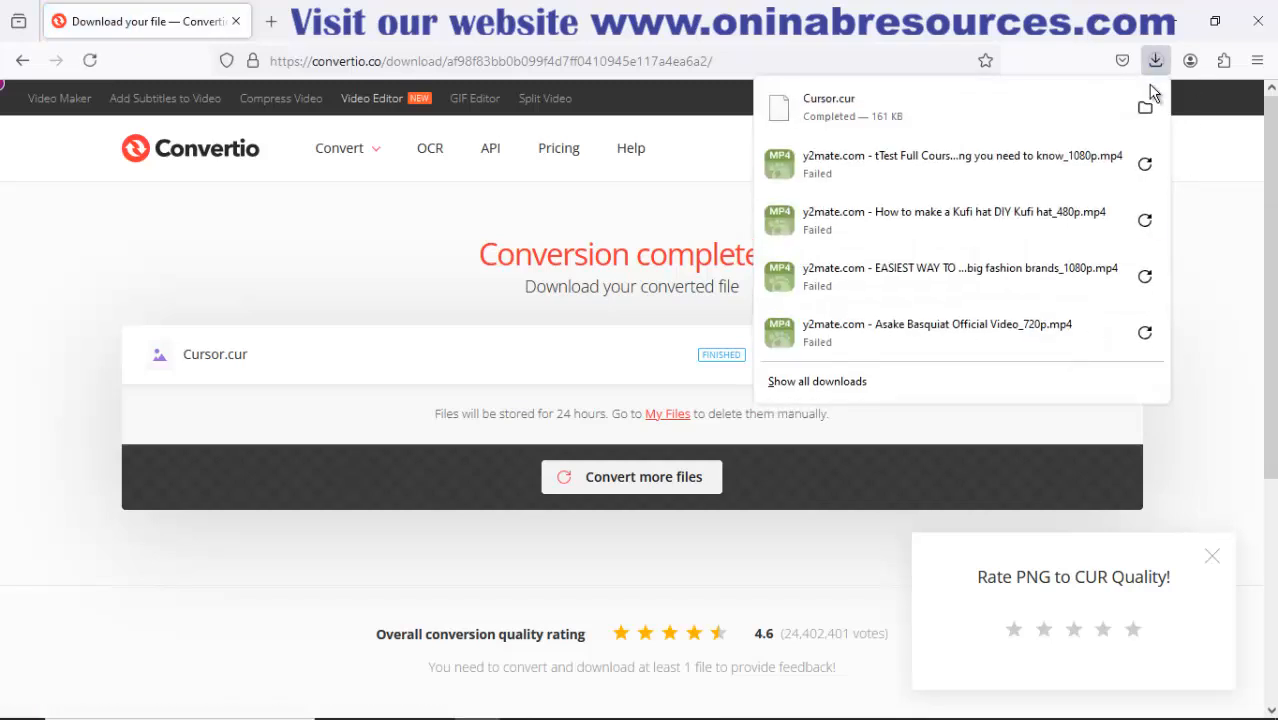
{"action": "left_click", "coordinate": [1146, 108]}
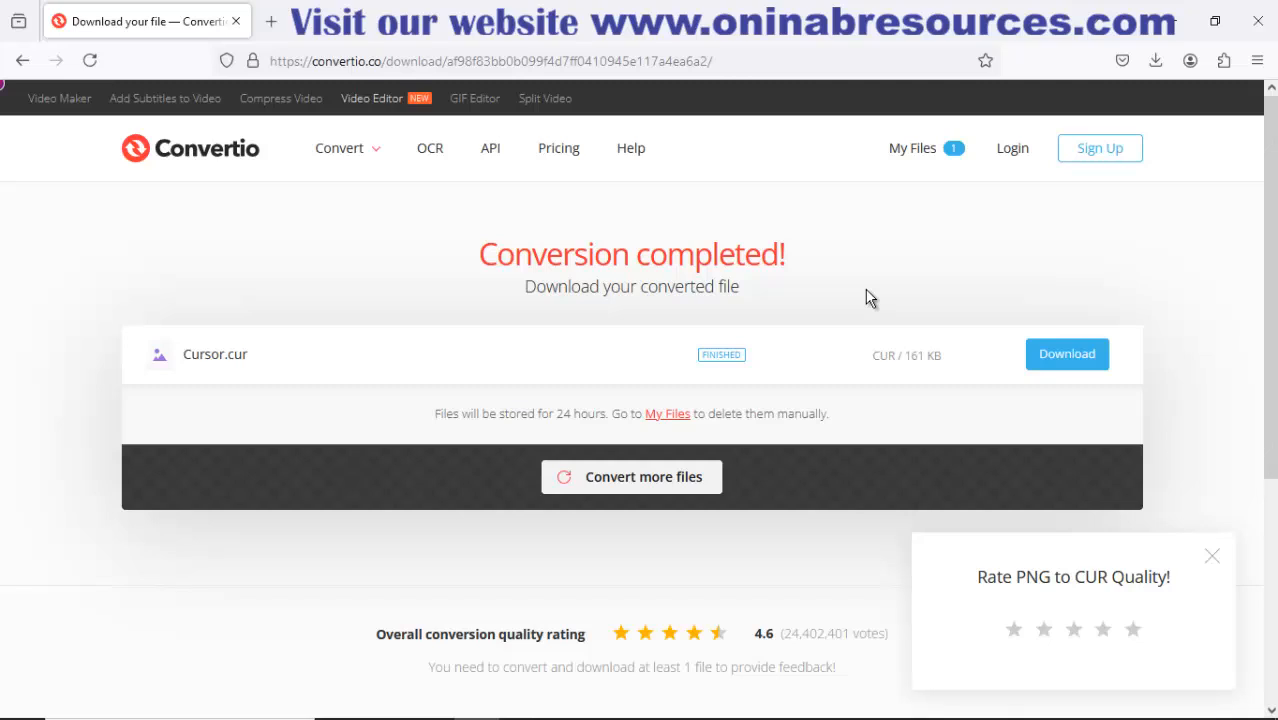
{"action": "left_click", "coordinate": [22, 700]}
{"action": "type", "text": "mouse"}
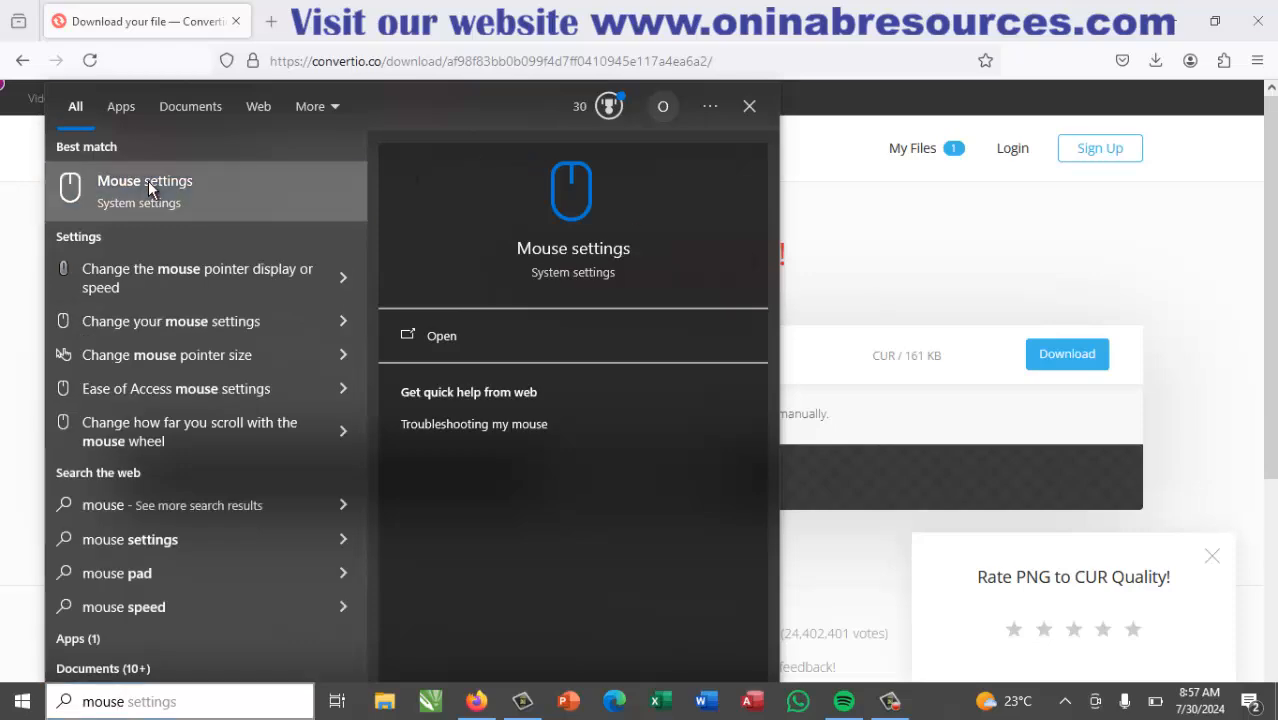
From Mouse settings reach Mouse Properties' Pointers tab and browse for a Normal Select file
{"action": "left_click", "coordinate": [144, 190]}
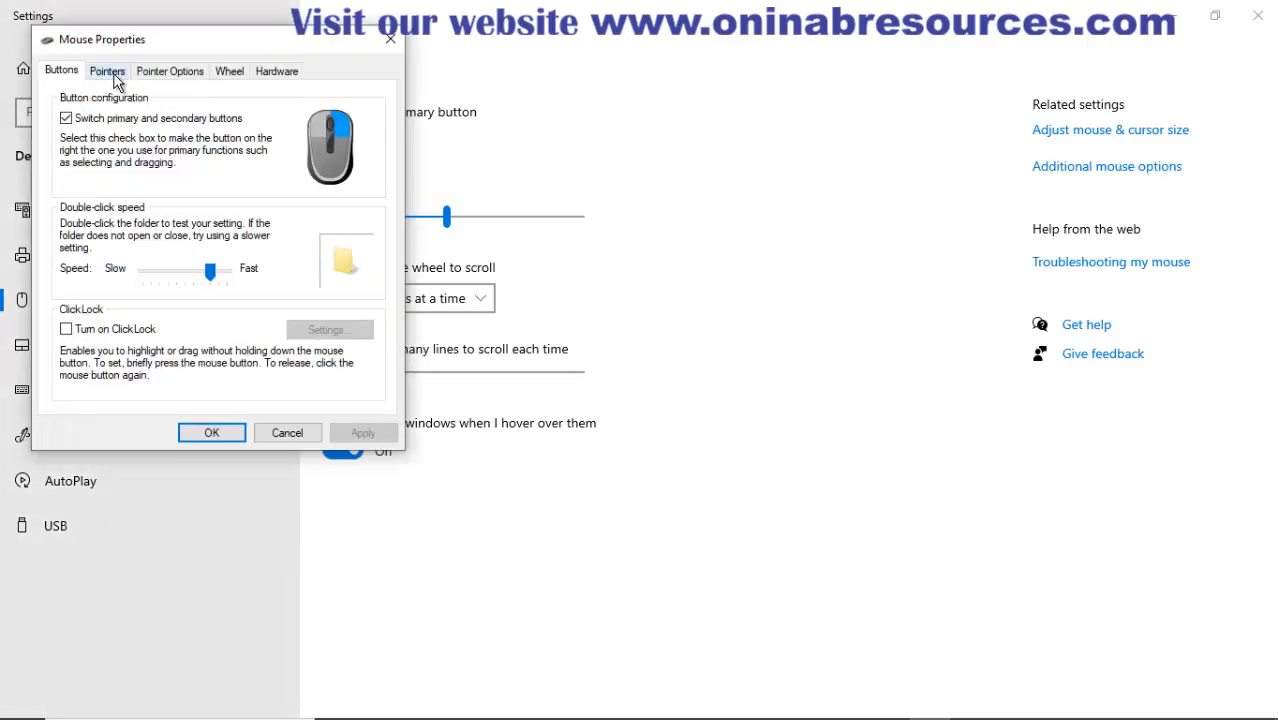
{"action": "left_click", "coordinate": [108, 70]}
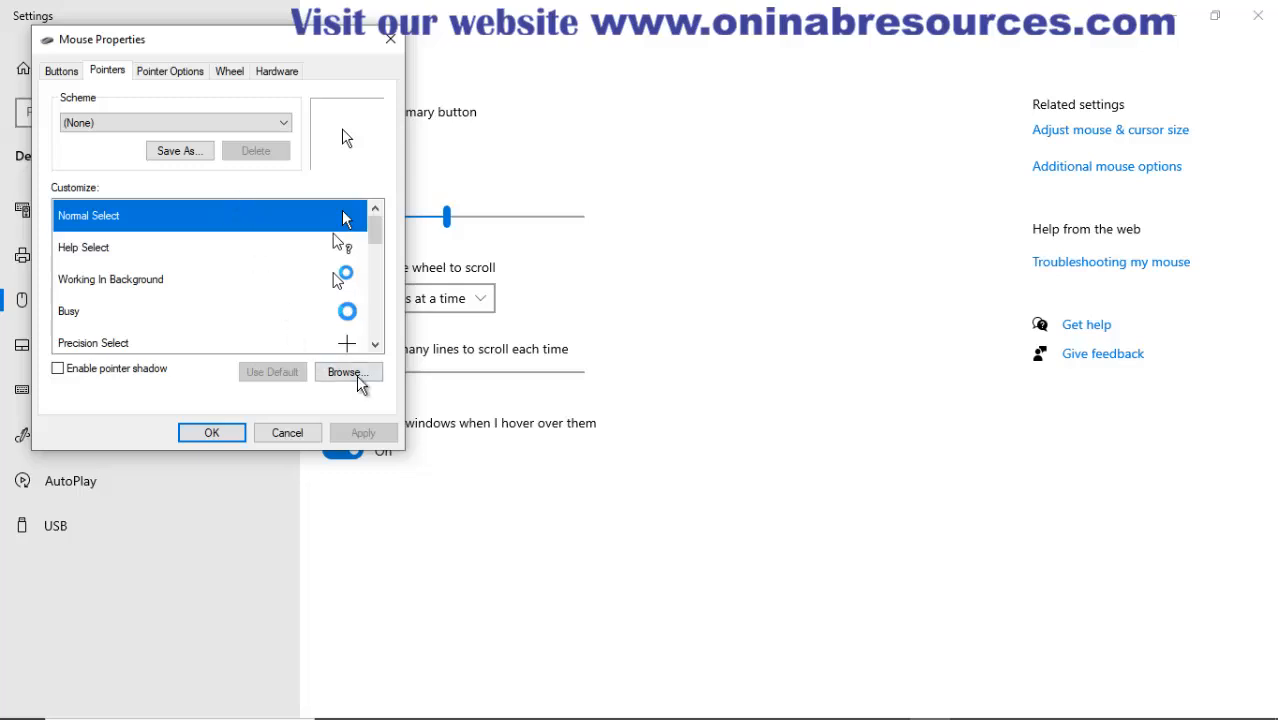
{"action": "left_click", "coordinate": [348, 370]}
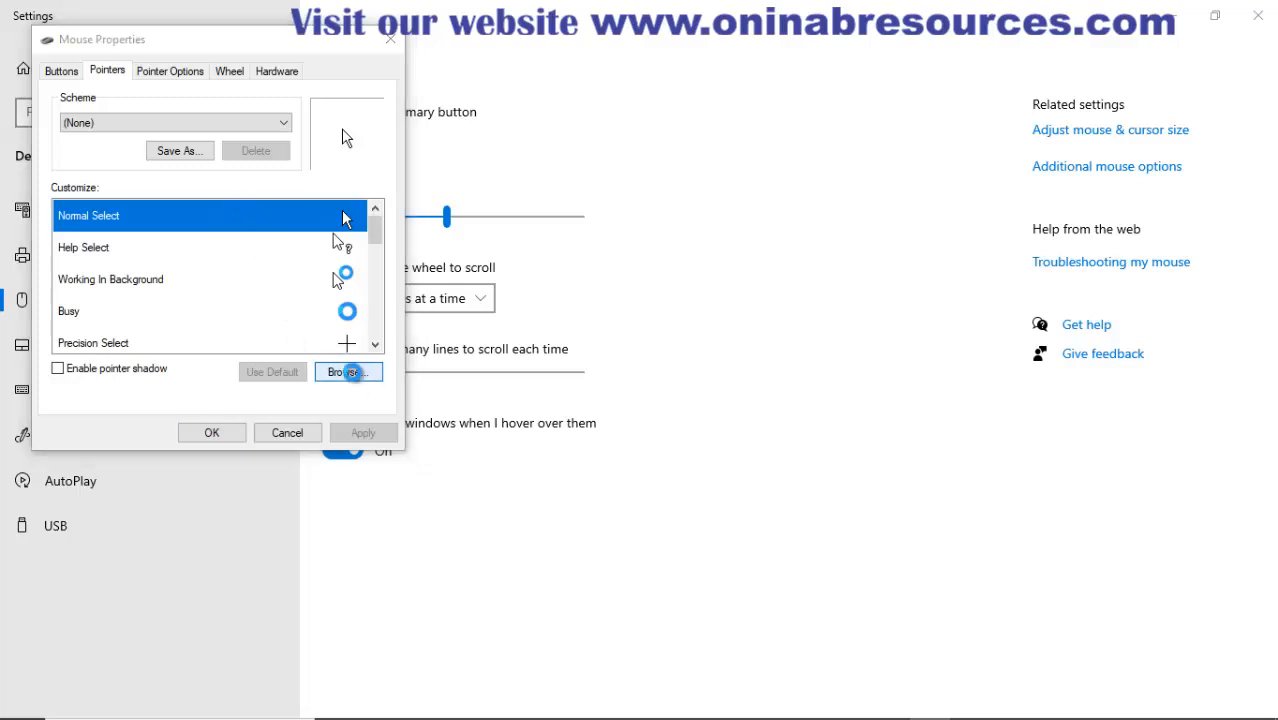
Browse to This PC > Downloads and choose the Cursor file for the Normal Select pointer
{"action": "left_click", "coordinate": [348, 370]}
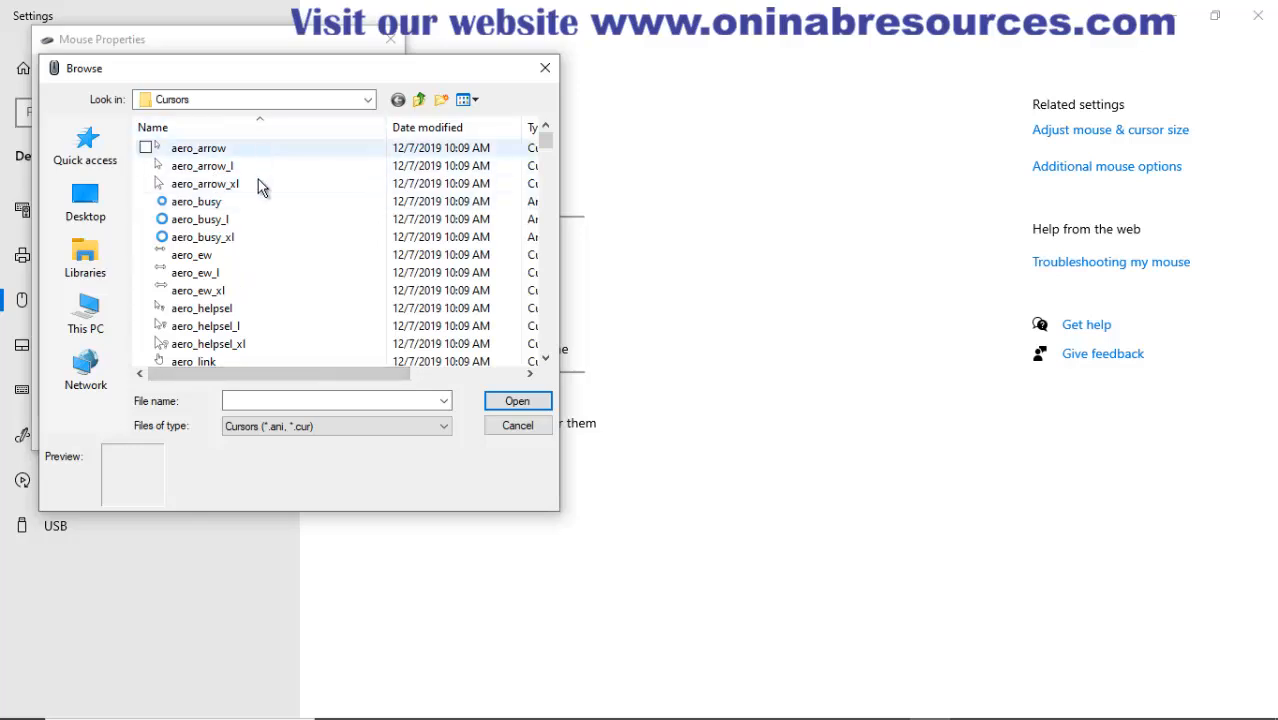
{"action": "left_click", "coordinate": [208, 344]}
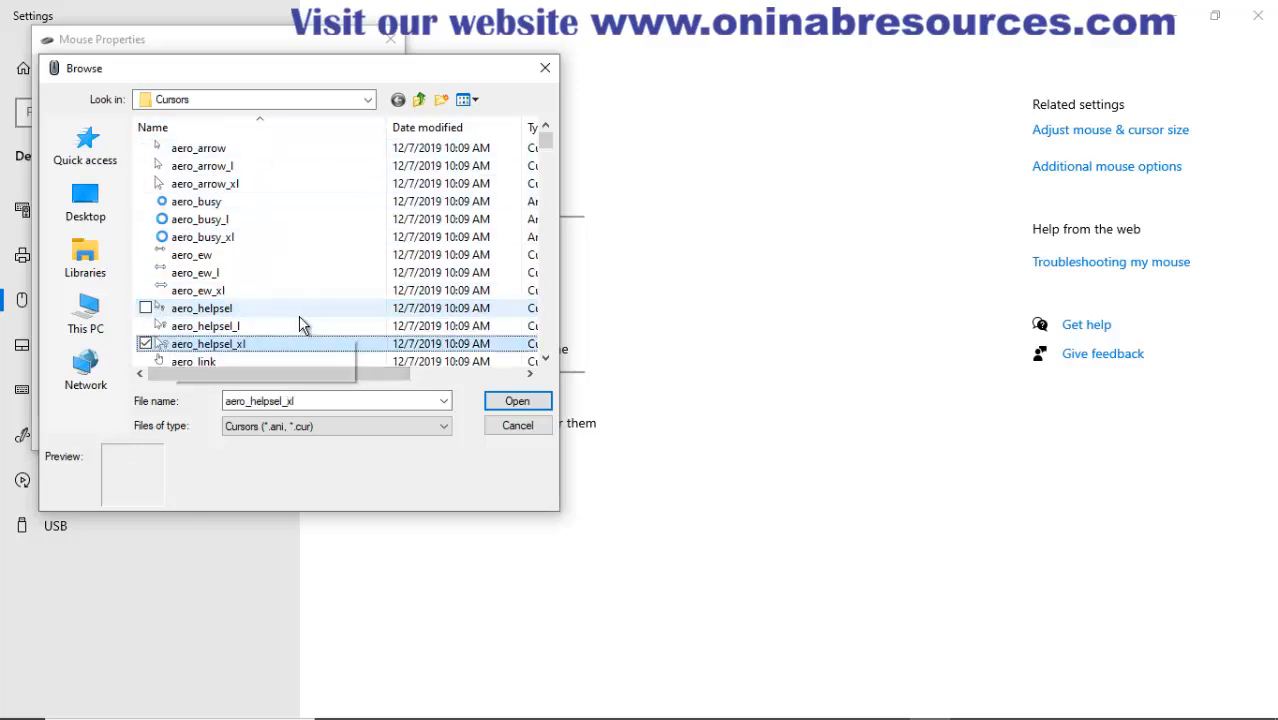
{"action": "scroll", "scroll_direction": "down", "scroll_amount": 3}
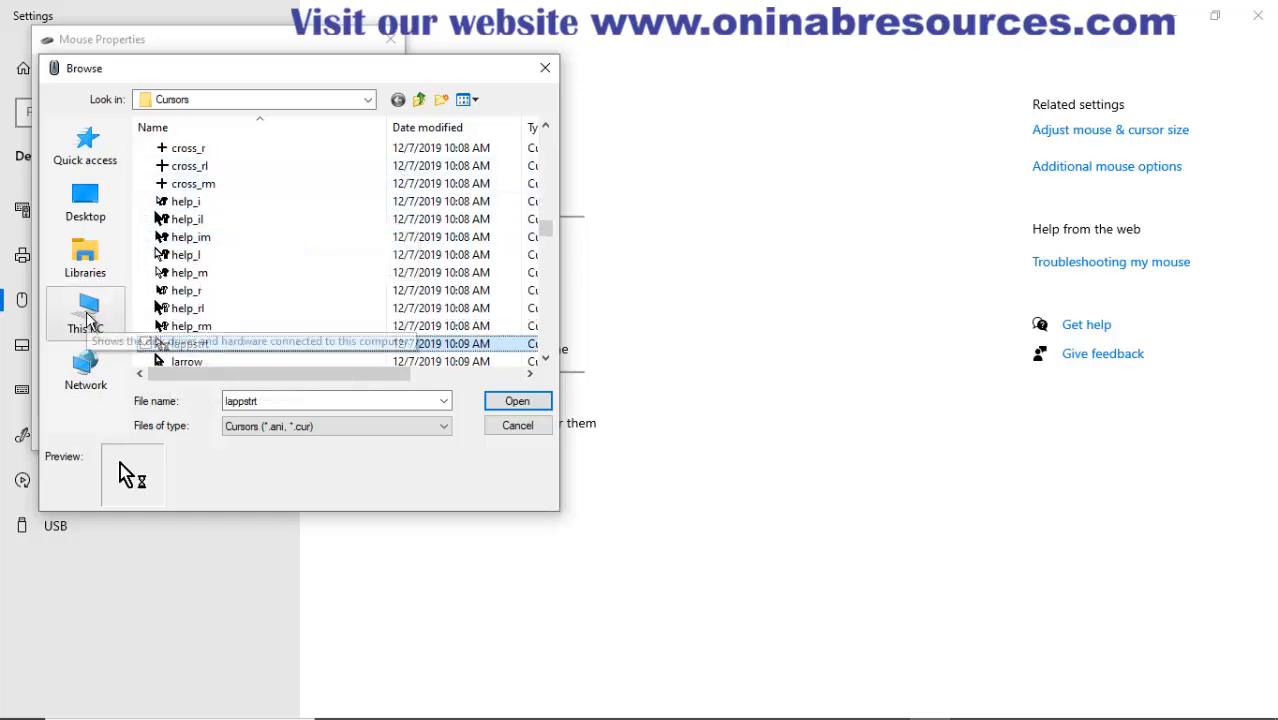
{"action": "left_click", "coordinate": [84, 310]}
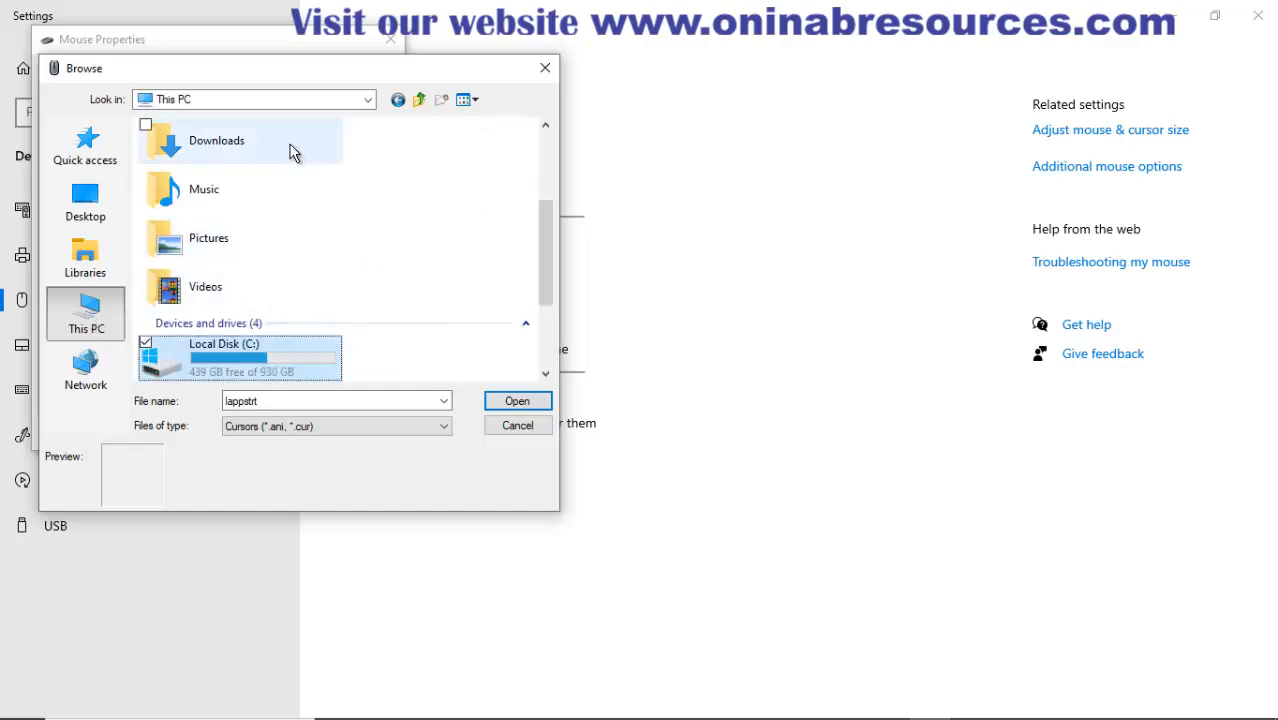
{"action": "double_click", "coordinate": [216, 140]}
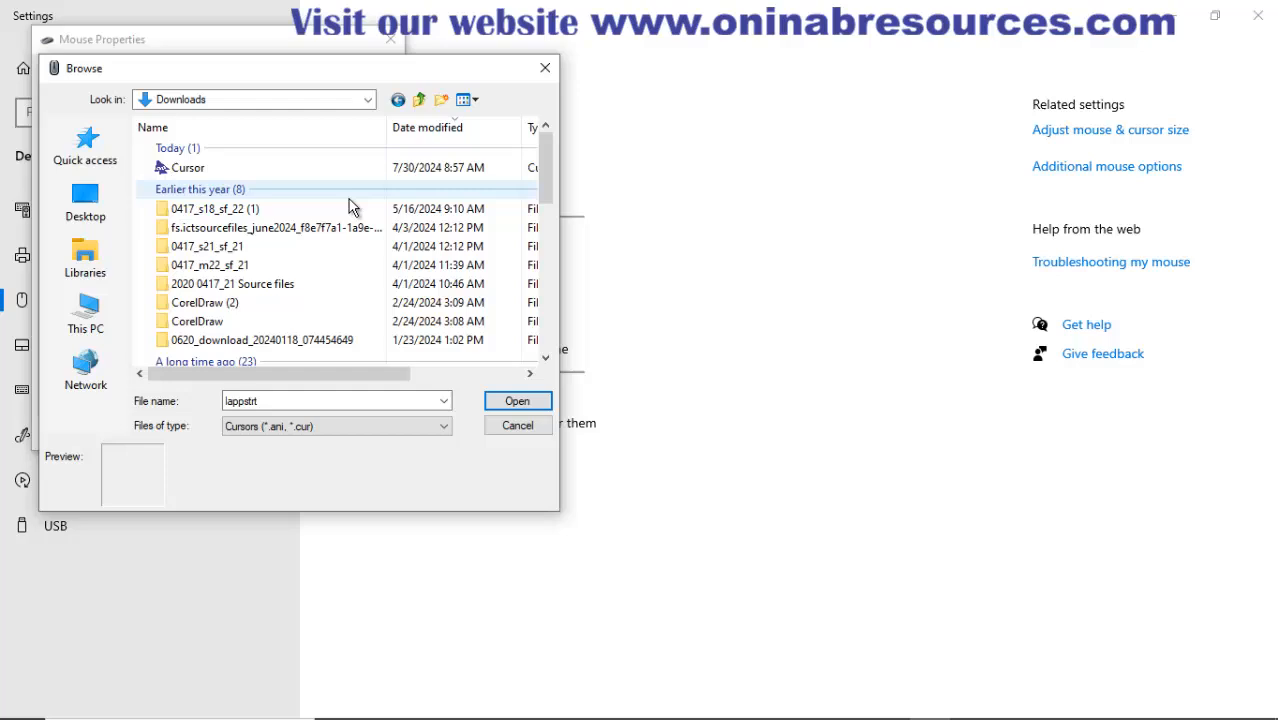
{"action": "left_click", "coordinate": [188, 168]}
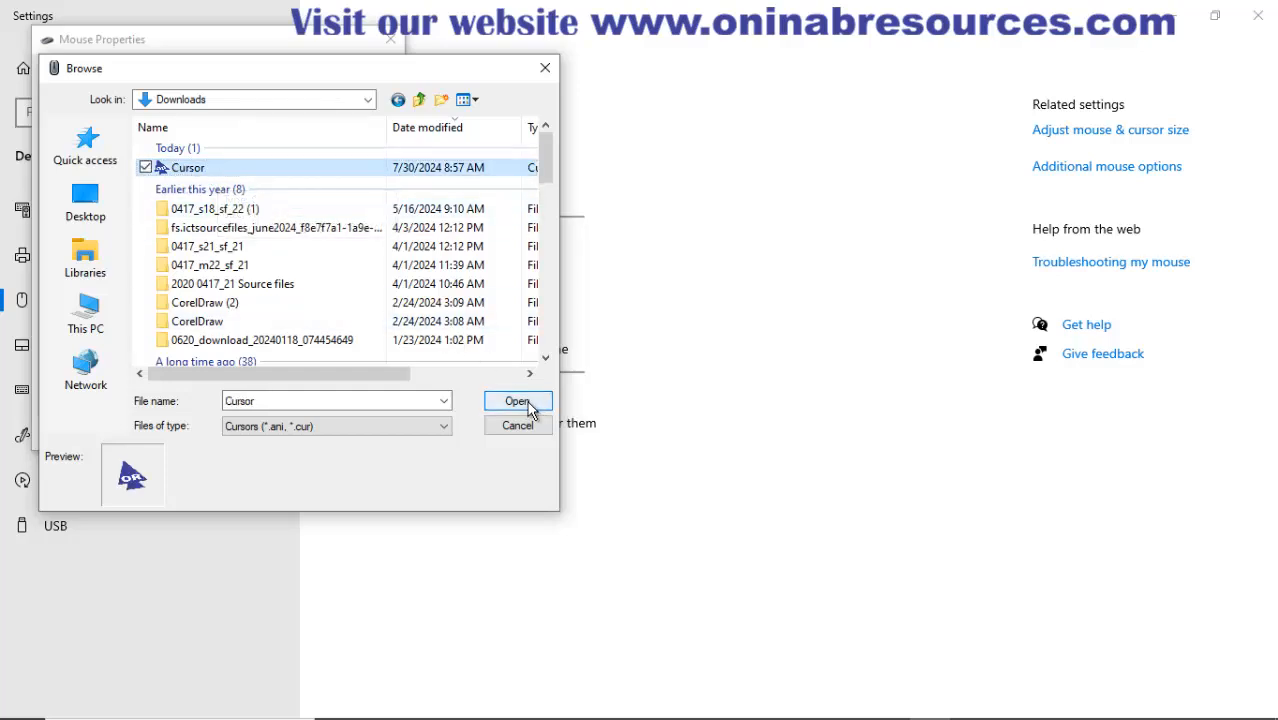
{"action": "left_click", "coordinate": [516, 400]}
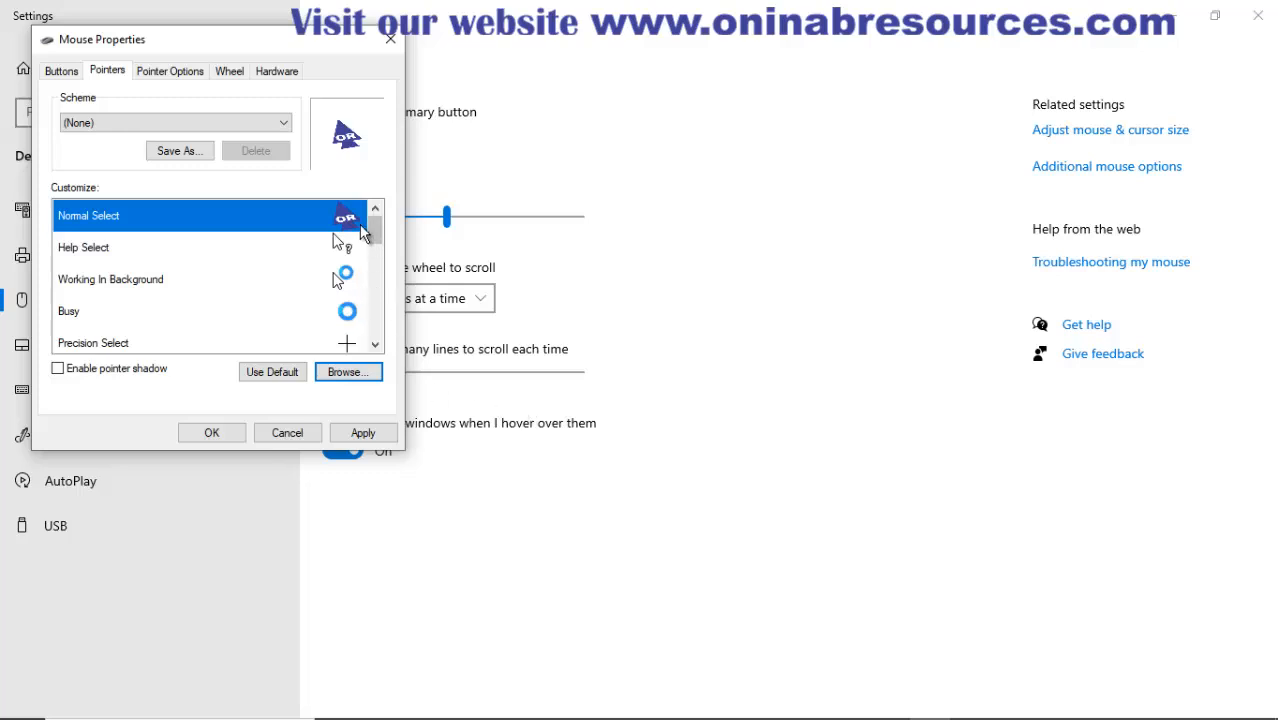
Apply the new pointer setting and confirm with OK to close Mouse Properties
{"action": "left_click", "coordinate": [364, 432]}
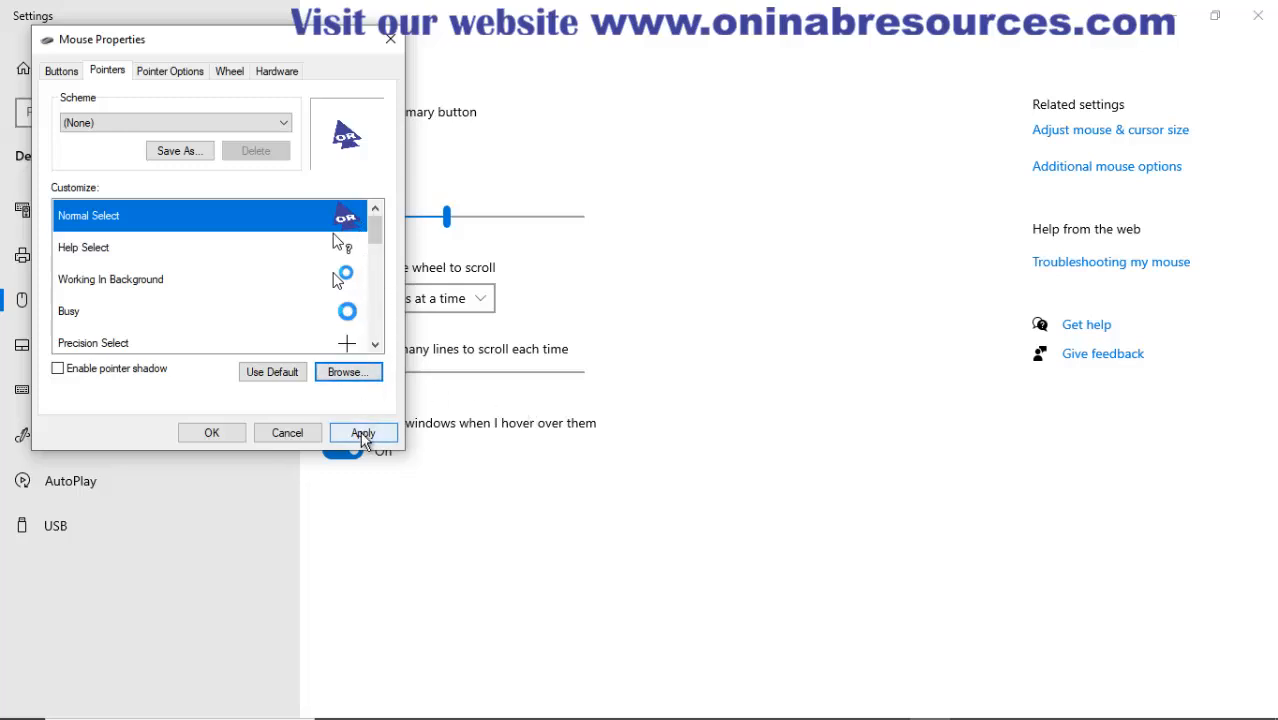
{"action": "left_click", "coordinate": [362, 432]}
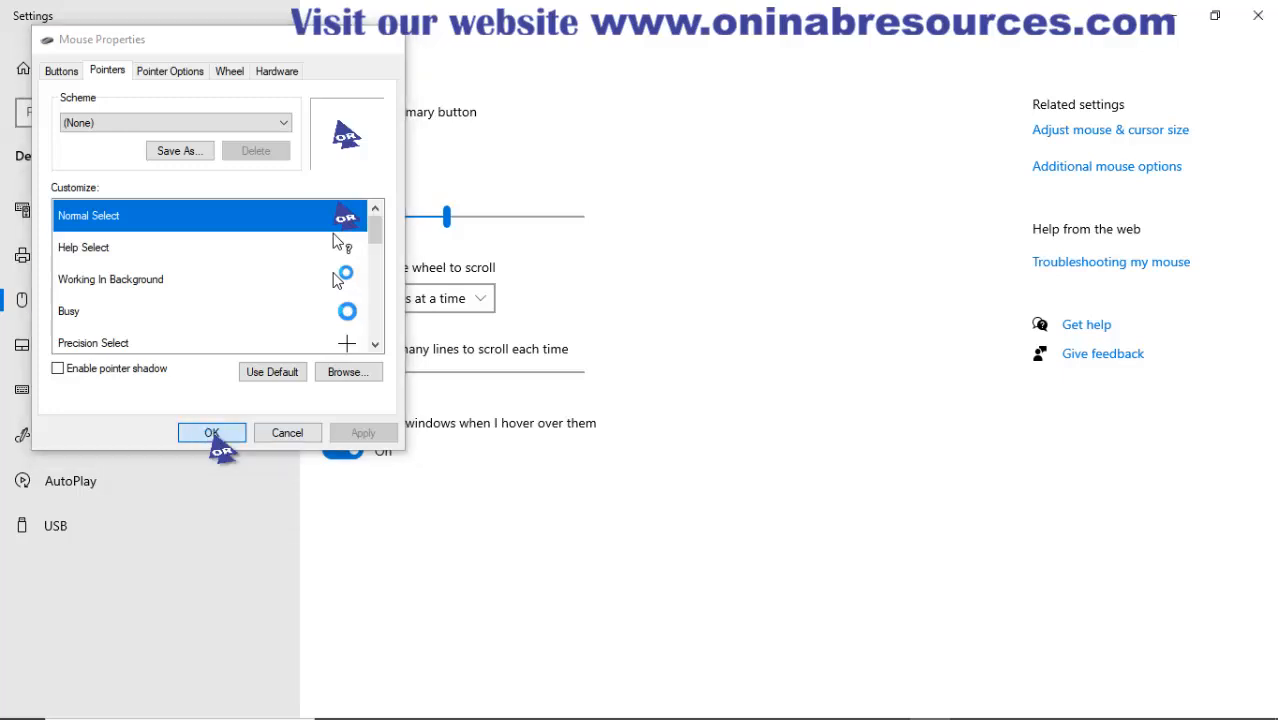
{"action": "left_click", "coordinate": [212, 432]}
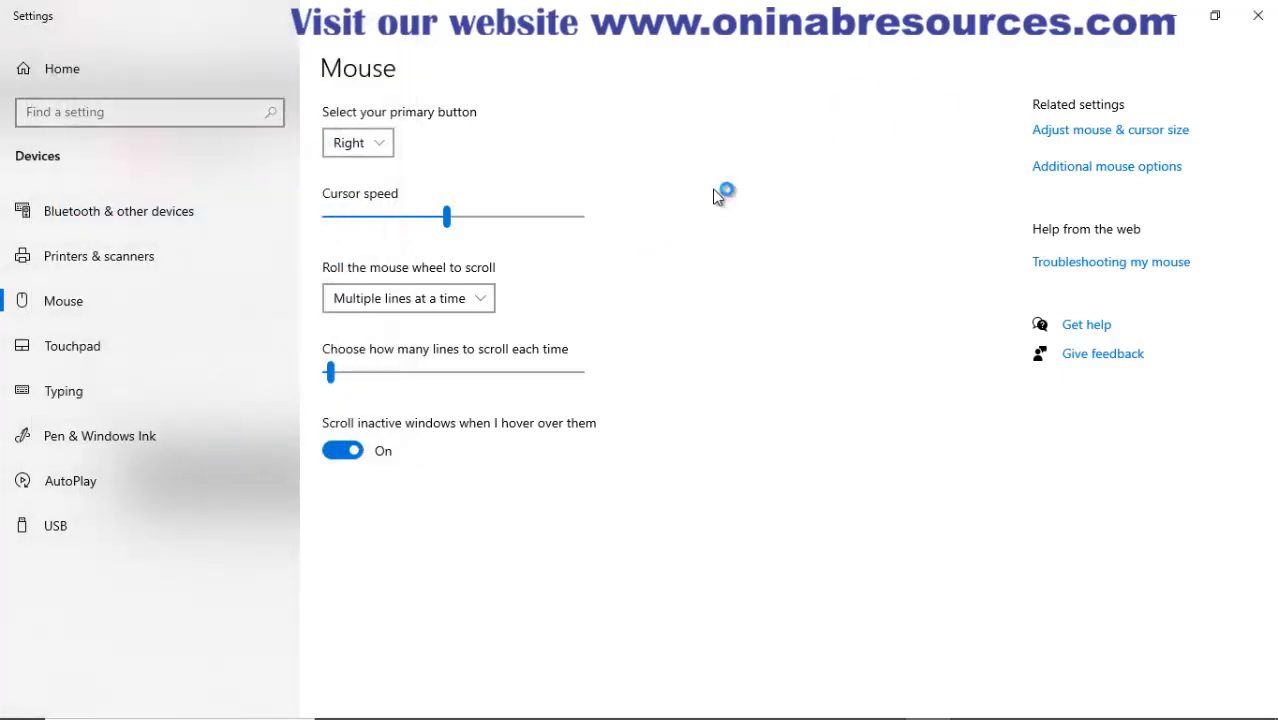
{"action": "mouse_move", "coordinate": [664, 210]}
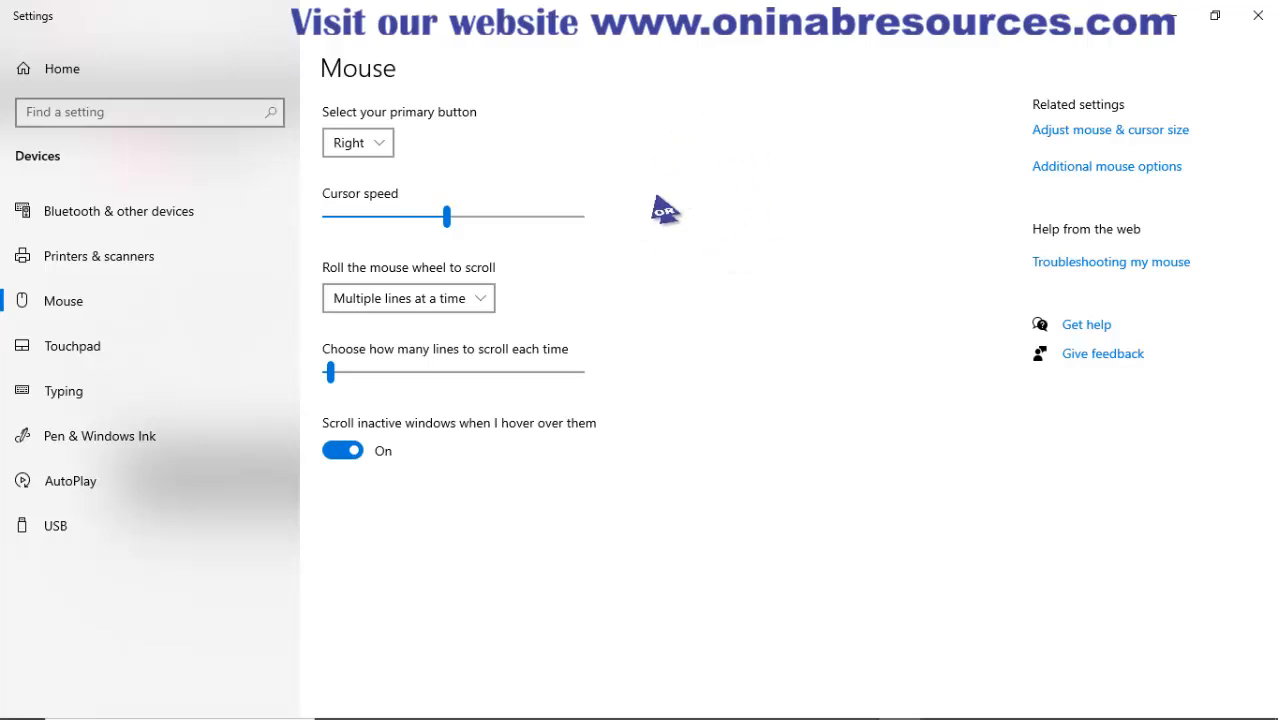
{"action": "mouse_move", "coordinate": [688, 192]}
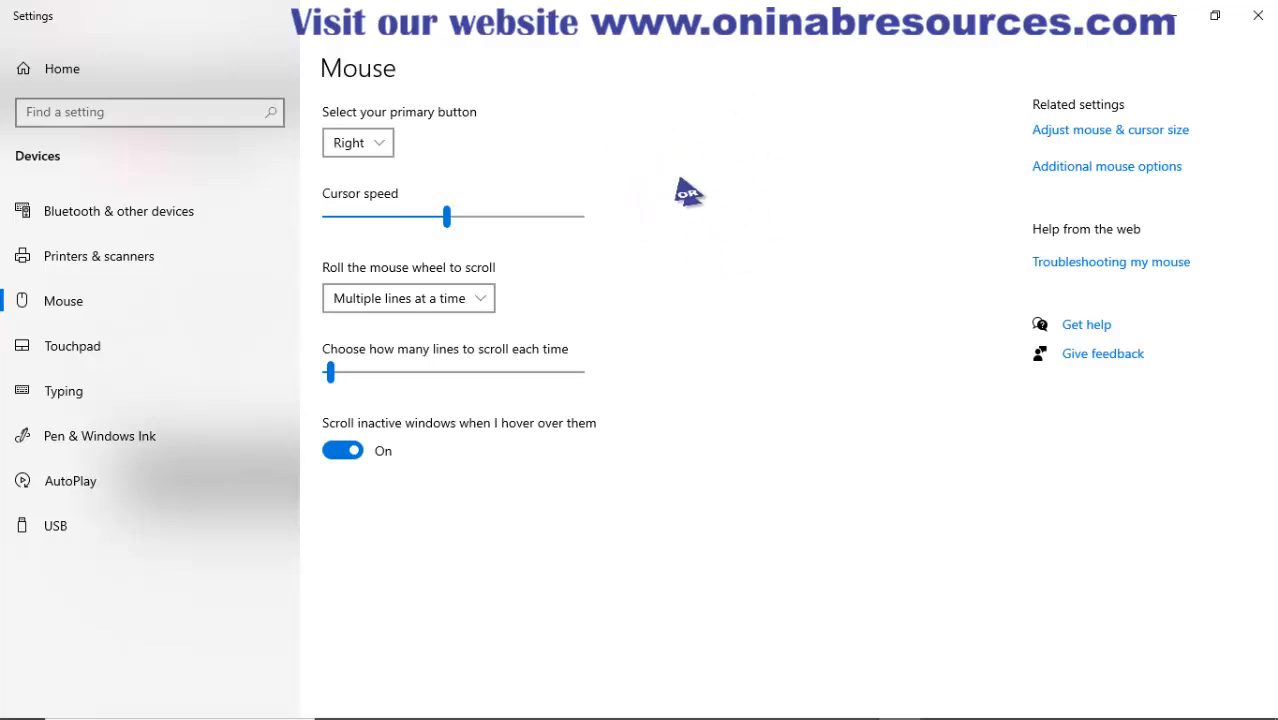
{"action": "mouse_move", "coordinate": [688, 220]}
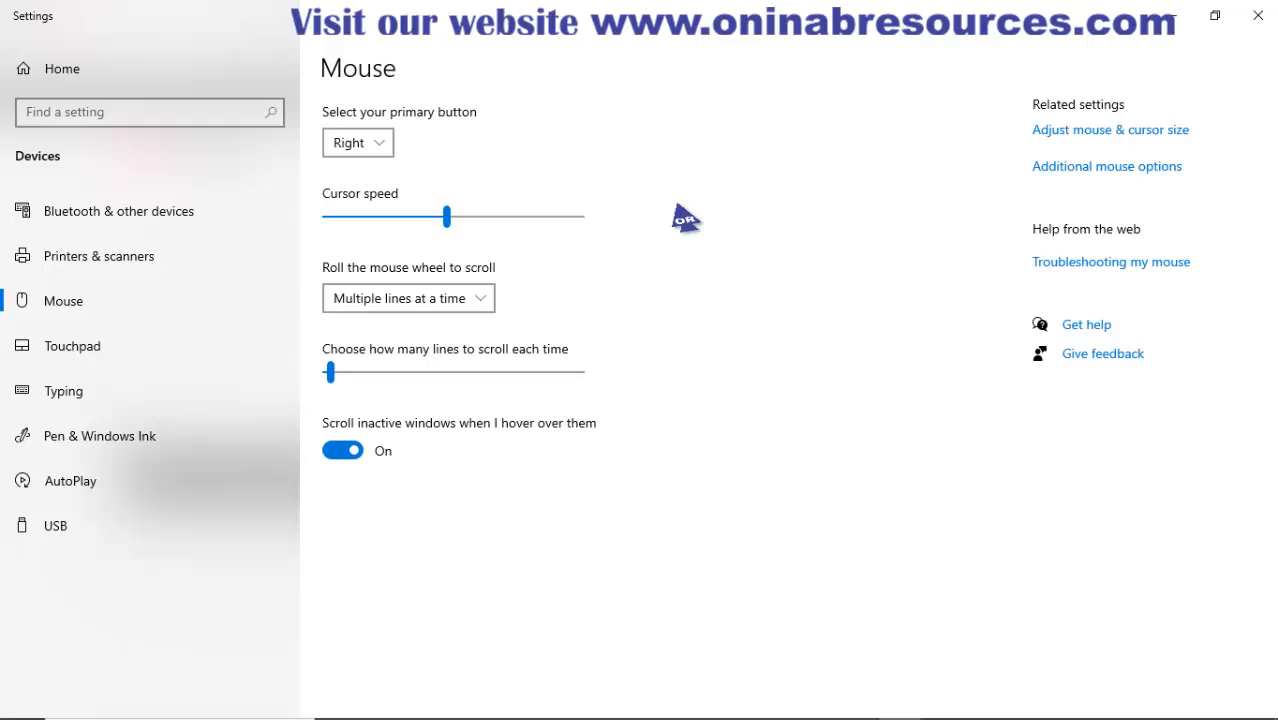
{"action": "mouse_move", "coordinate": [868, 306]}
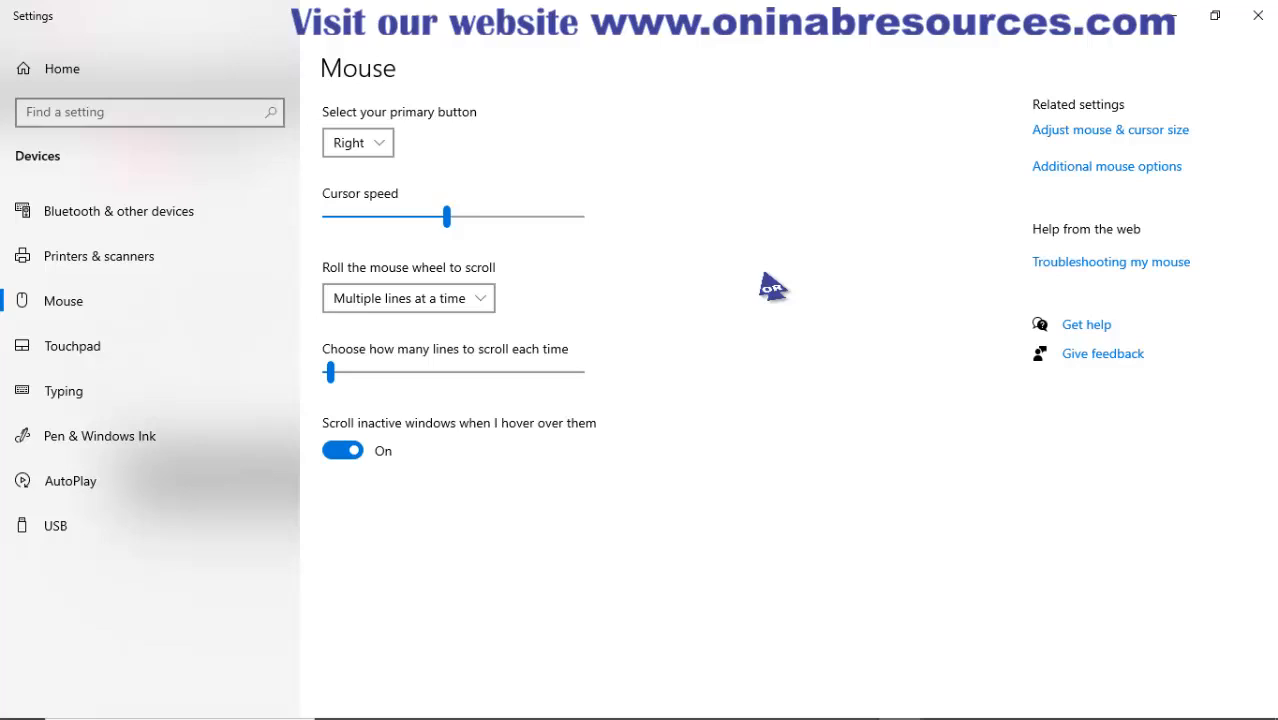
{"action": "mouse_move", "coordinate": [732, 278]}
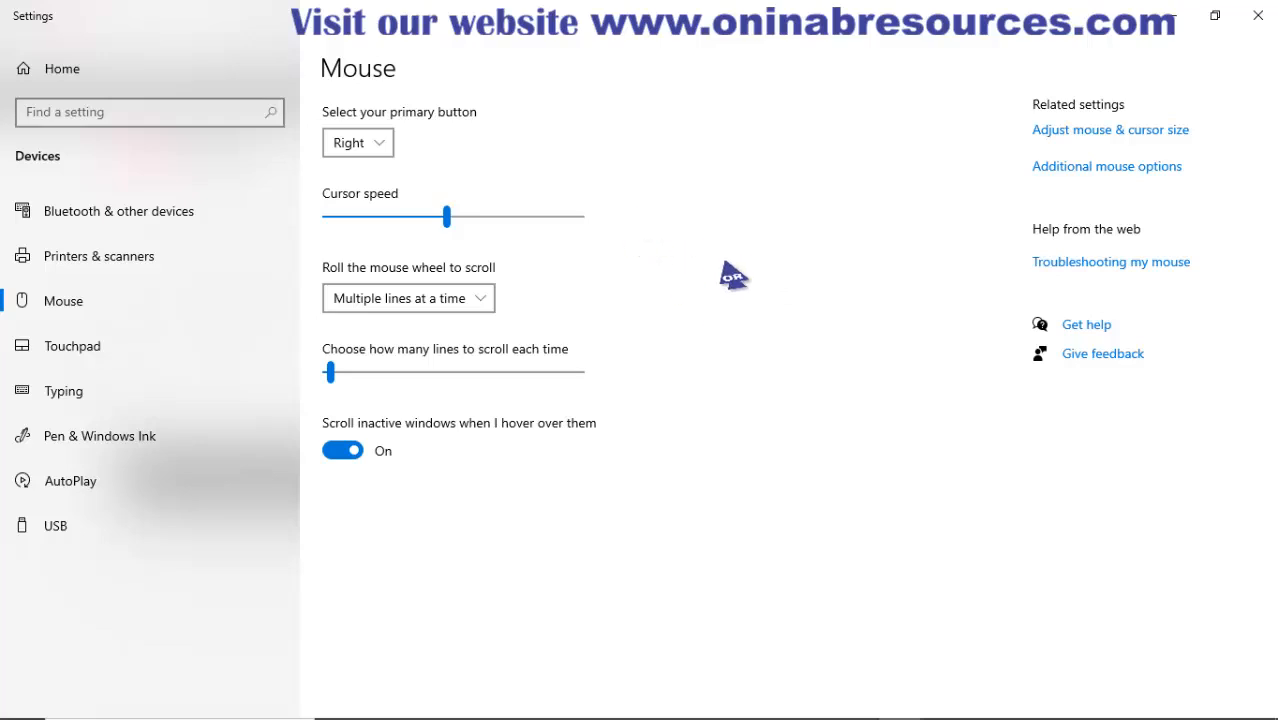